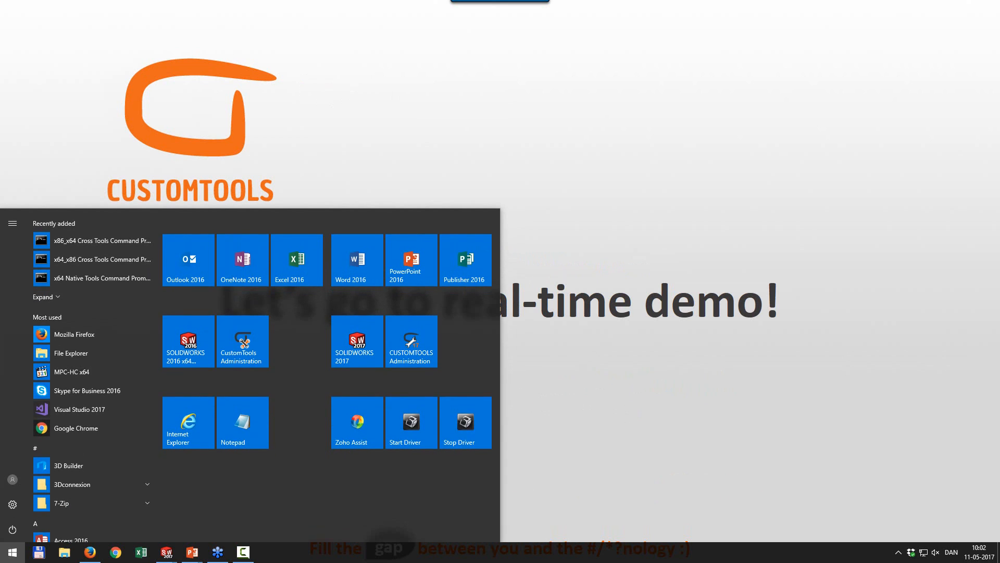
pyautogui.moveTo(162, 552)
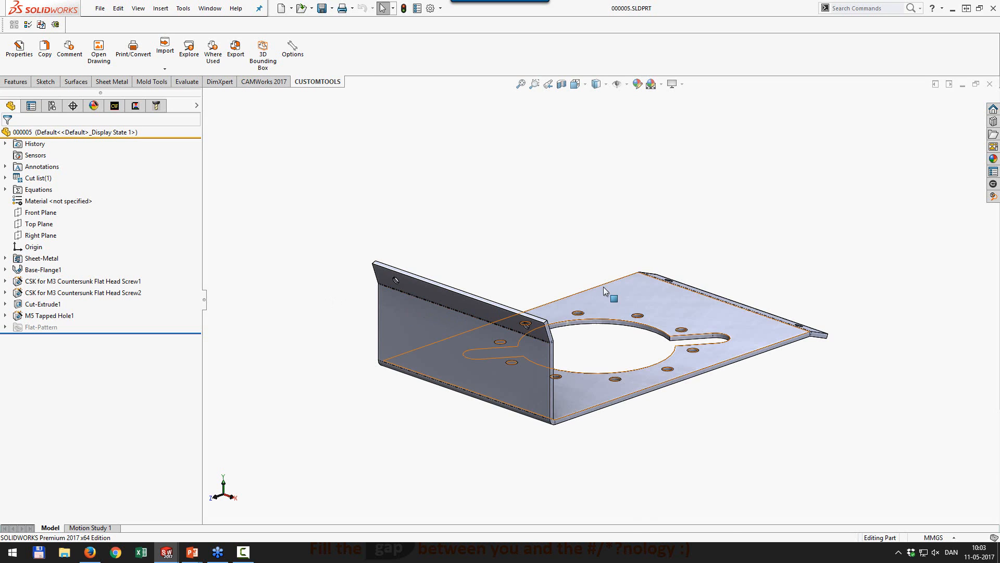
# Start Export to DXF/DWG from the flange and save the flat pattern as 000005.DXF
pyautogui.rightClick(606, 293)
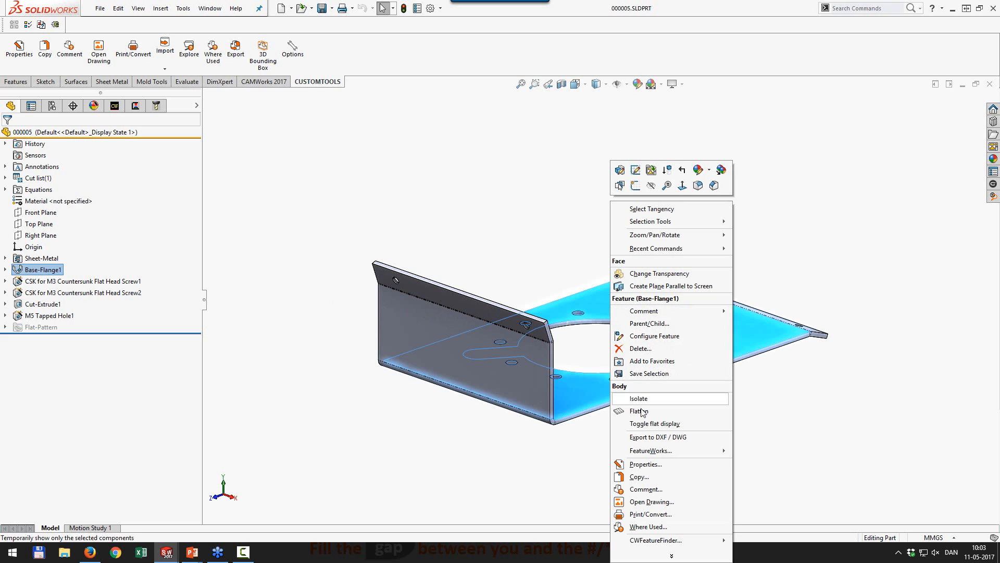
pyautogui.click(640, 412)
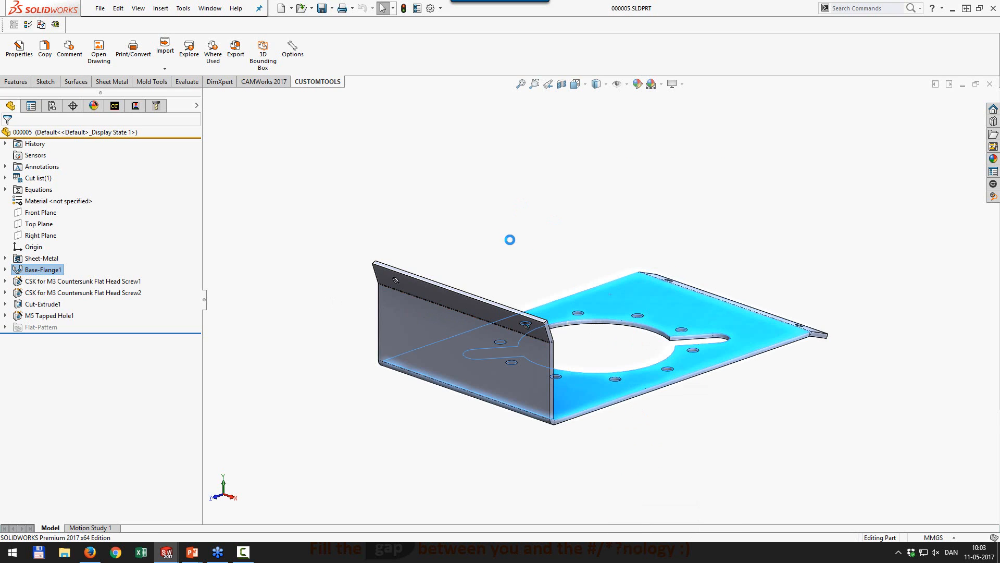
pyautogui.moveTo(423, 126)
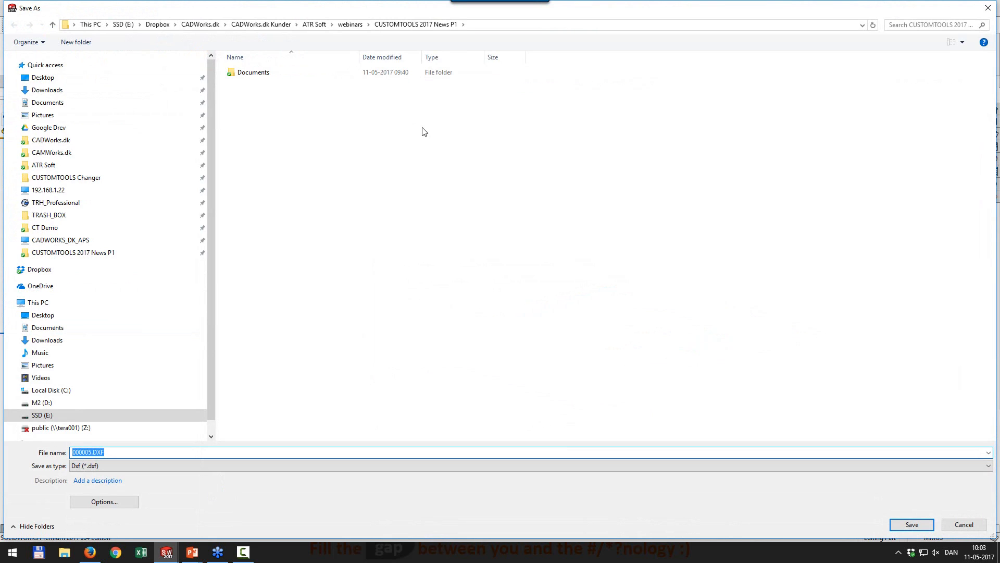
pyautogui.click(912, 524)
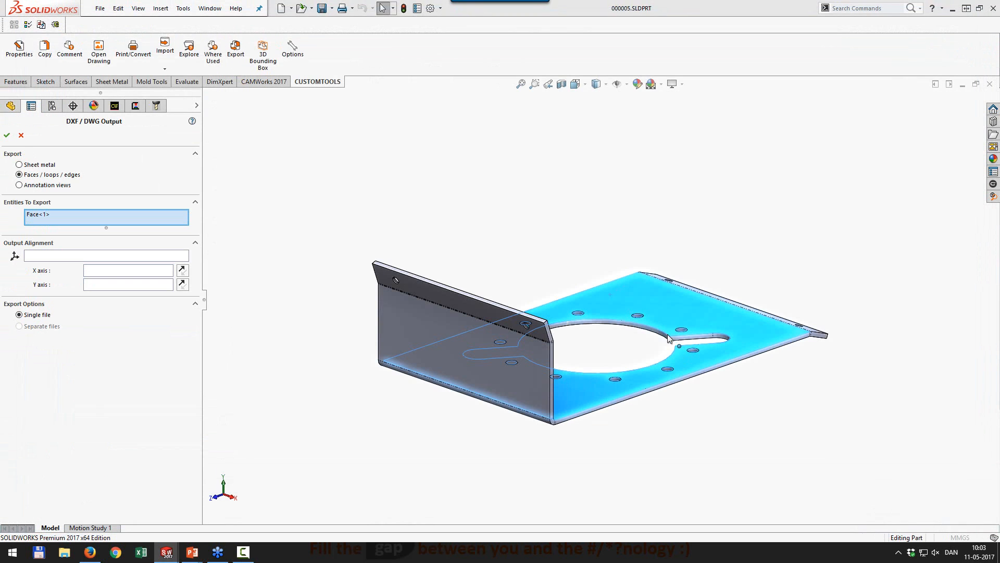
# Export the whole sheet-metal pattern and remove the lower corner mark in the cleanup preview
pyautogui.click(16, 165)
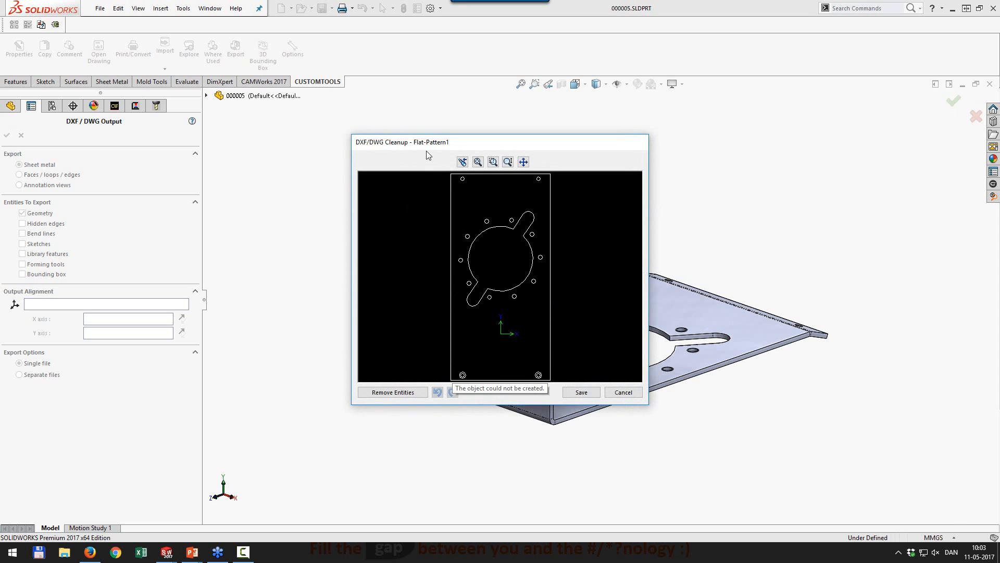
pyautogui.moveTo(535, 147)
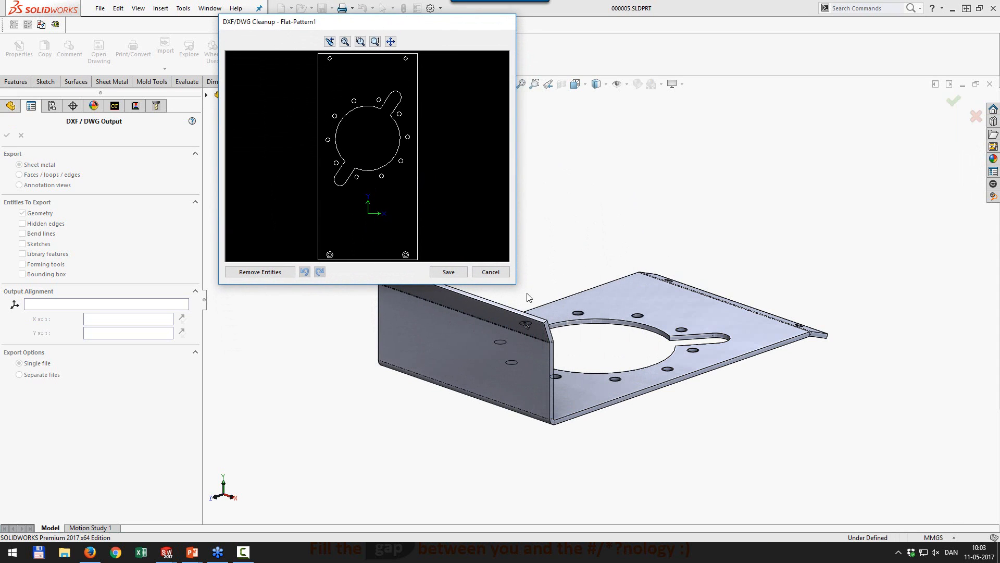
pyautogui.moveTo(517, 289)
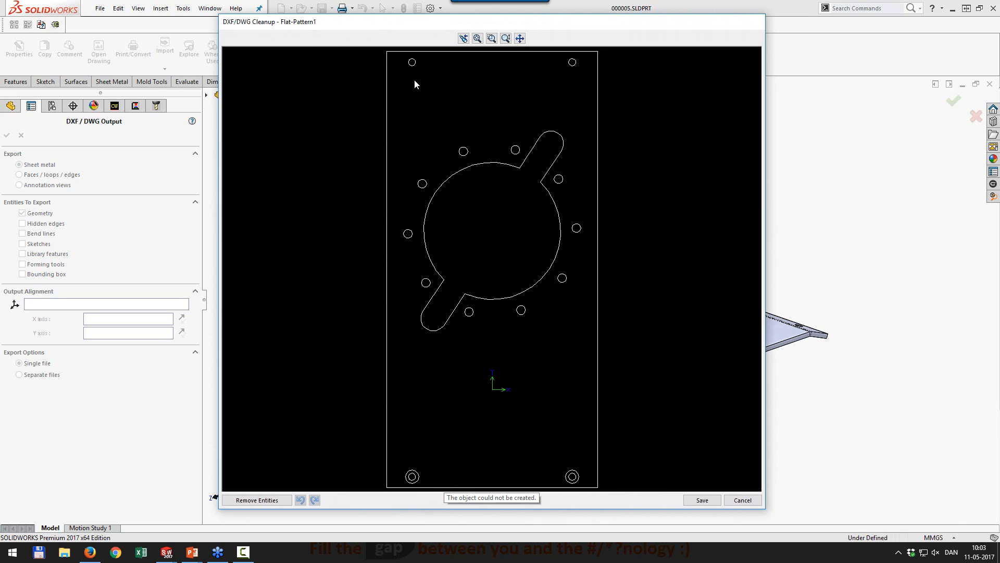
pyautogui.moveTo(409, 69)
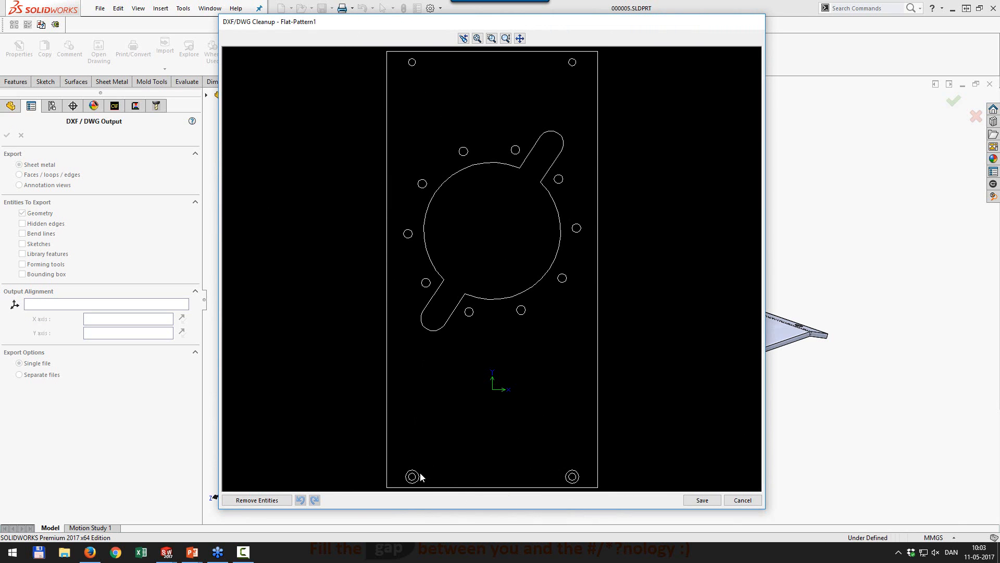
pyautogui.click(413, 477)
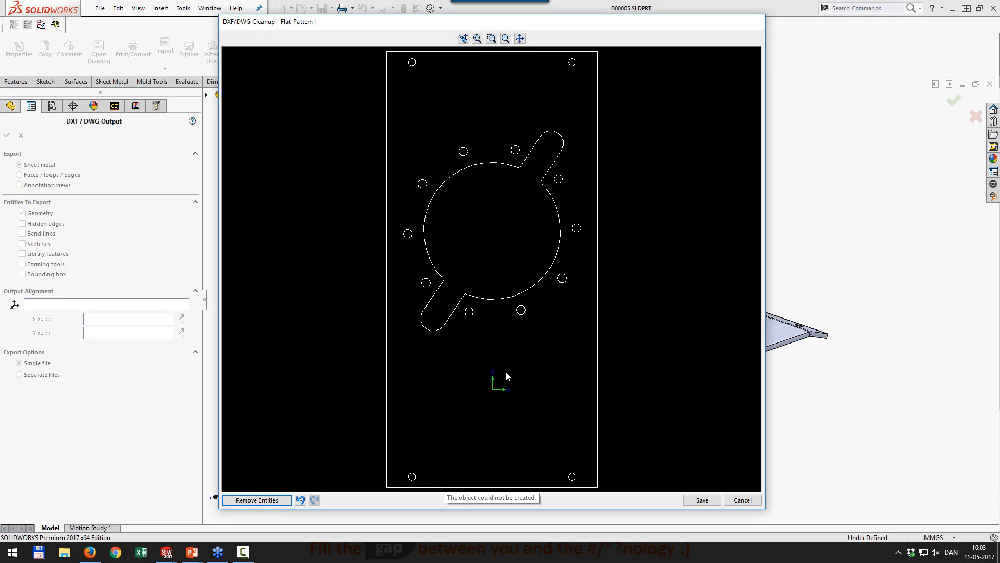
pyautogui.moveTo(552, 241)
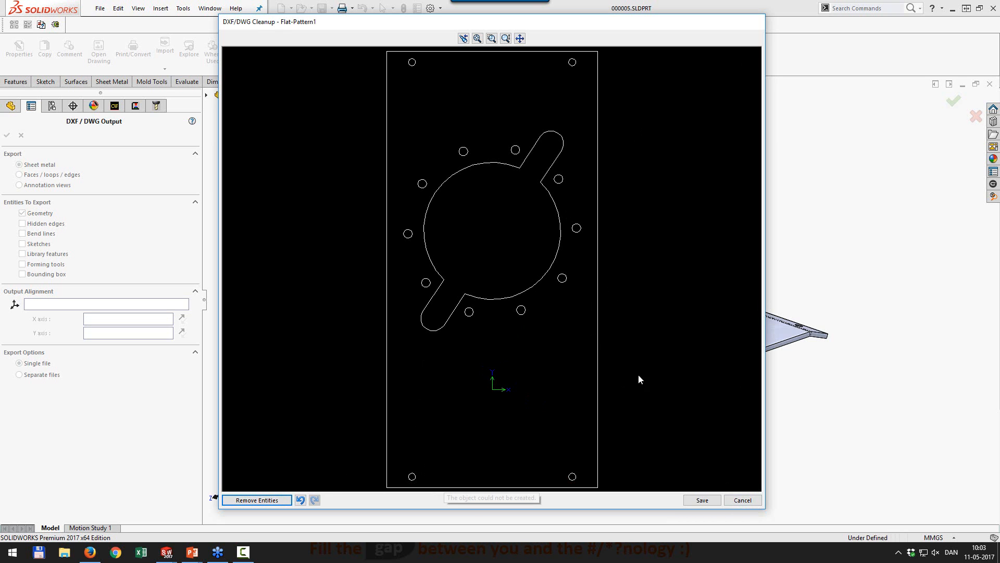
pyautogui.click(742, 500)
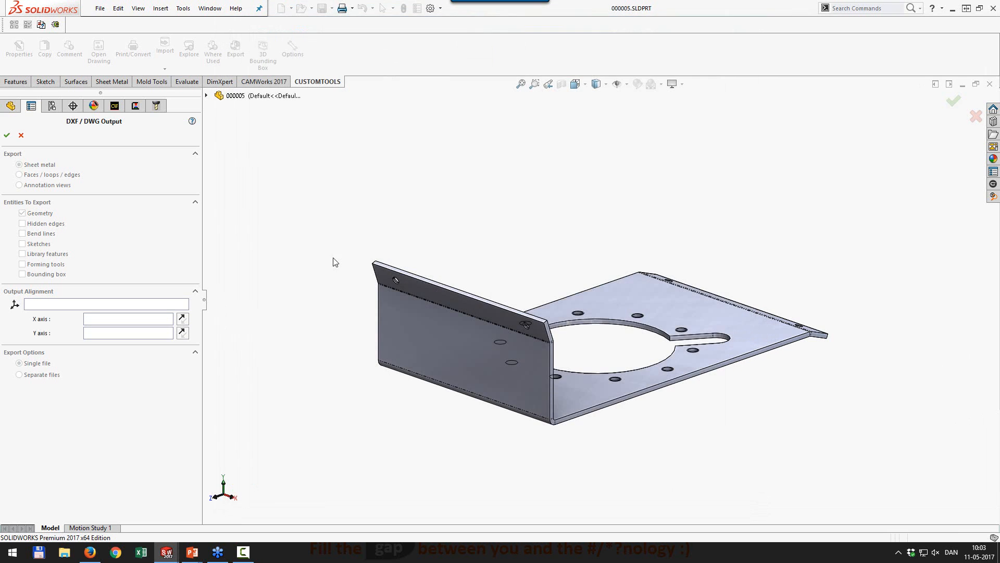
# Finish the DXF export and create a new drawing from the part using a drawing template
pyautogui.click(6, 135)
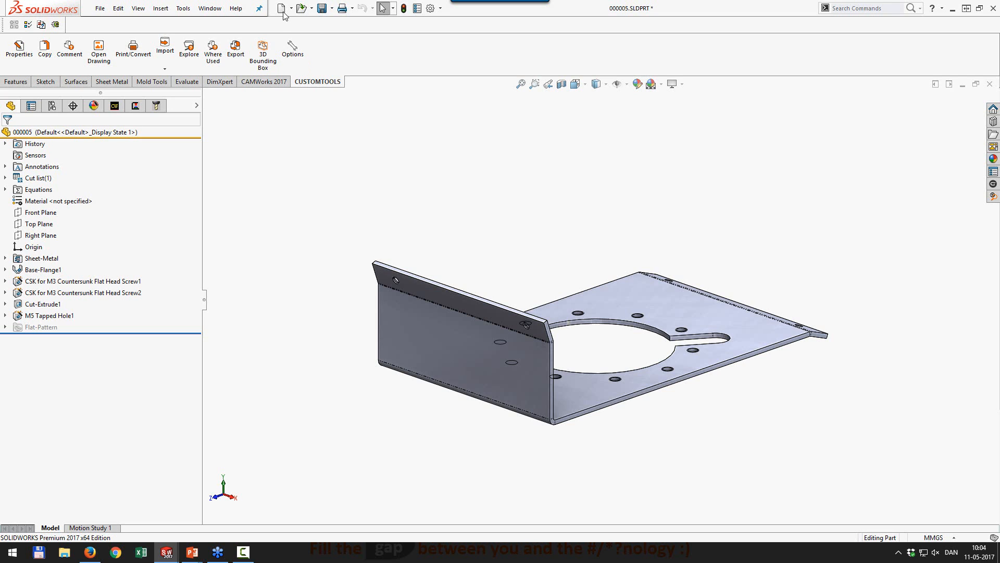
pyautogui.click(283, 8)
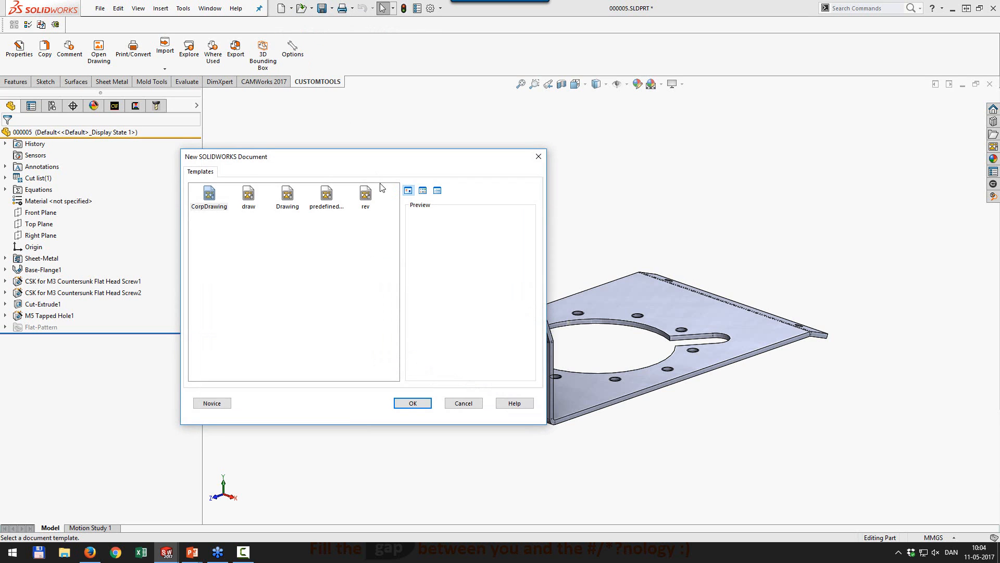
pyautogui.click(413, 402)
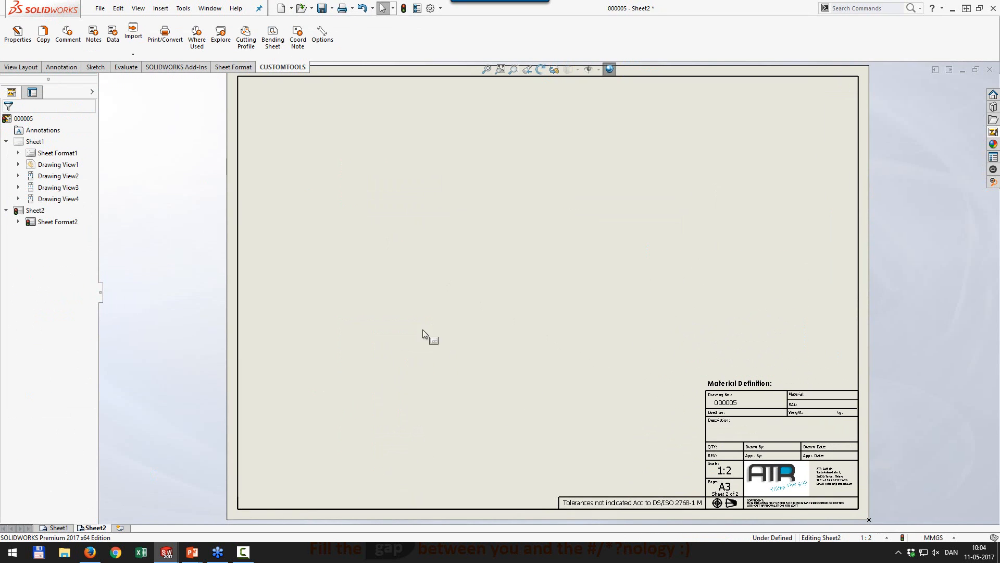
pyautogui.moveTo(940, 158)
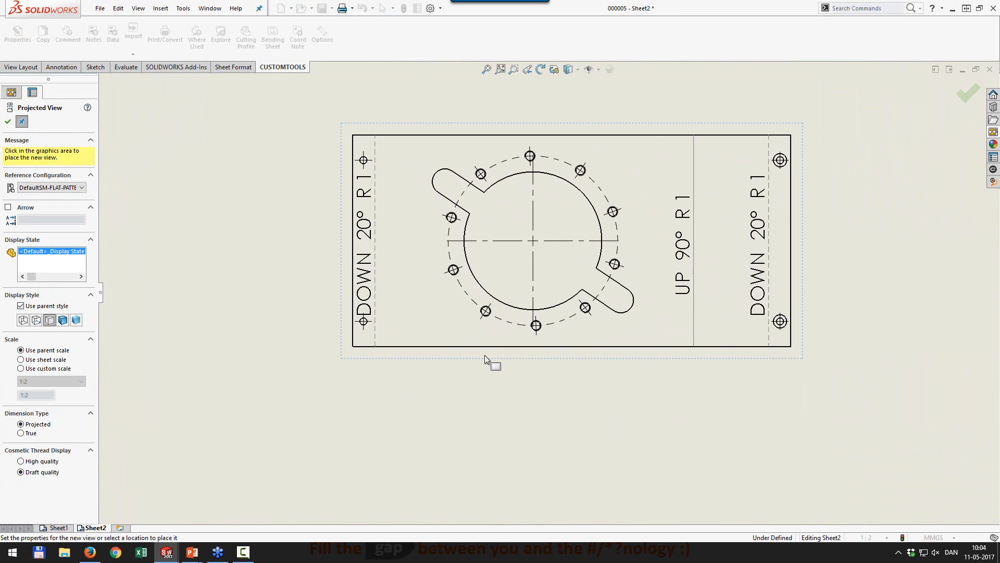
pyautogui.moveTo(420, 373)
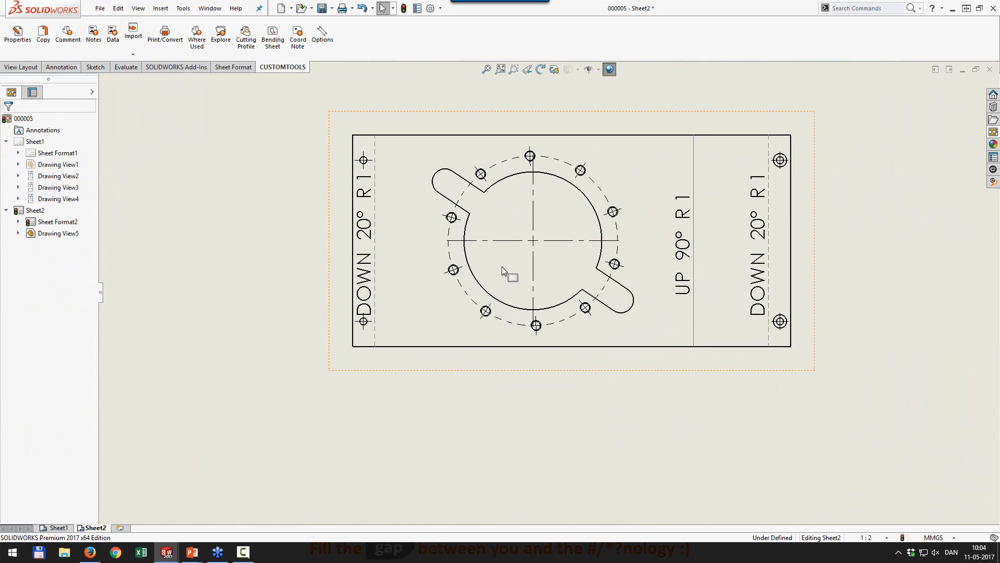
pyautogui.moveTo(540, 366)
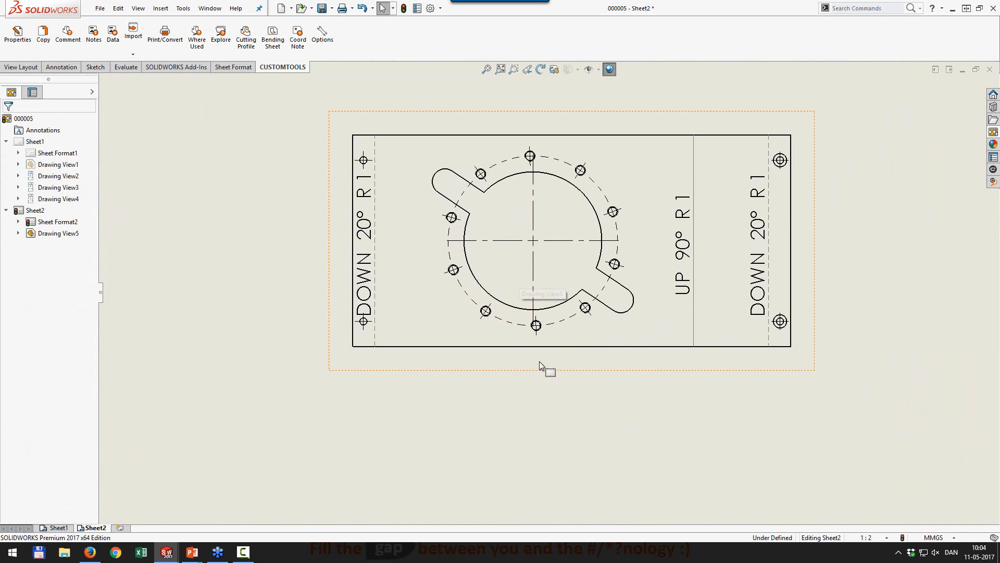
pyautogui.moveTo(550, 365)
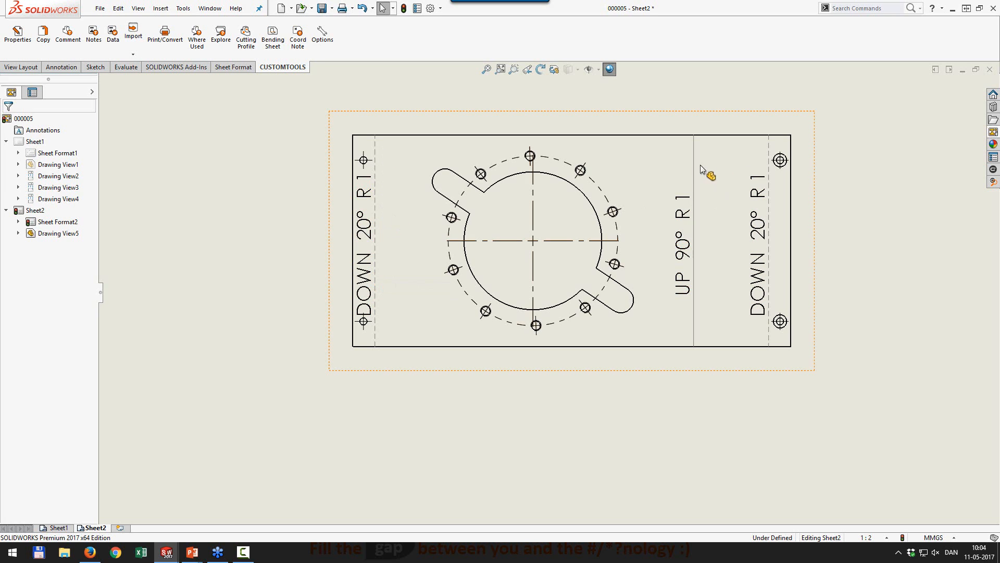
pyautogui.moveTo(704, 226)
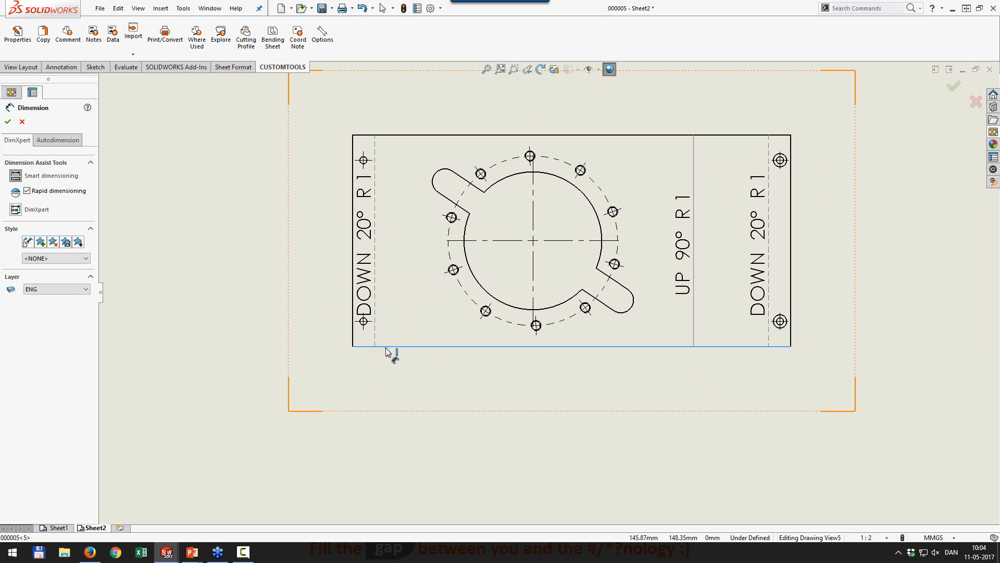
# Dimension the flat pattern's bottom edge with the 10.46 offset placed below the view
pyautogui.click(396, 350)
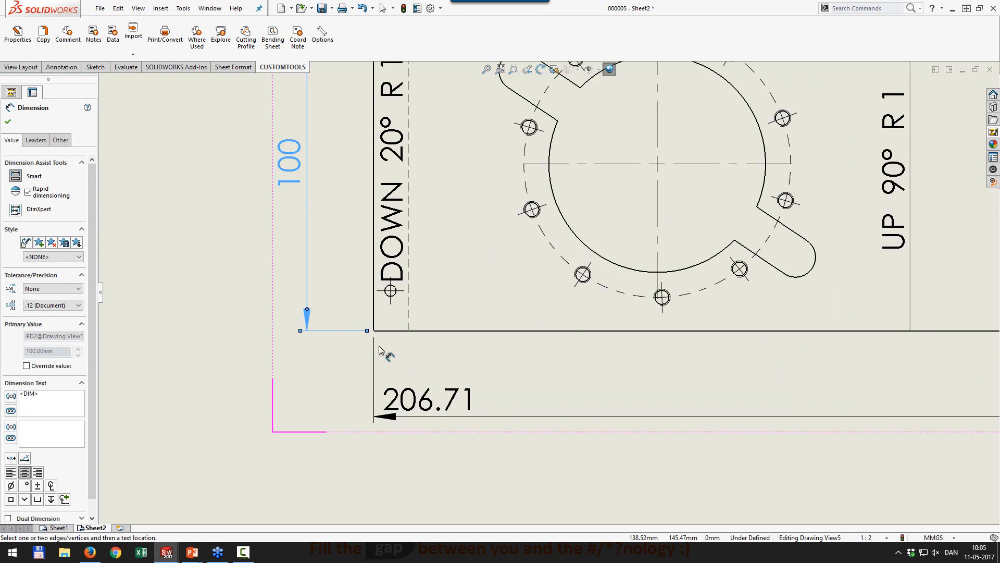
pyautogui.moveTo(306, 329); pyautogui.dragTo(395, 317)
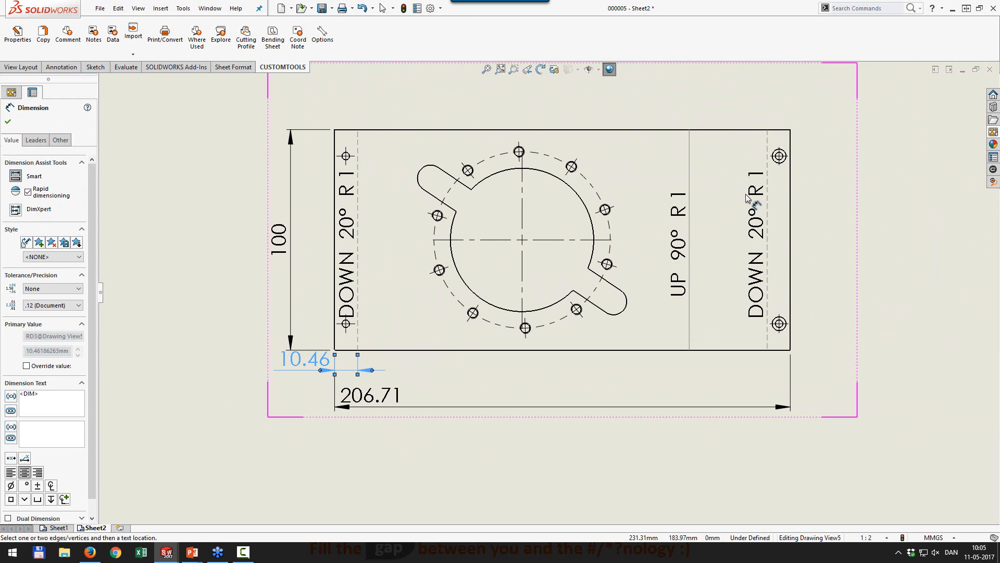
pyautogui.moveTo(592, 236)
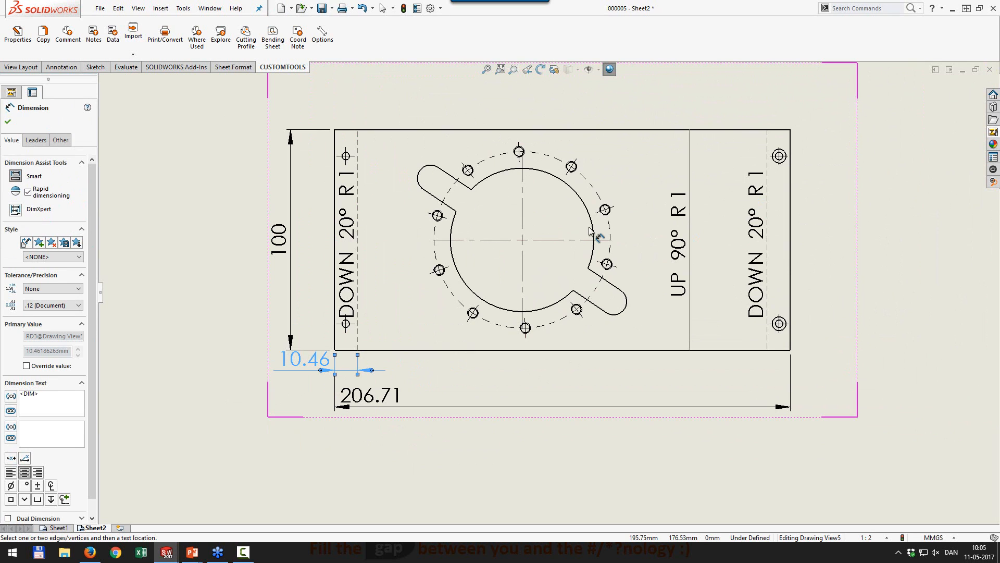
pyautogui.moveTo(428, 424)
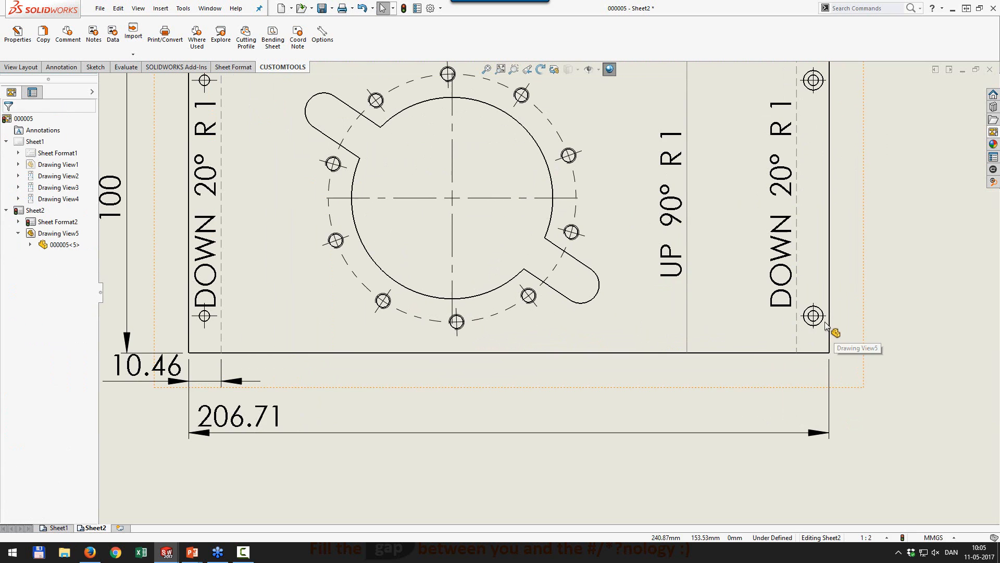
pyautogui.rightClick(812, 316)
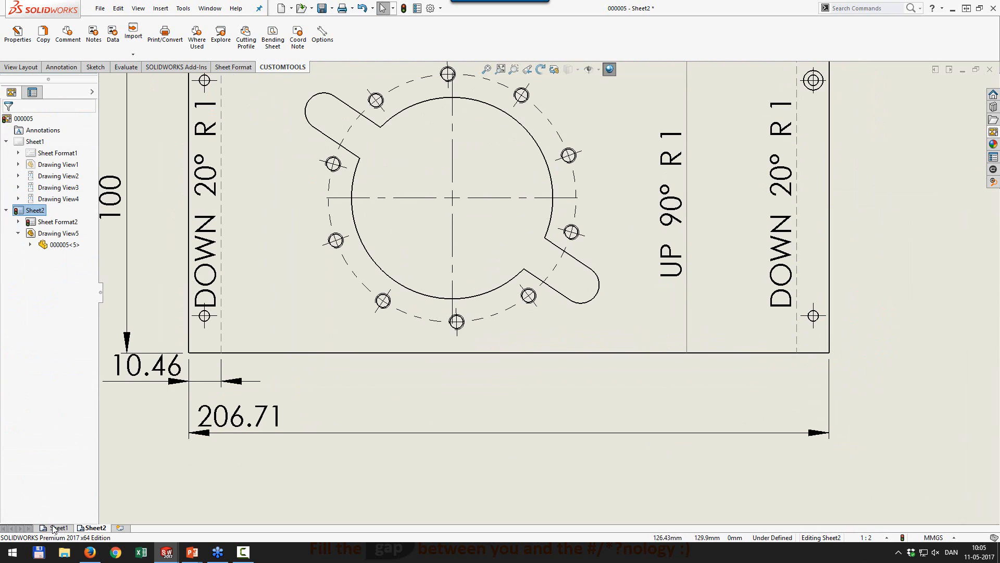
pyautogui.click(58, 528)
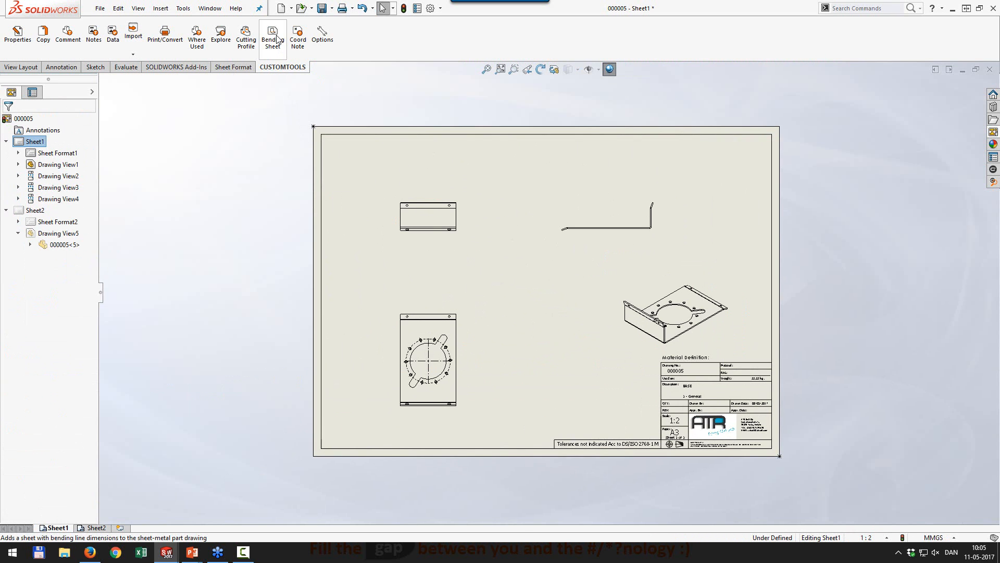
pyautogui.click(273, 32)
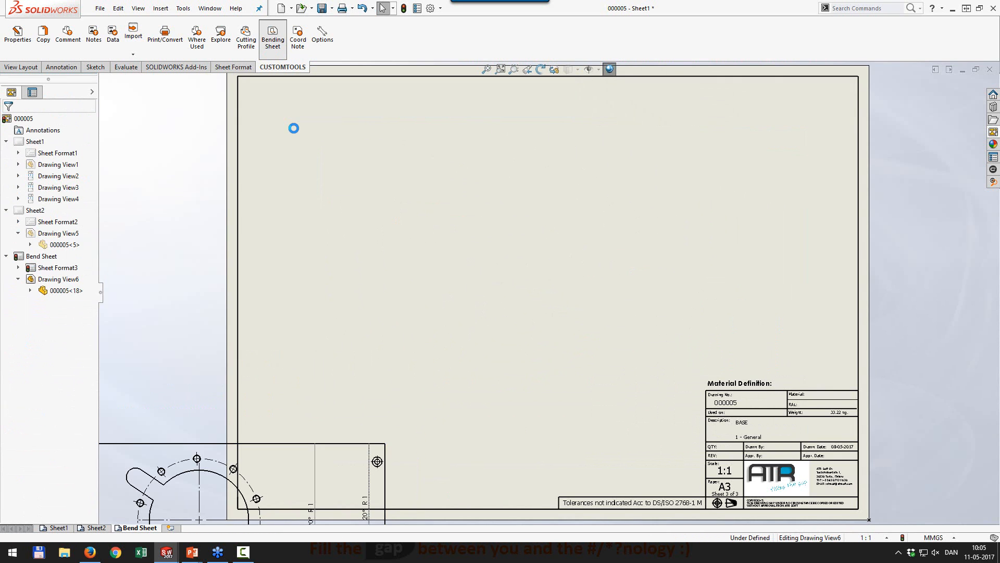
pyautogui.click(56, 527)
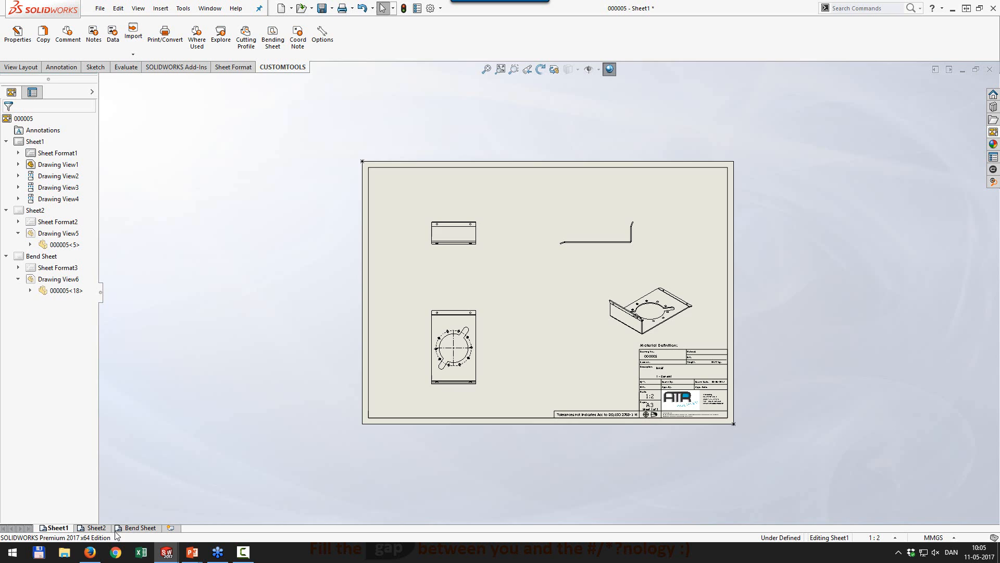
pyautogui.click(139, 527)
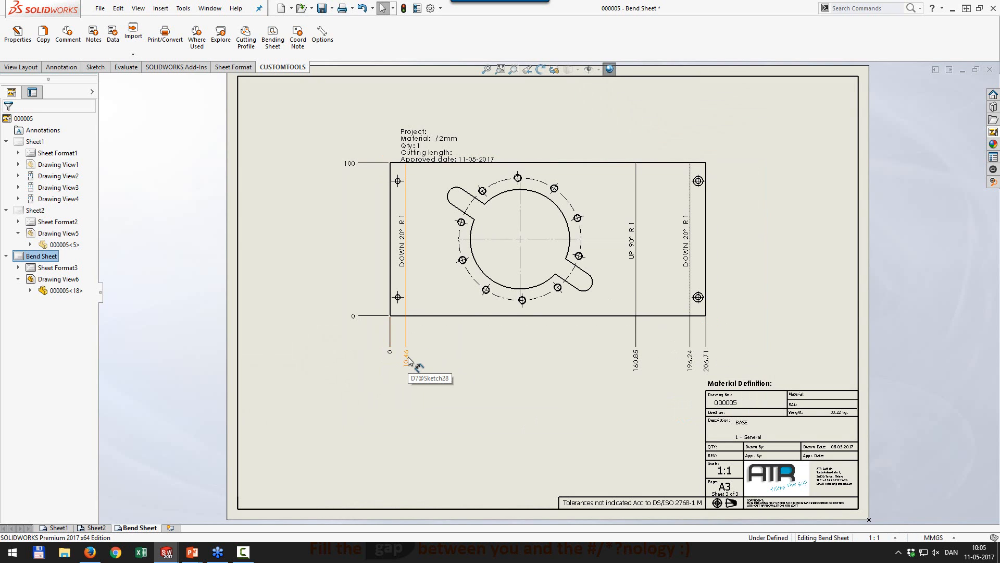
pyautogui.click(401, 314)
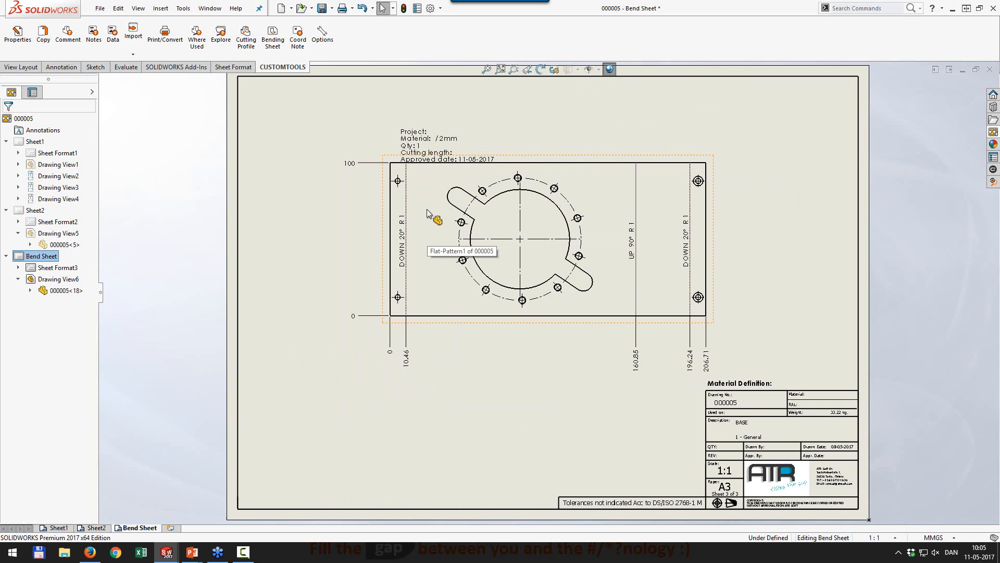
pyautogui.moveTo(457, 388)
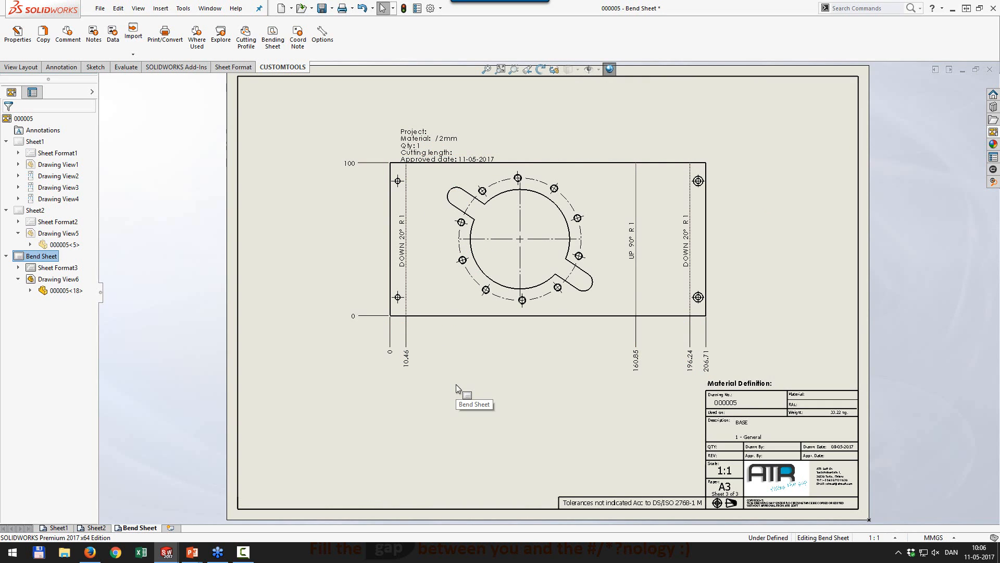
# Create a cutting-outline sheet via Cutting Profile and show the new DXF Sheet
pyautogui.click(402, 319)
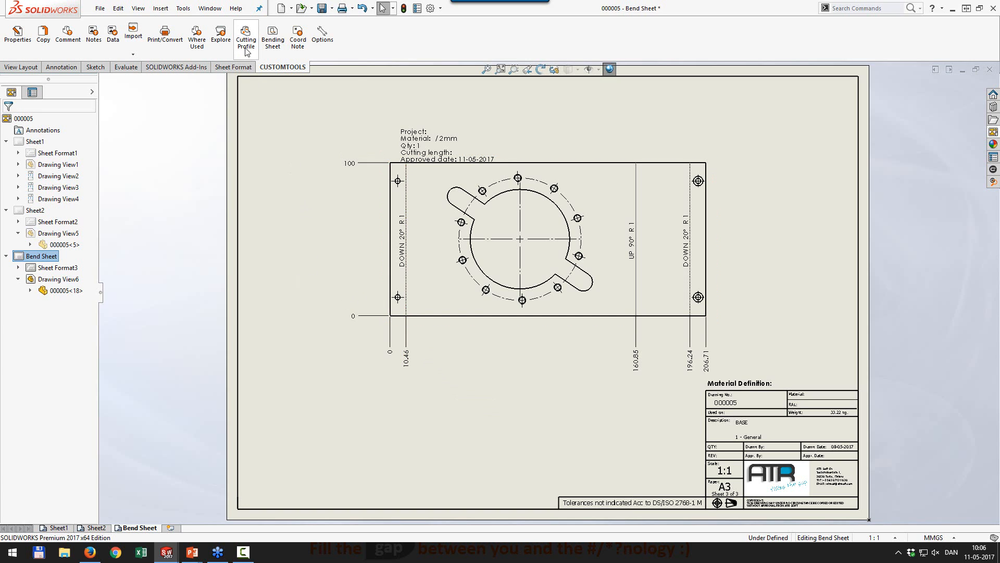
pyautogui.moveTo(246, 38)
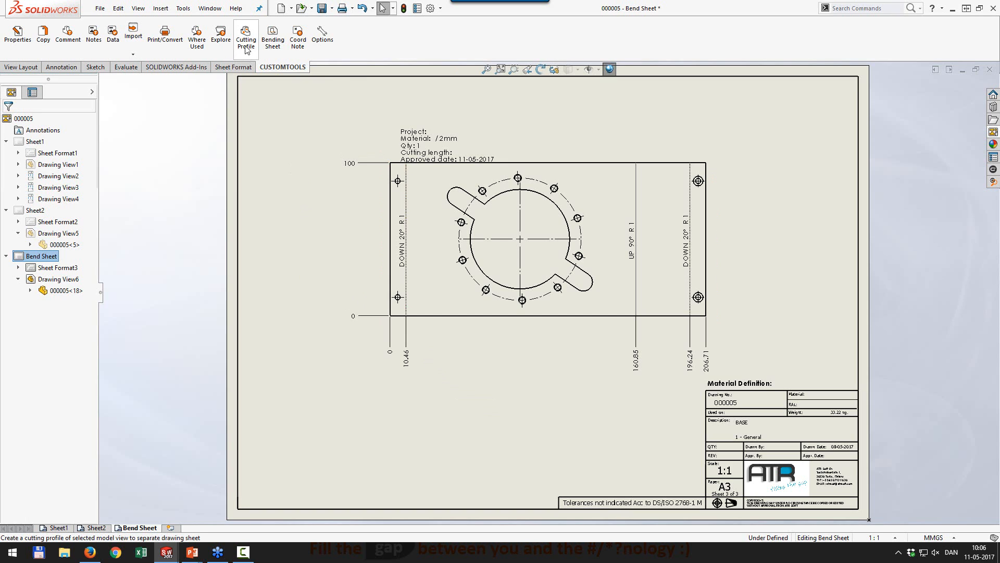
pyautogui.click(246, 36)
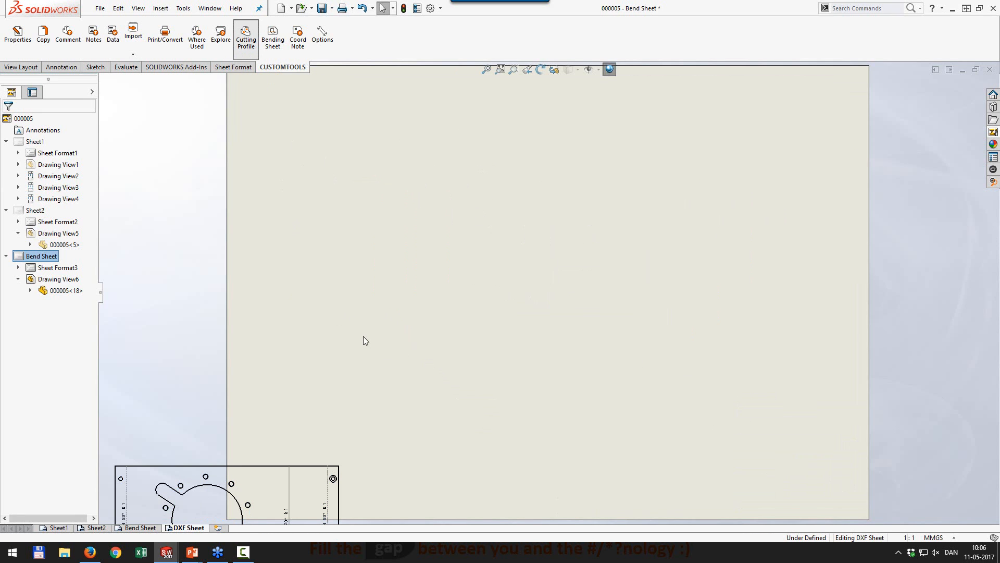
pyautogui.click(140, 527)
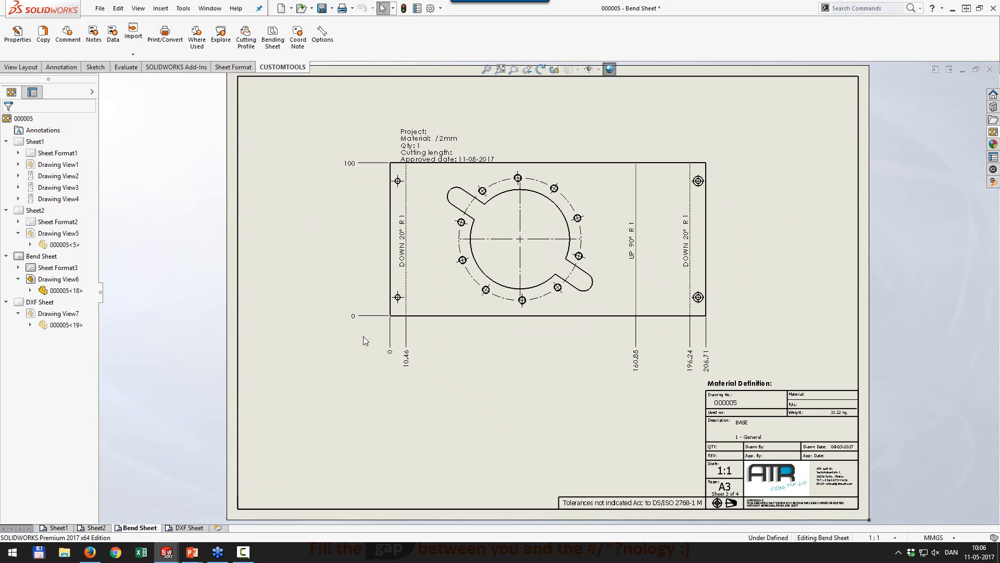
pyautogui.click(187, 527)
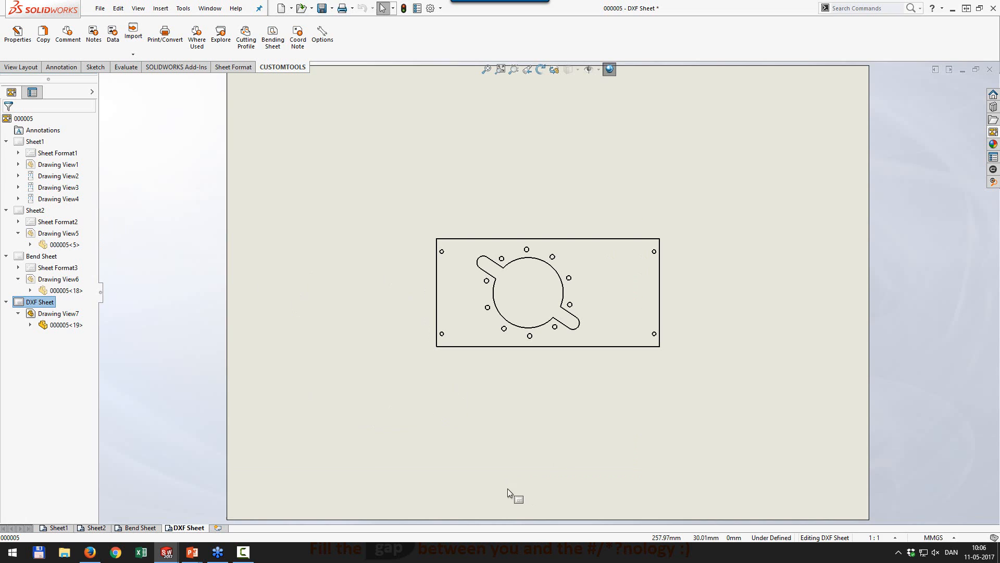
# Switch to part 000009 and create its drawing from the confirmed template
pyautogui.click(207, 9)
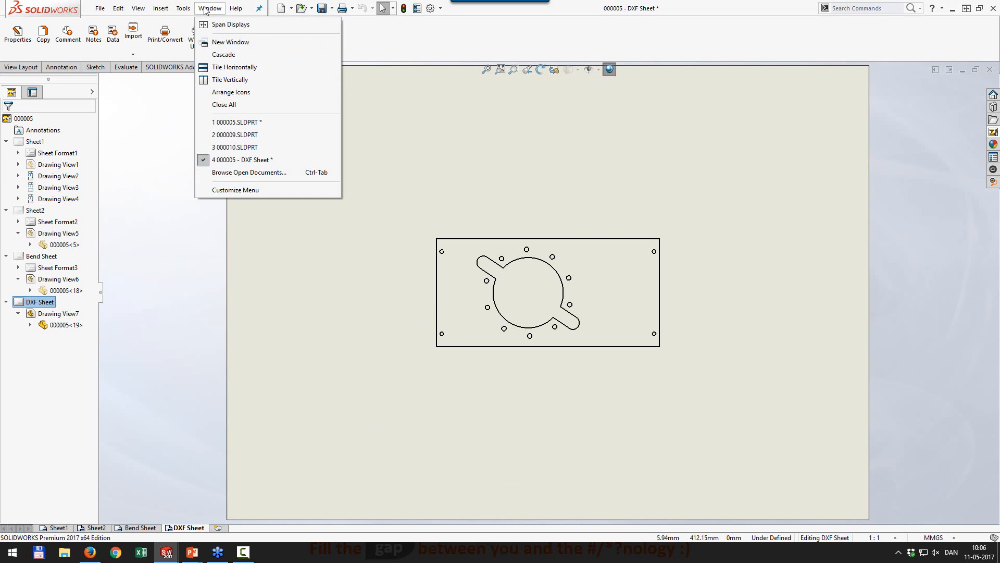
pyautogui.moveTo(239, 137)
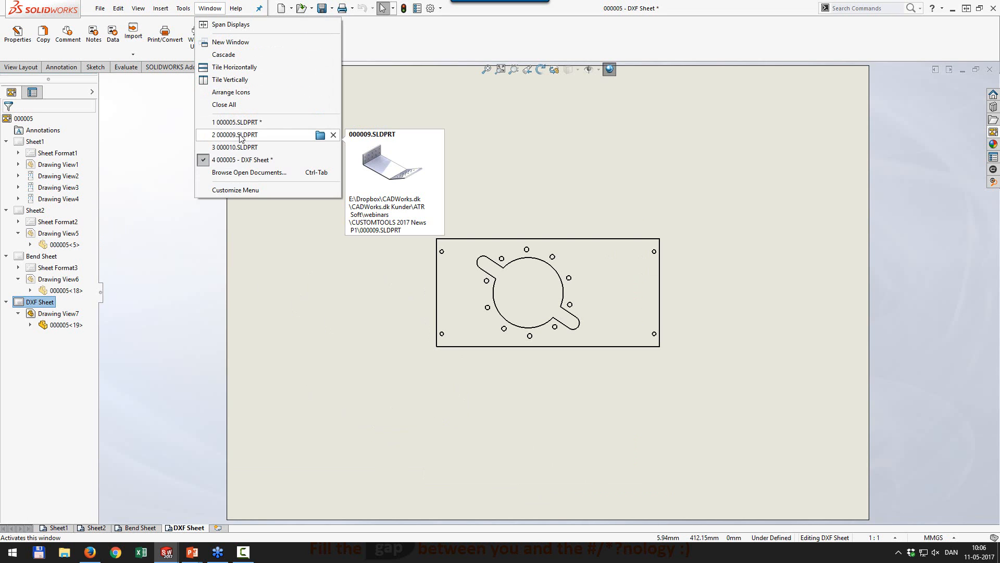
pyautogui.click(239, 134)
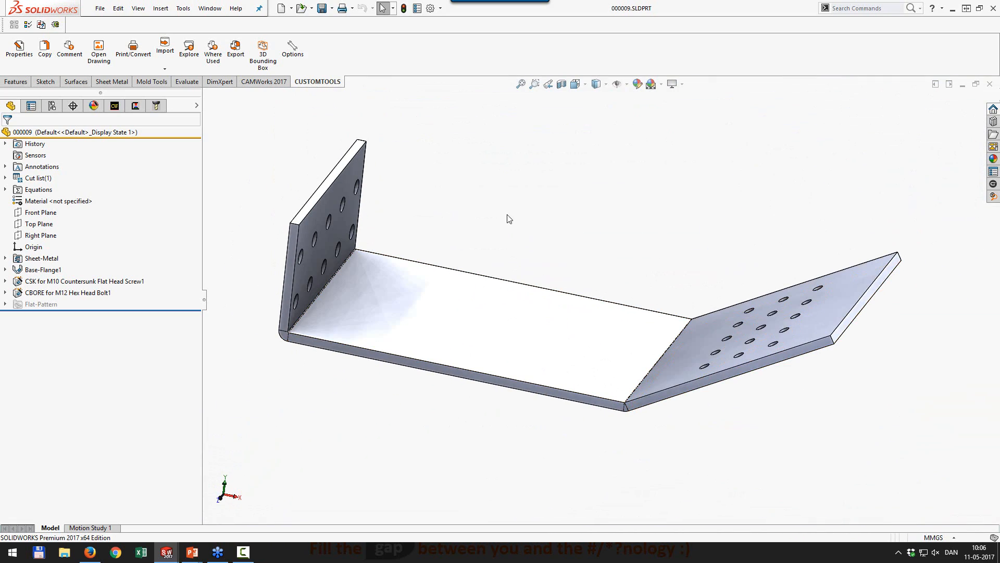
pyautogui.click(292, 8)
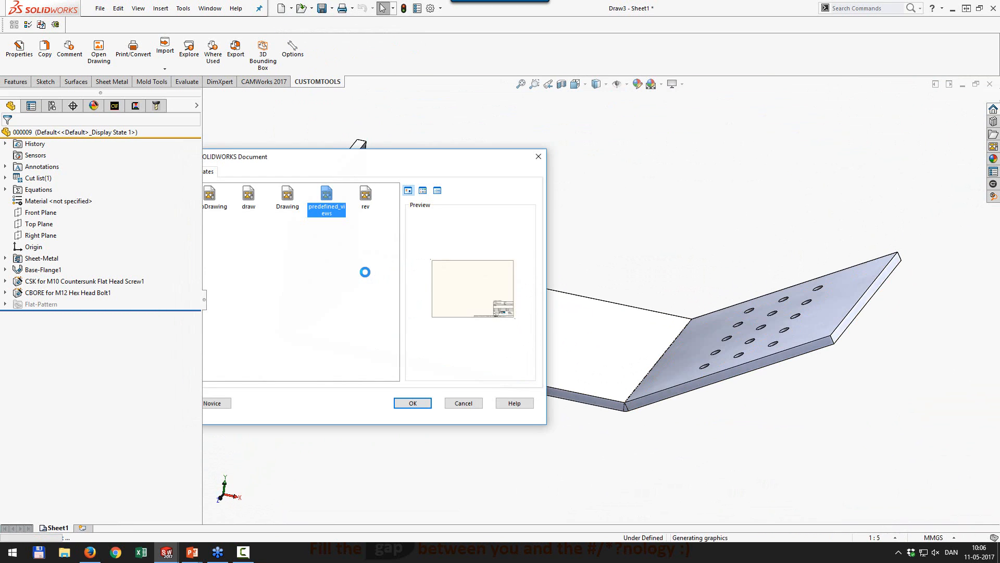
pyautogui.click(412, 402)
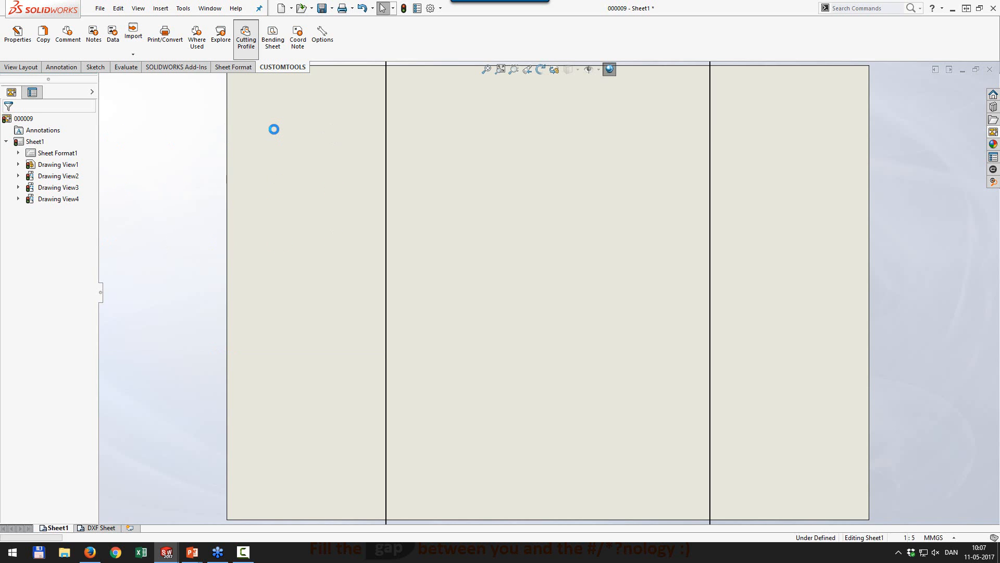
# Create the bending sheet, then view the main sheet, DXF Sheet and Bend Sheet in turn
pyautogui.click(273, 37)
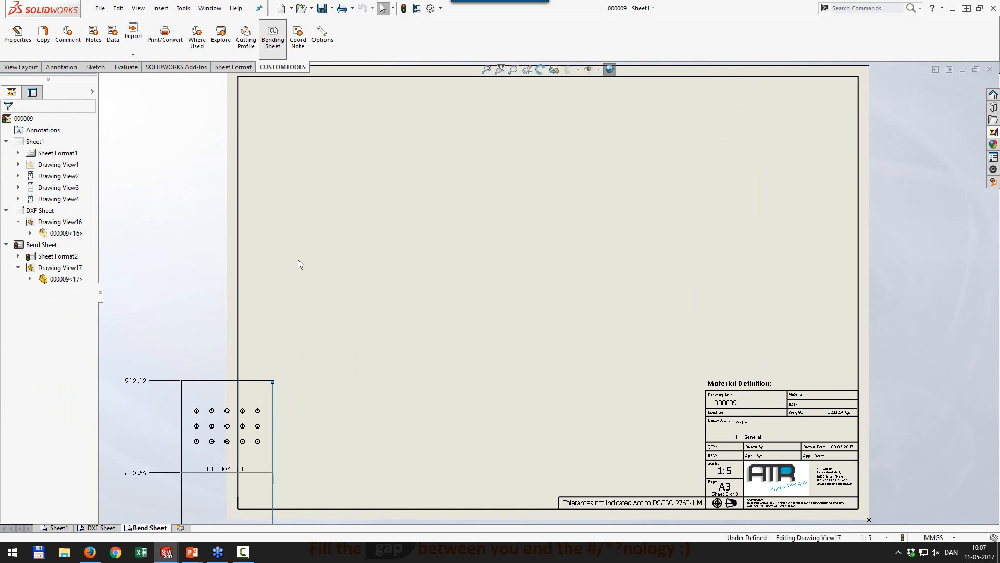
pyautogui.click(57, 527)
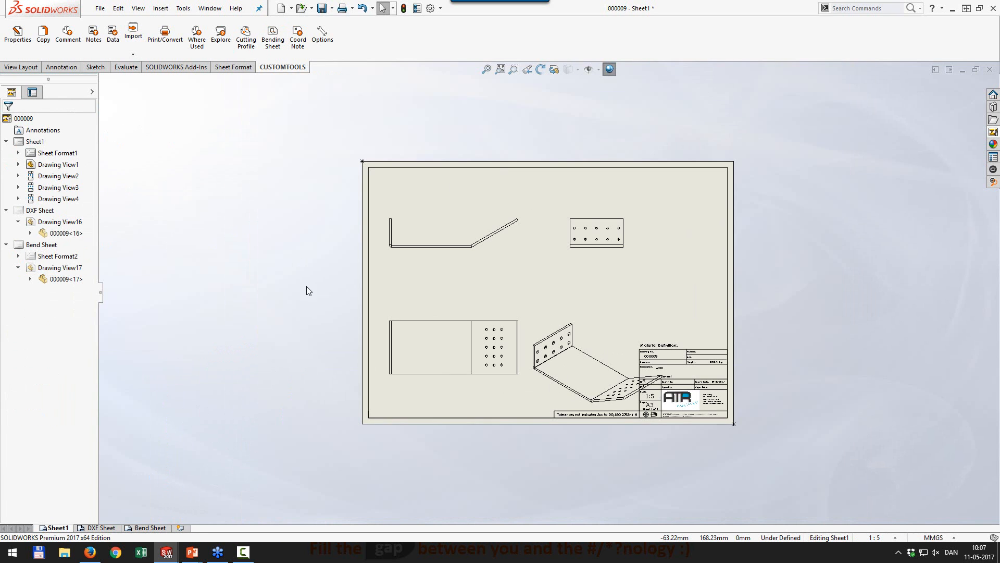
pyautogui.click(98, 527)
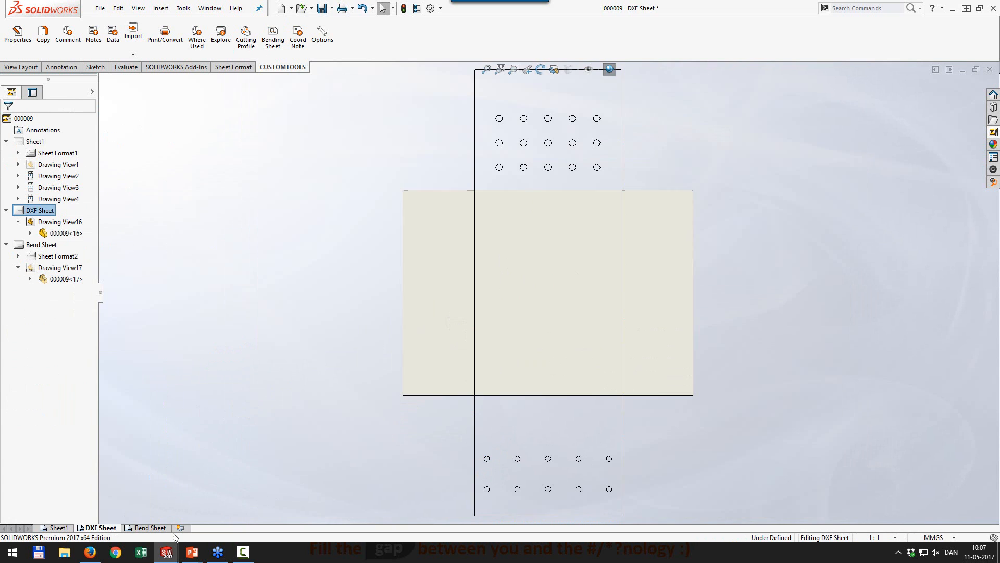
pyautogui.click(150, 527)
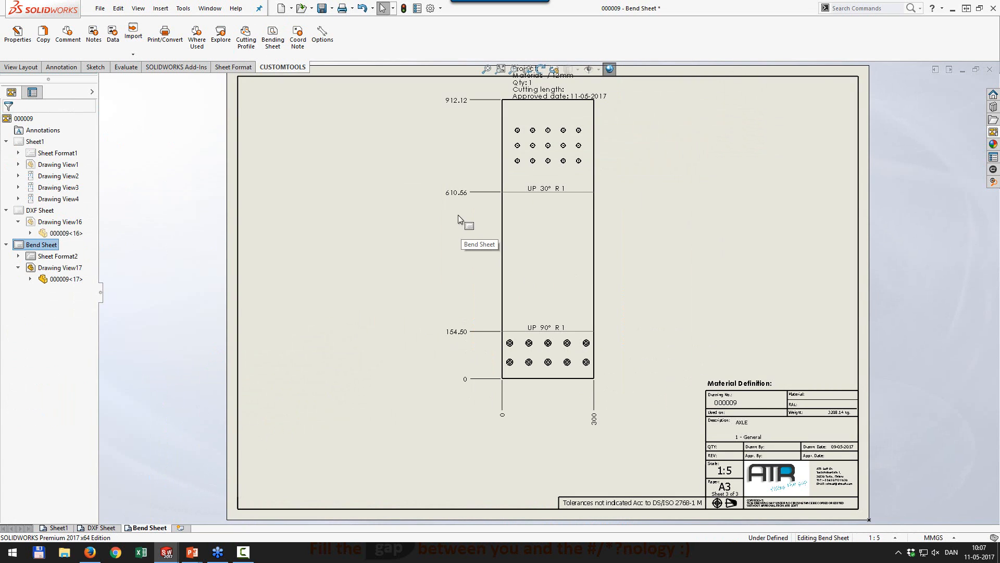
pyautogui.moveTo(436, 323)
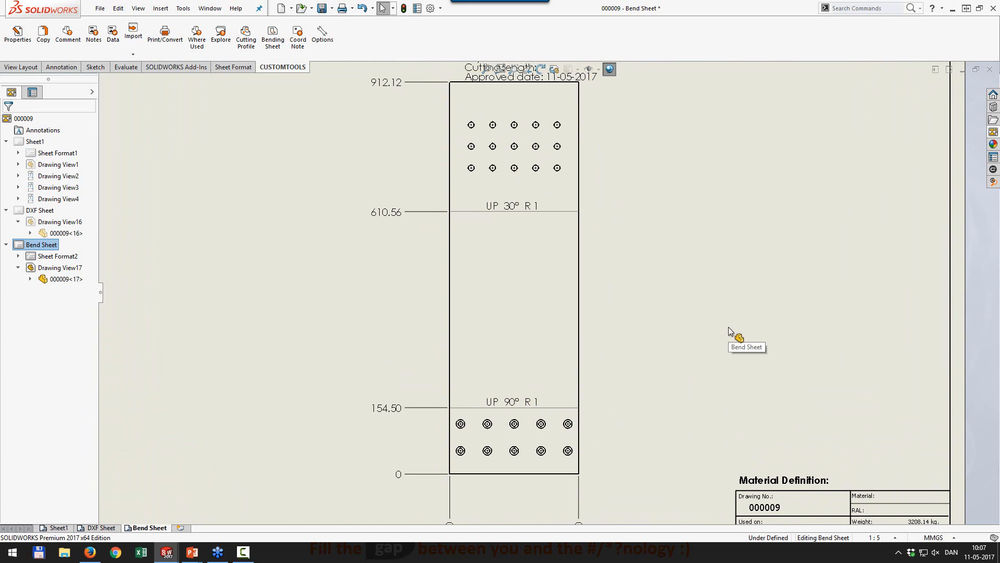
pyautogui.moveTo(730, 333)
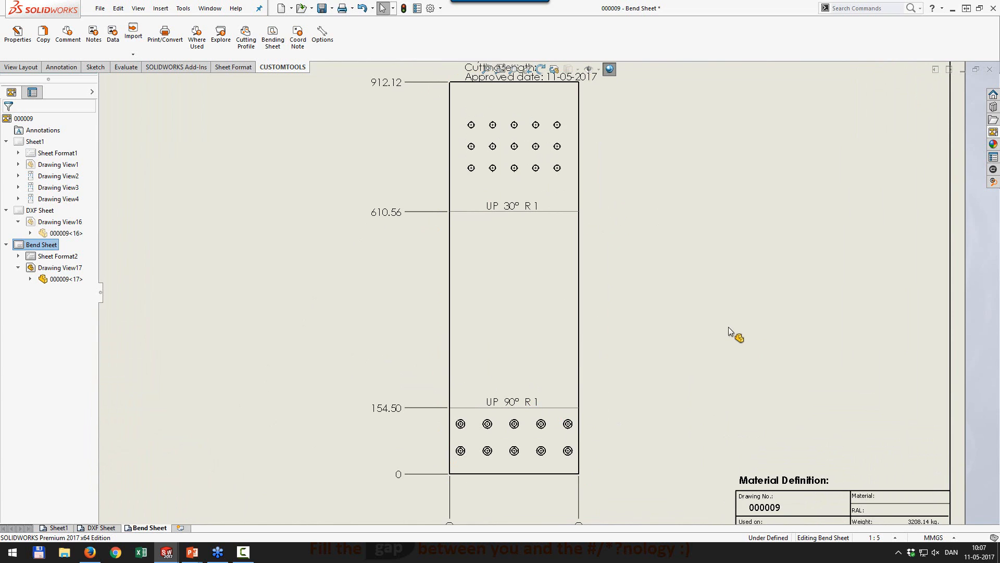
pyautogui.moveTo(327, 67)
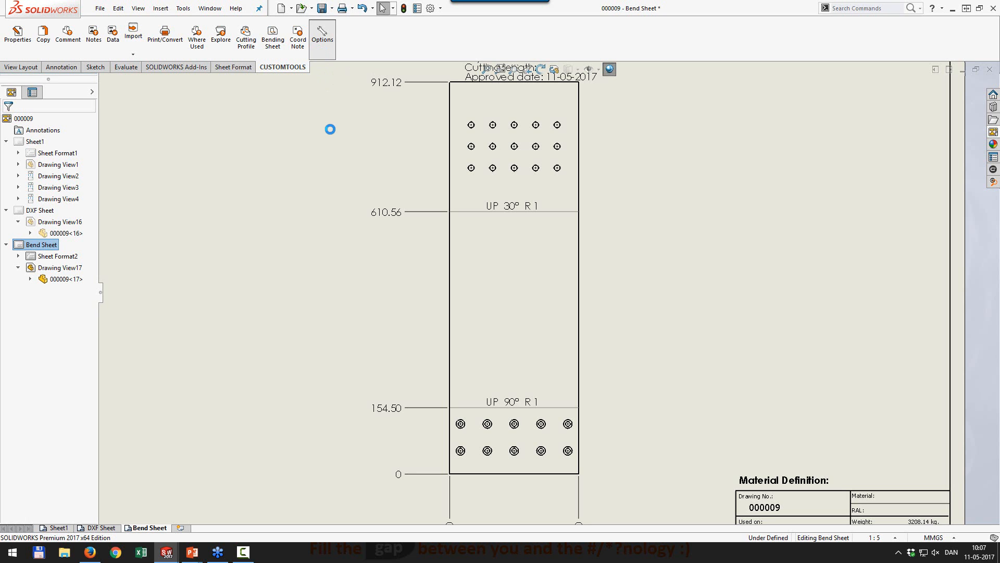
# Show the Cutting Profile Options in the CUSTOMTOOLS add-in's profile settings
pyautogui.click(323, 39)
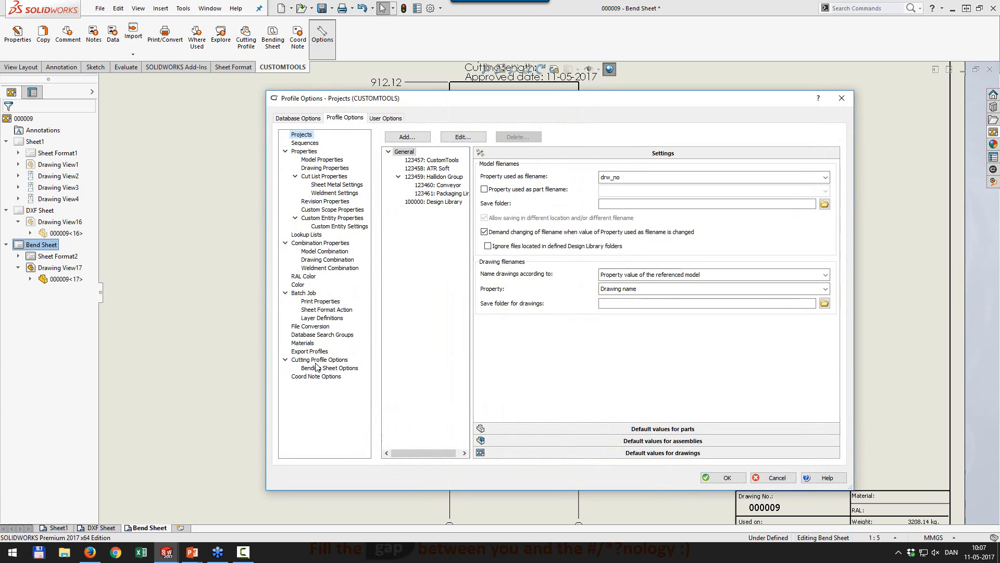
pyautogui.moveTo(323, 344)
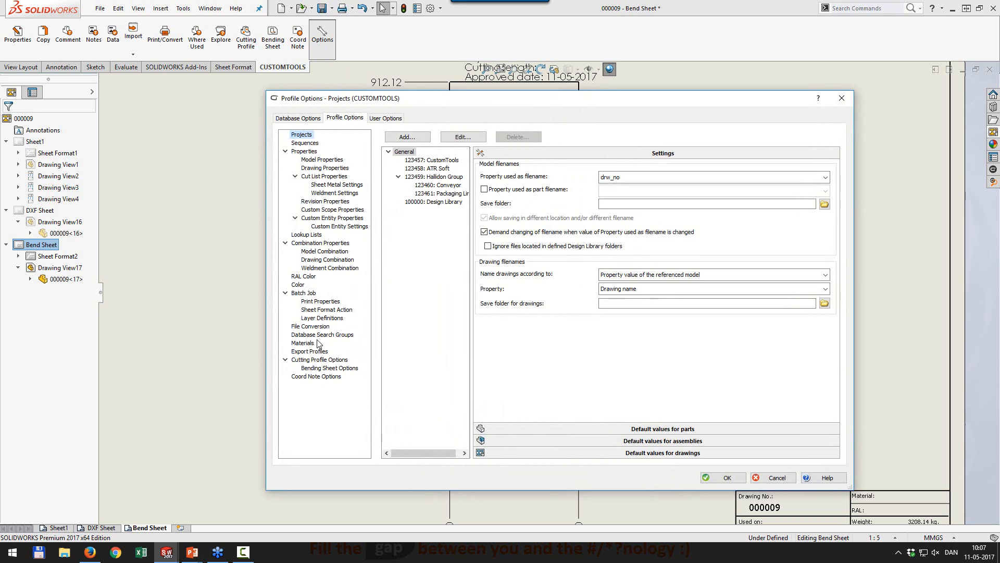
pyautogui.click(319, 359)
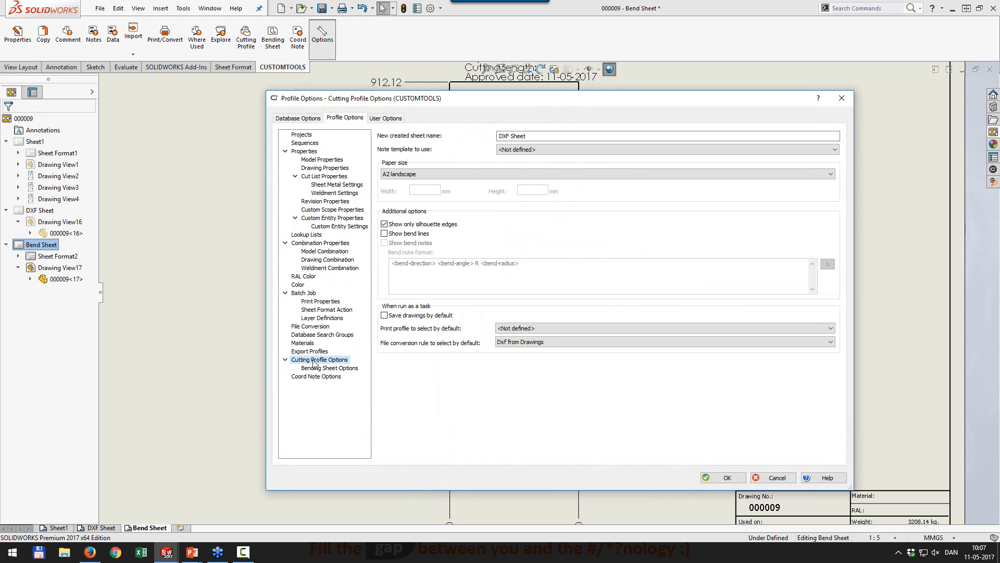
pyautogui.moveTo(444, 257)
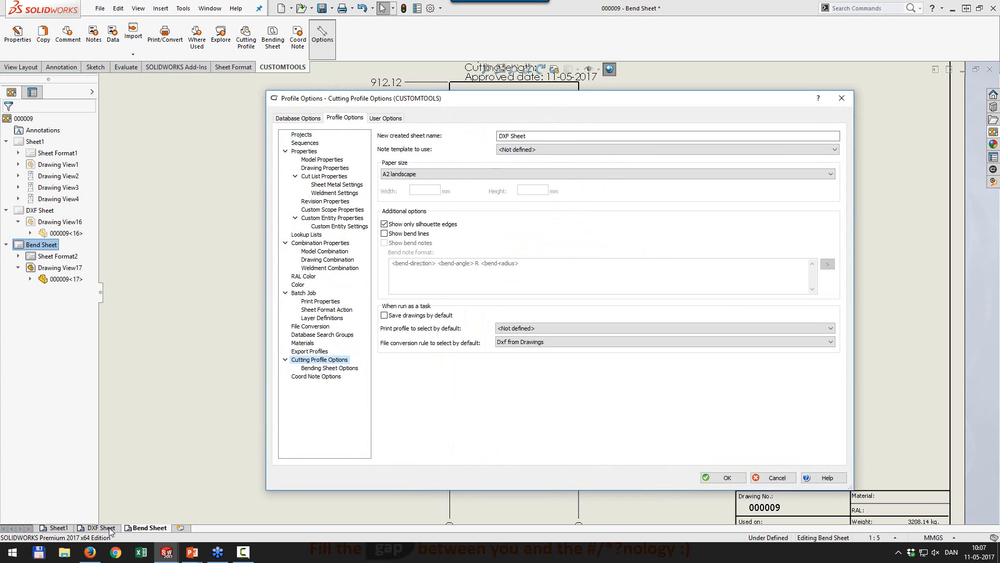
pyautogui.moveTo(434, 153)
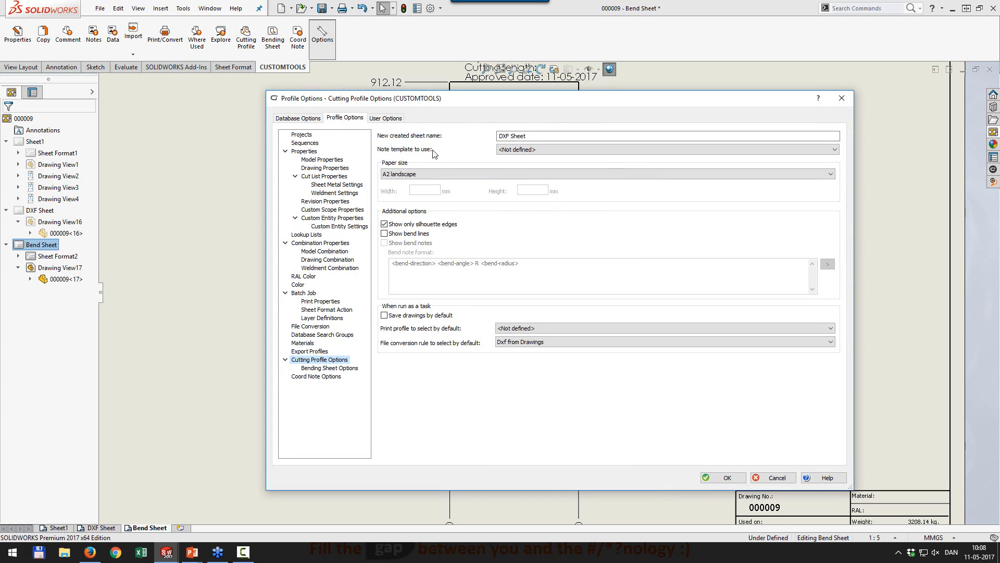
pyautogui.moveTo(453, 144)
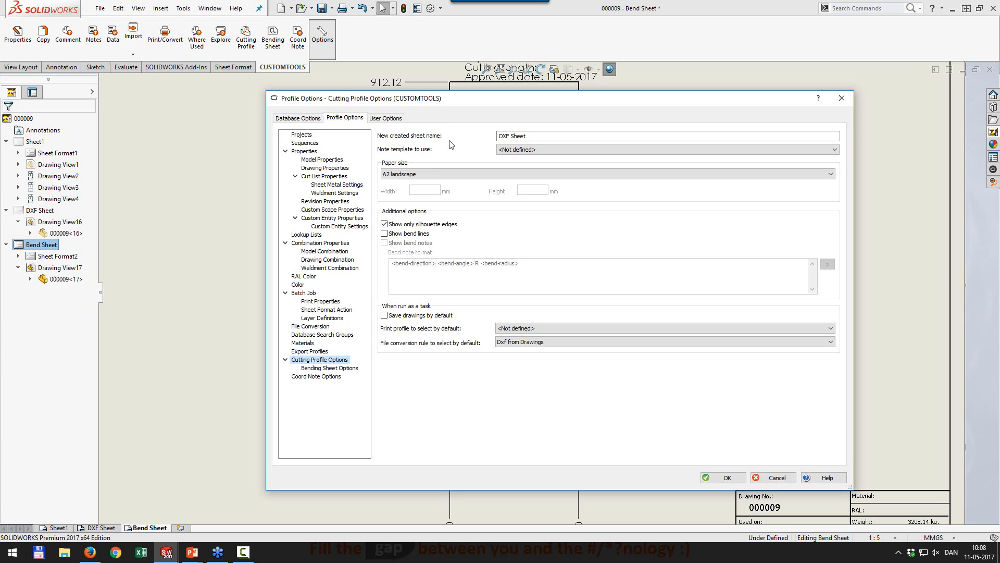
pyautogui.moveTo(475, 84)
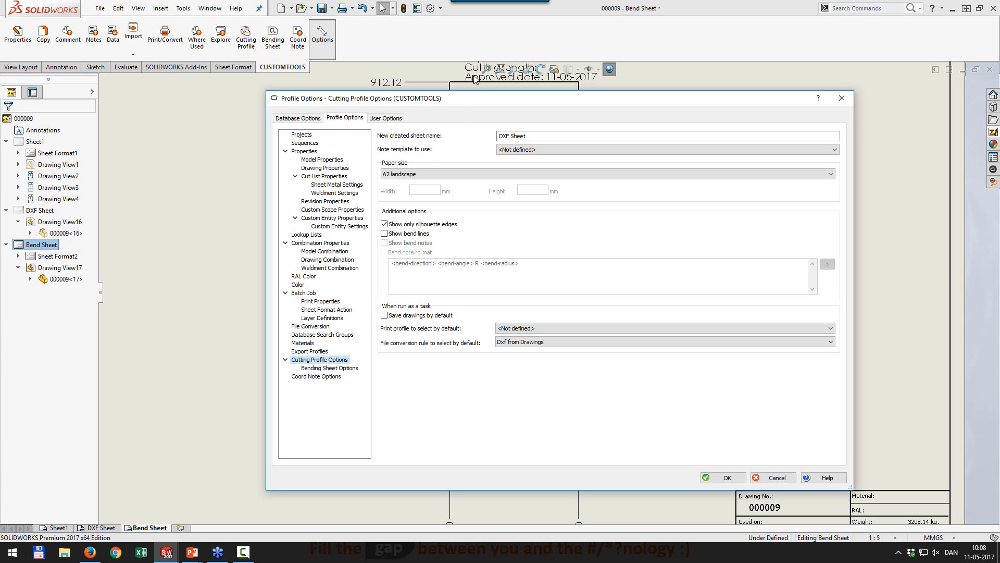
pyautogui.moveTo(342, 131)
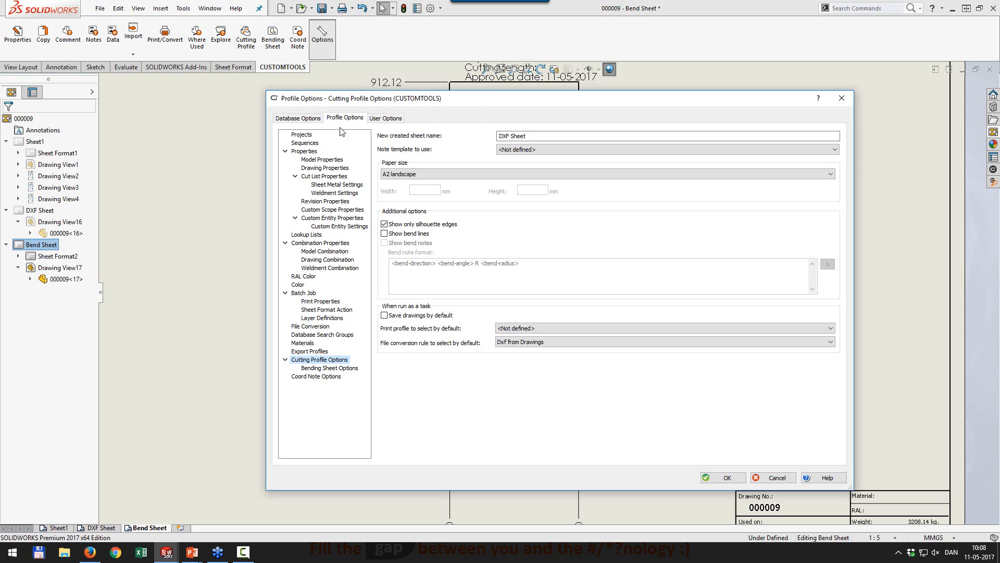
# Preview the Laser cut info, Drawing DXF Template and Cutting Profile note templates, then return to profile options
pyautogui.click(298, 117)
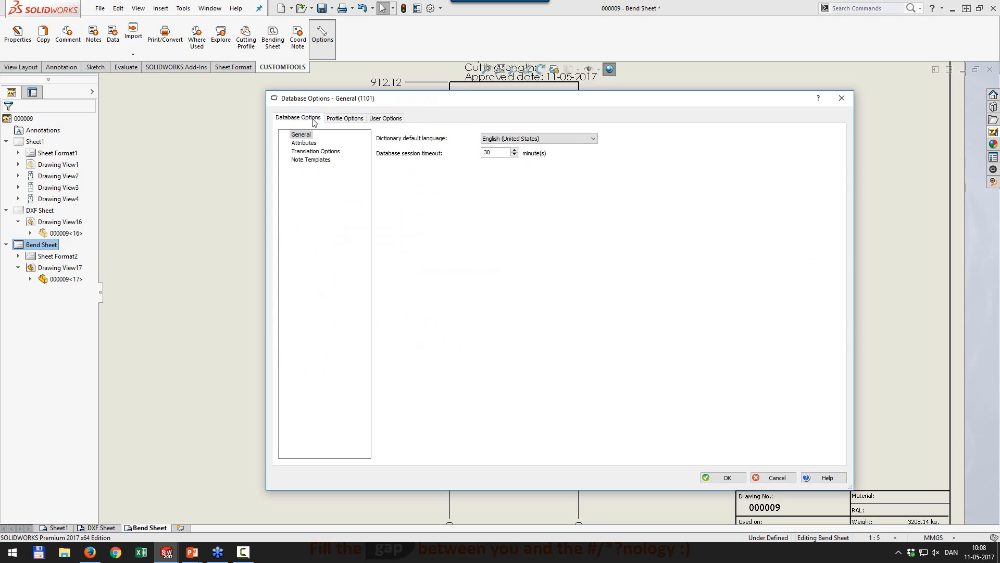
pyautogui.click(310, 159)
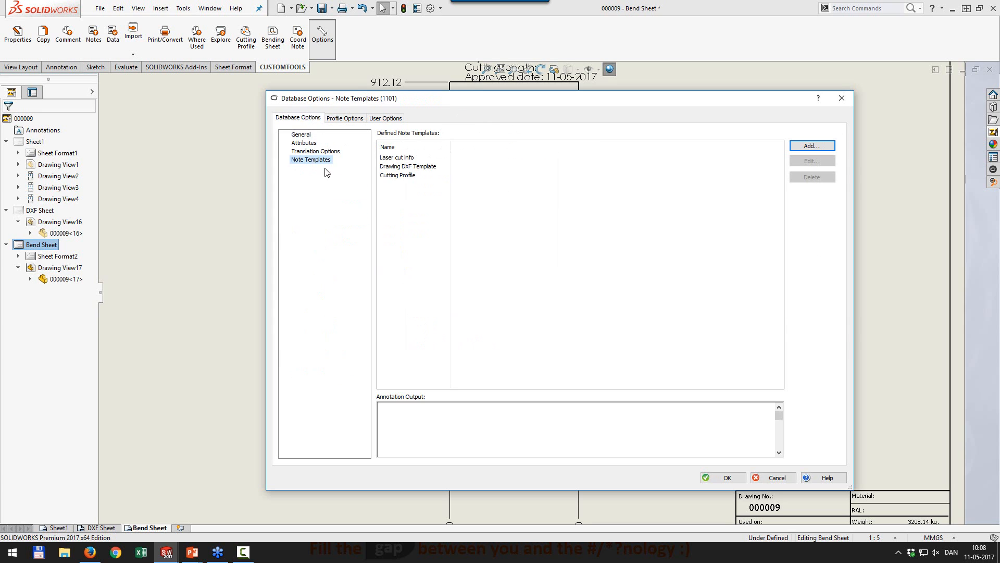
pyautogui.click(397, 157)
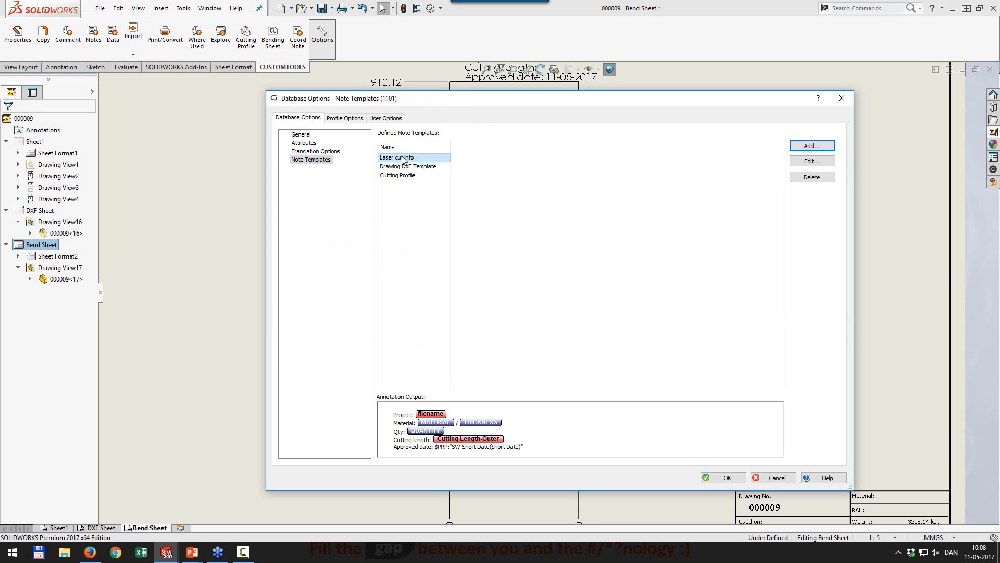
pyautogui.click(407, 165)
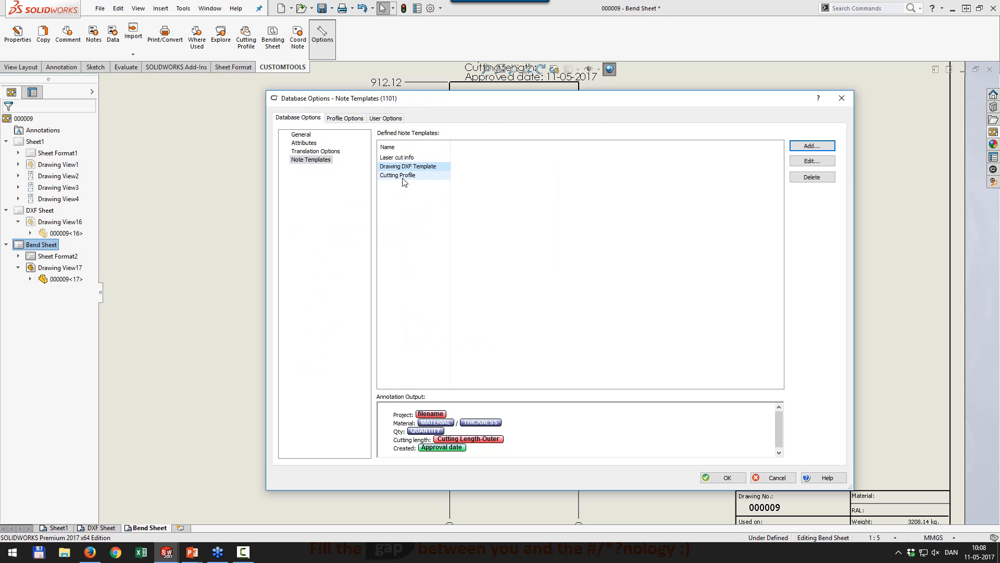
pyautogui.click(402, 175)
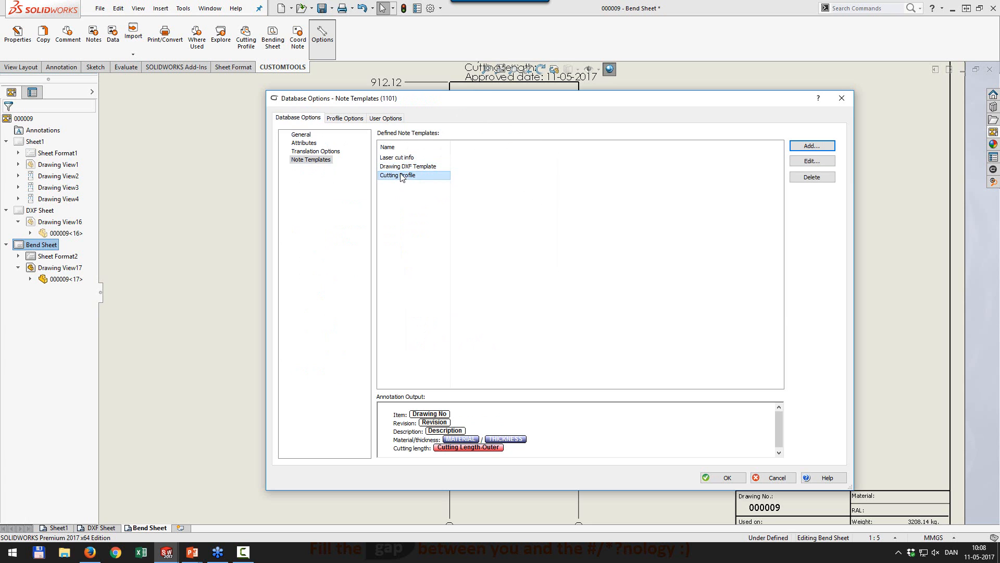
pyautogui.click(345, 118)
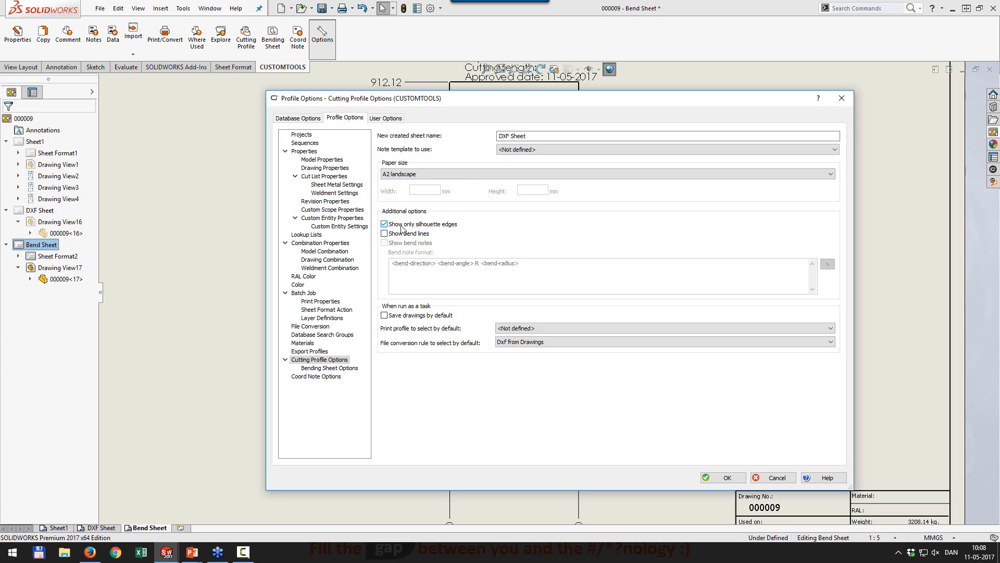
pyautogui.moveTo(417, 235)
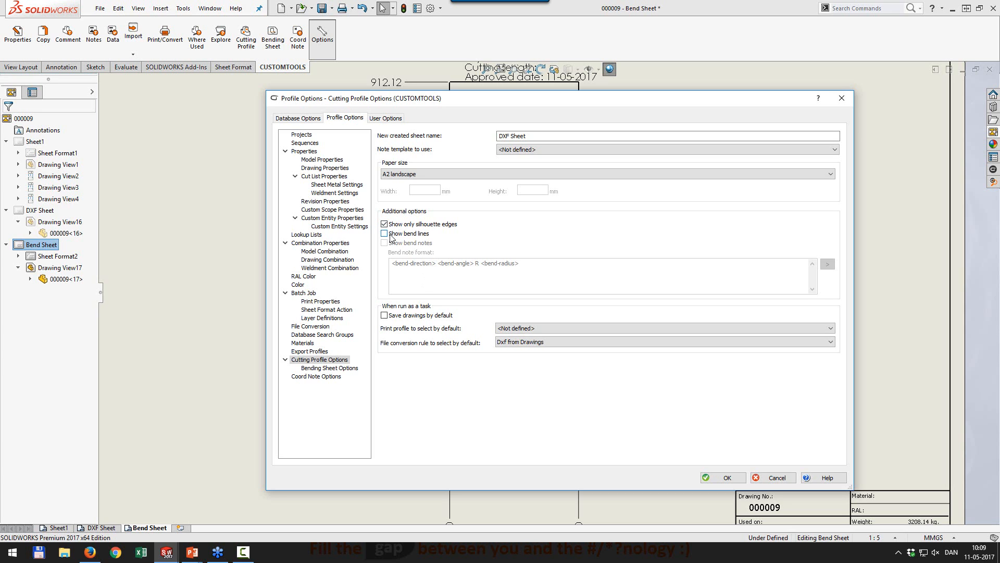
# Enable Show bend lines and Show bend notes, keeping the default bend note format
pyautogui.click(383, 234)
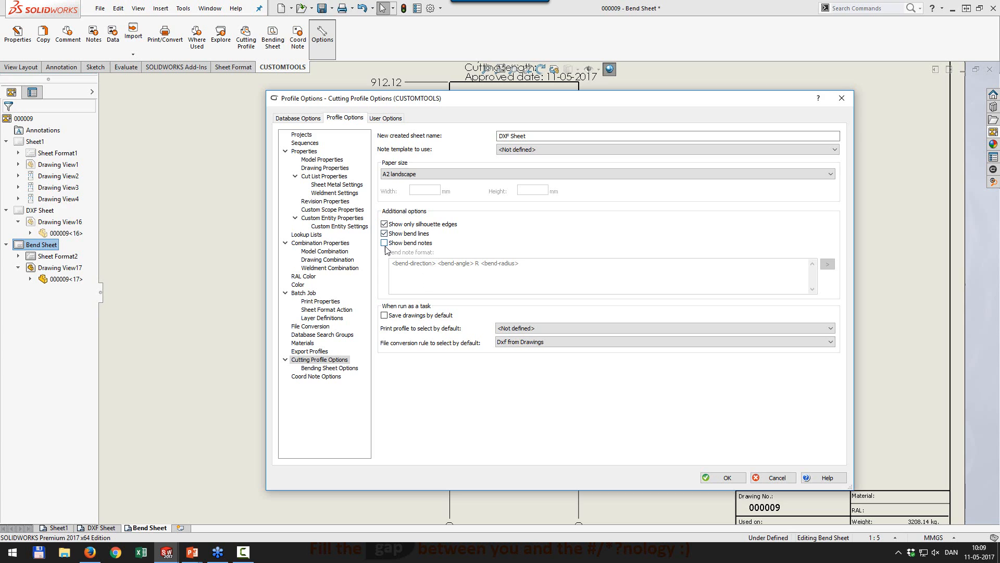
pyautogui.click(384, 243)
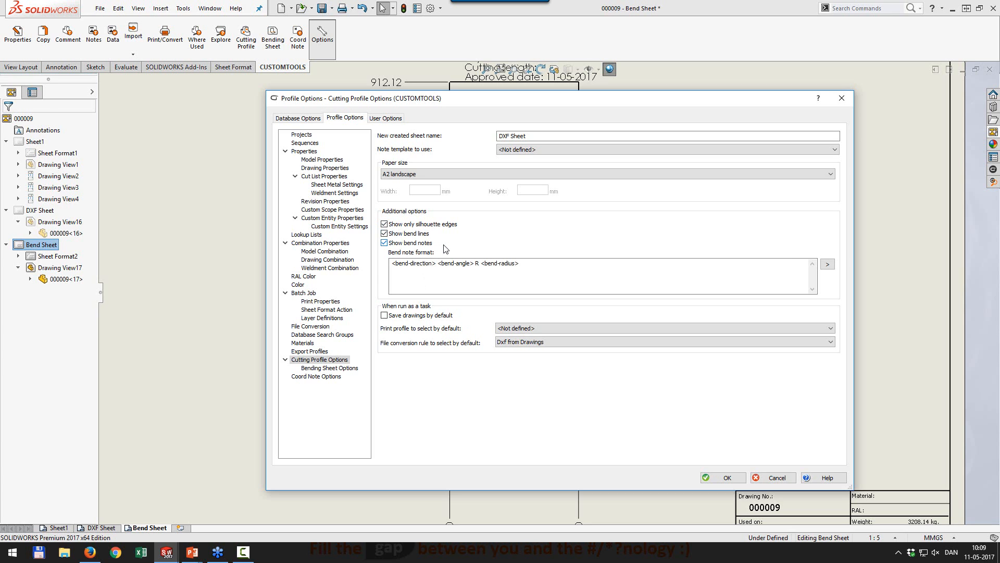
pyautogui.click(827, 265)
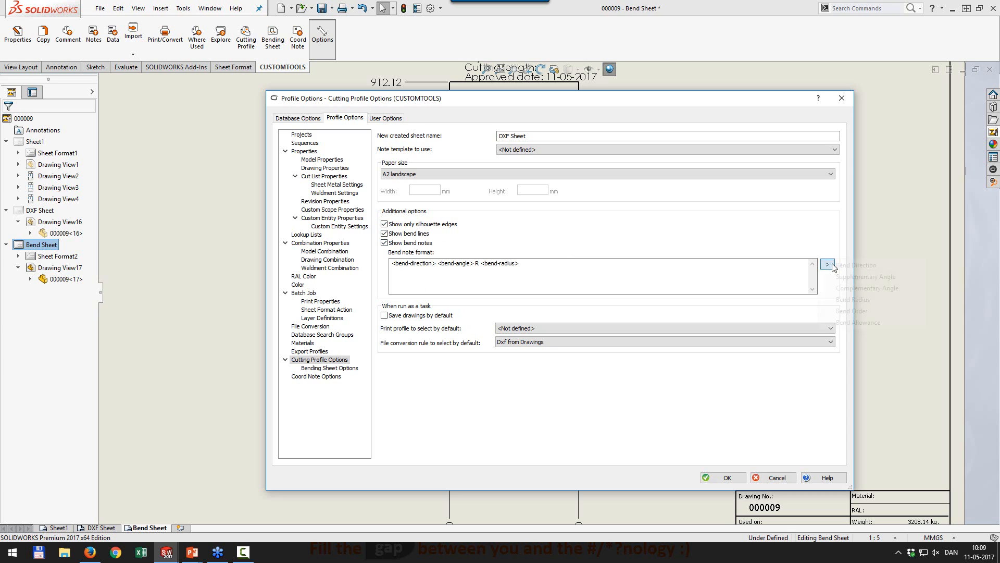
pyautogui.click(827, 265)
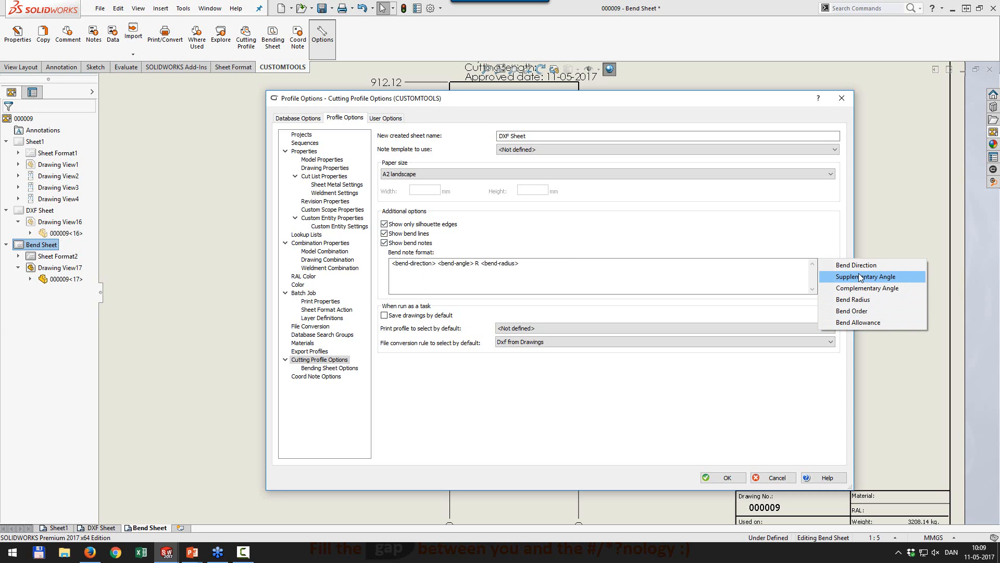
pyautogui.moveTo(860, 265)
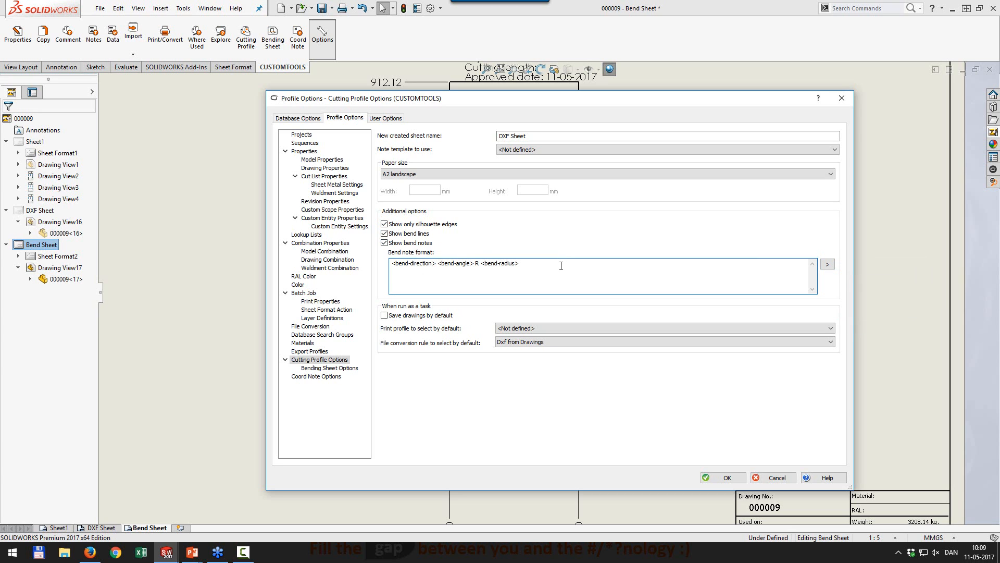
pyautogui.moveTo(493, 313)
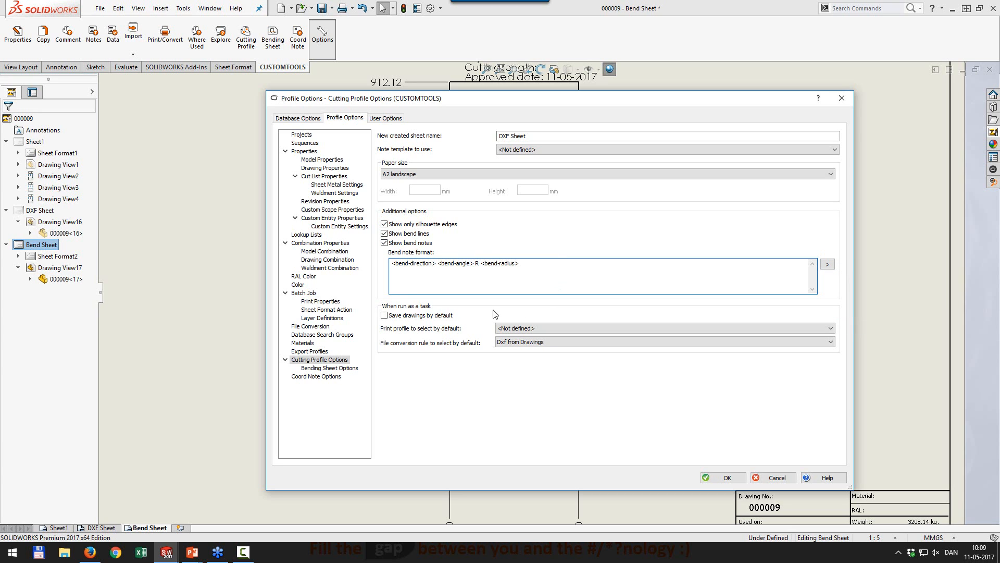
pyautogui.moveTo(448, 309)
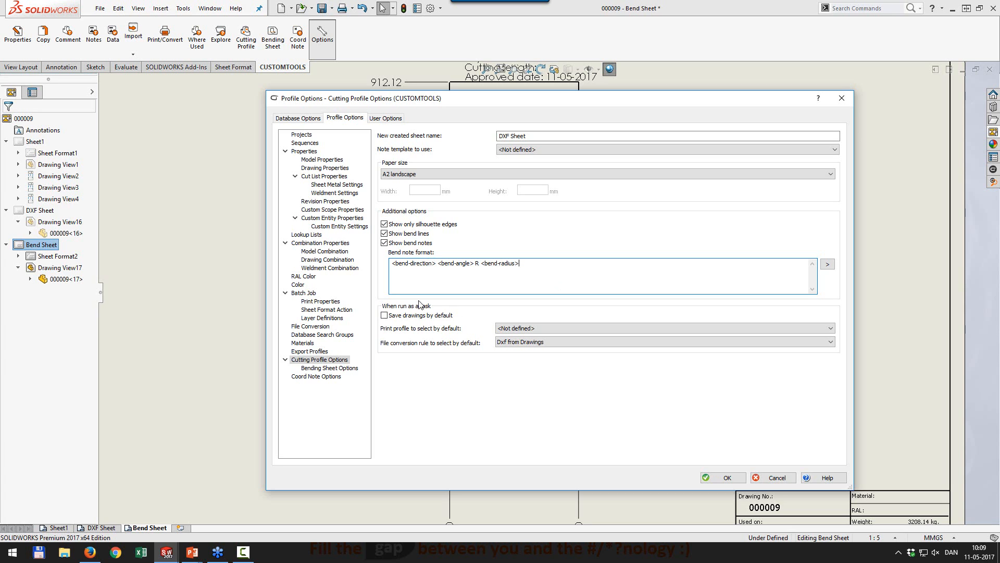
pyautogui.moveTo(425, 335)
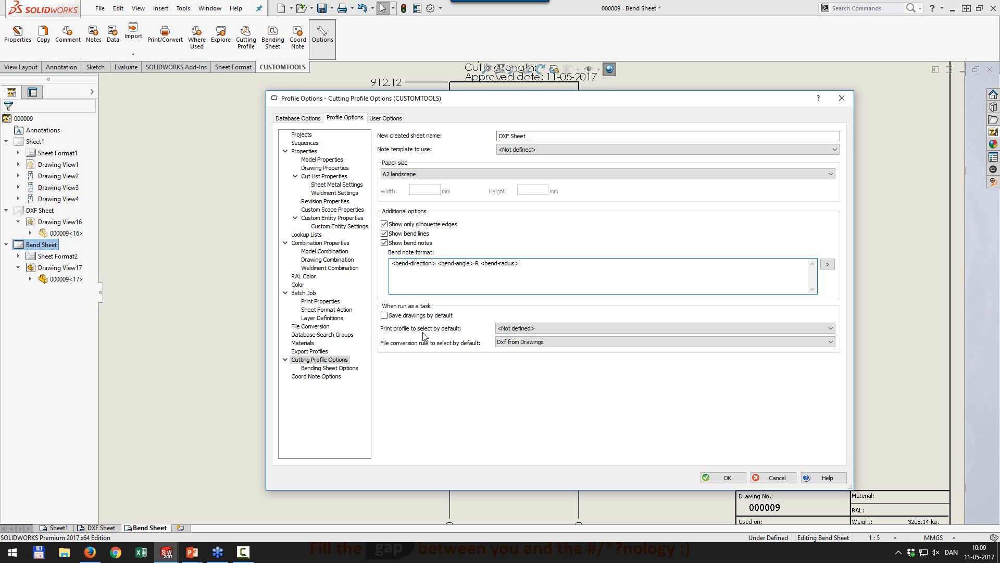
# Show the Bending Sheet Options naming new sheets 'Bend Sheet'
pyautogui.click(329, 368)
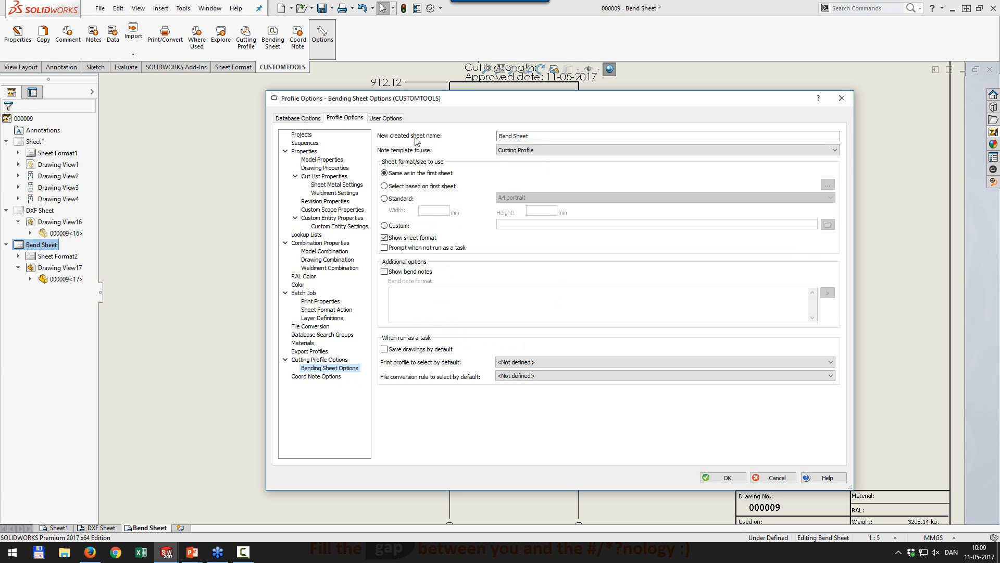
pyautogui.click(667, 150)
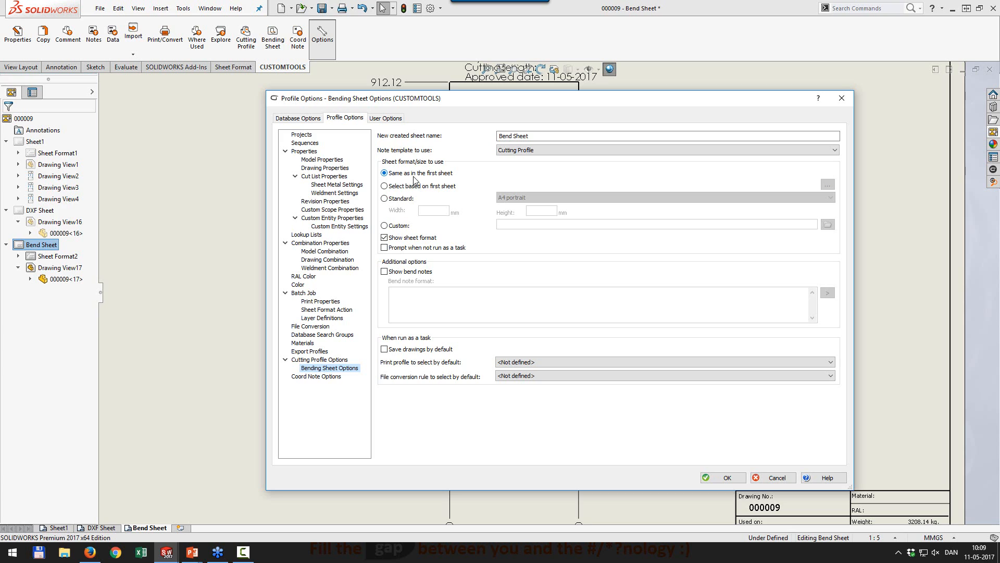
pyautogui.moveTo(420, 194)
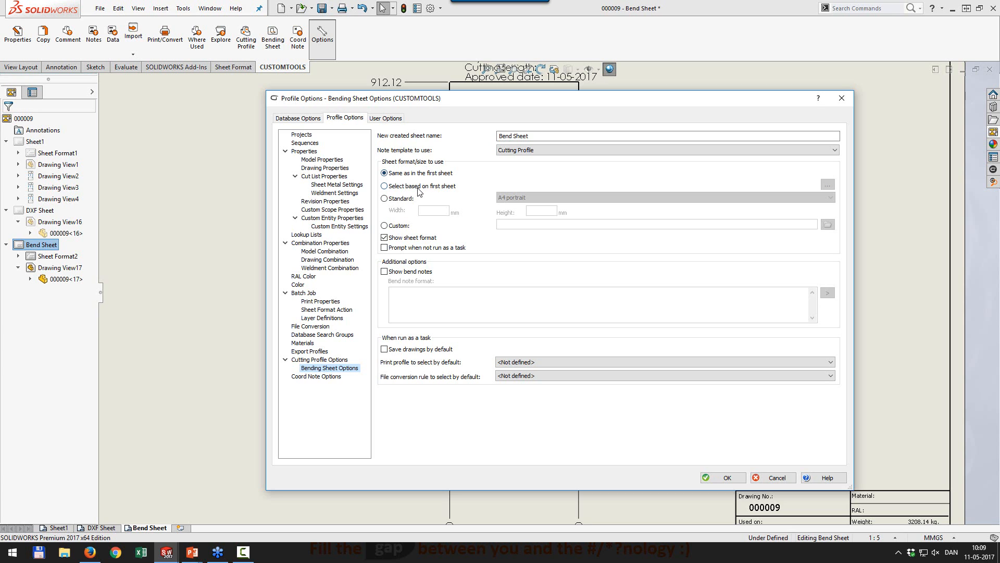
pyautogui.moveTo(411, 192)
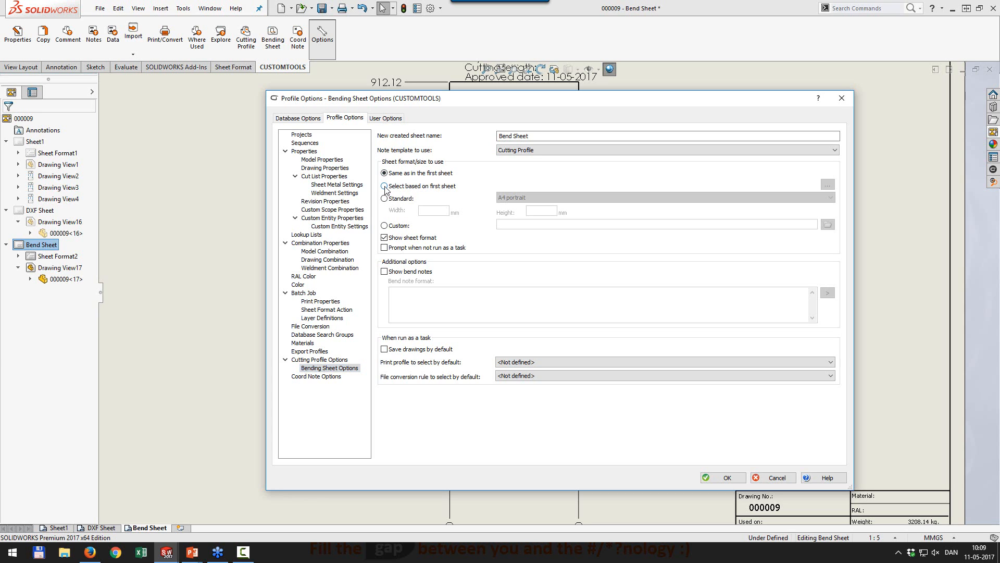
# Base the bend sheet format on the first sheet and add a mapping with A3-L.slddrt as first sheet
pyautogui.click(383, 186)
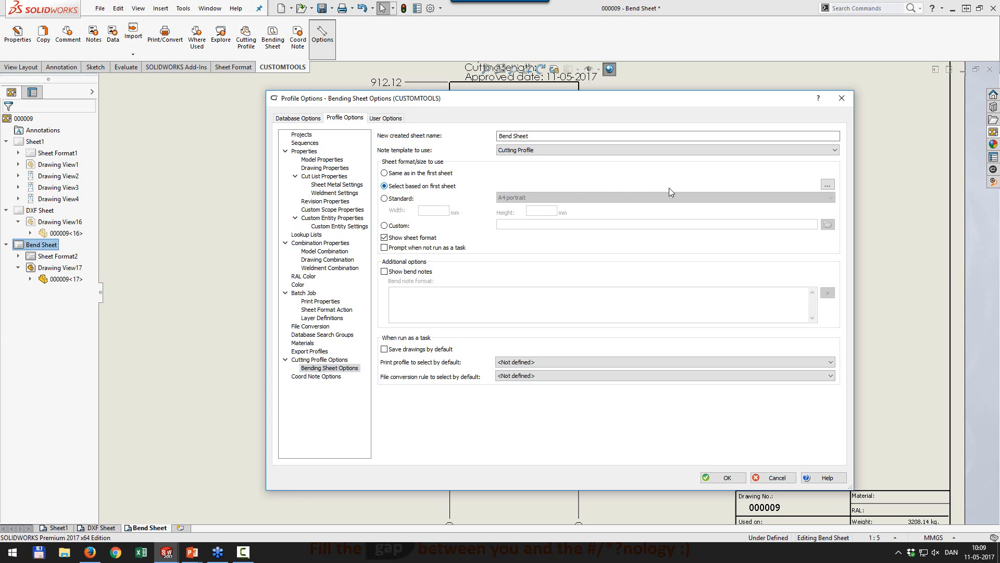
pyautogui.click(827, 185)
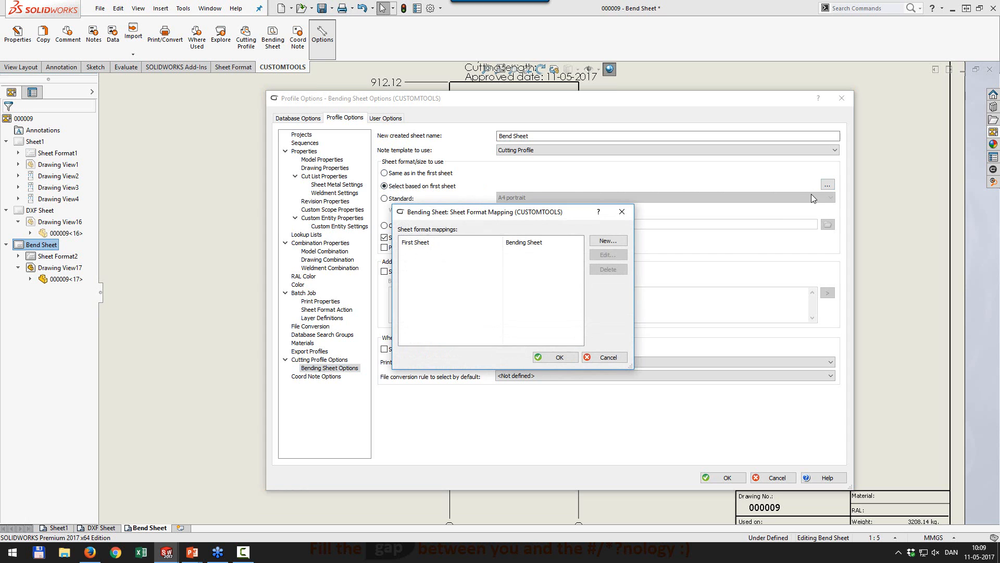
pyautogui.click(608, 240)
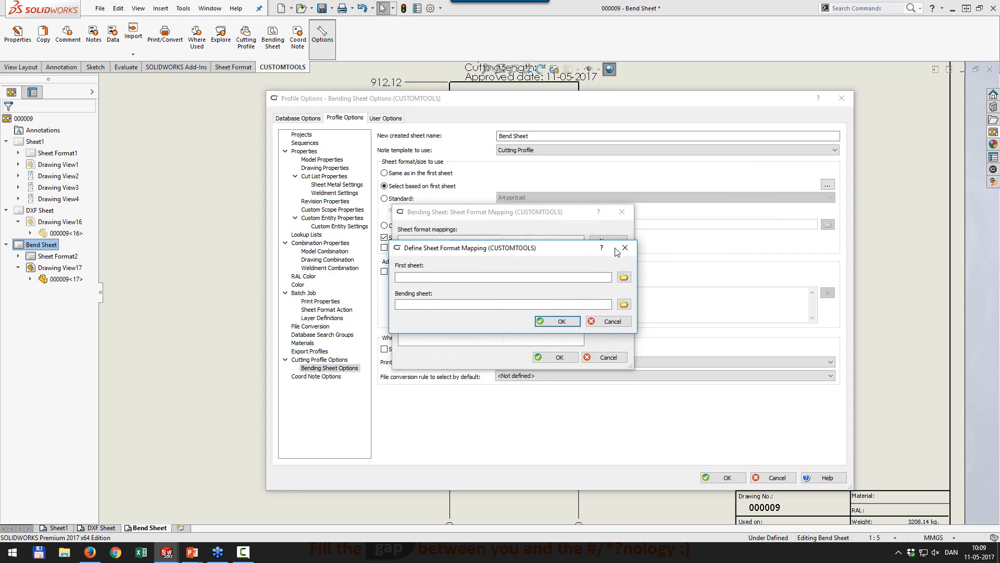
pyautogui.click(623, 277)
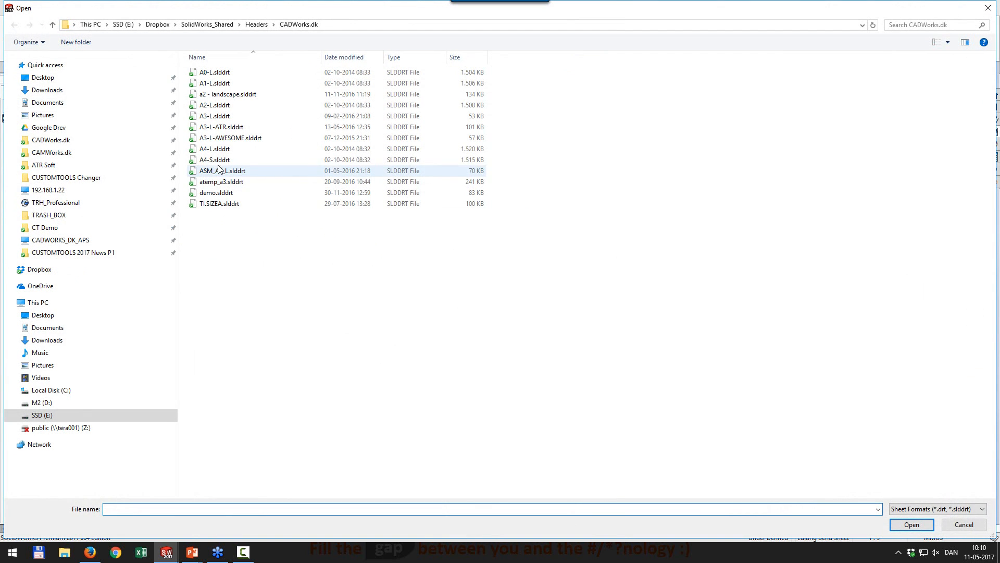
pyautogui.click(214, 115)
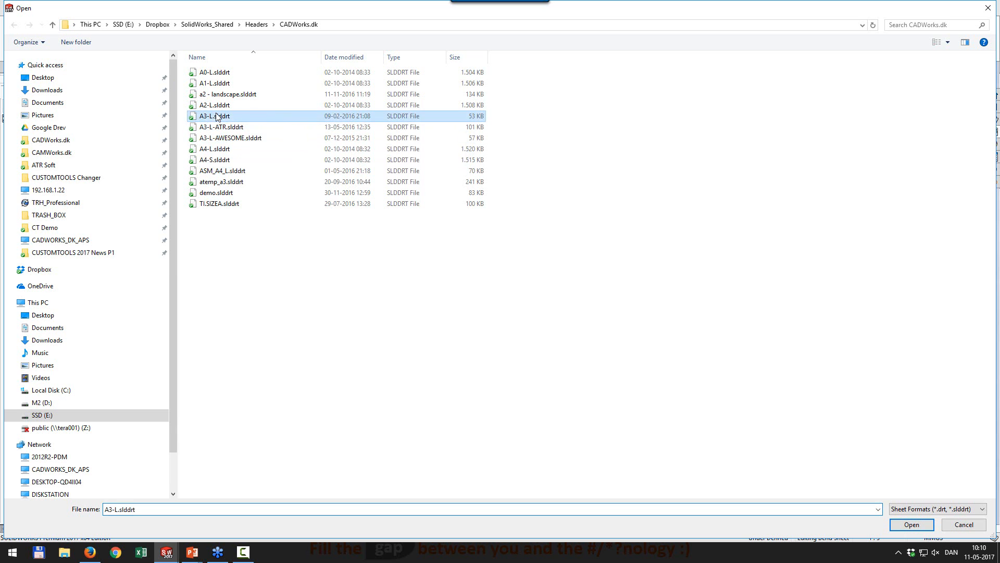
pyautogui.click(911, 524)
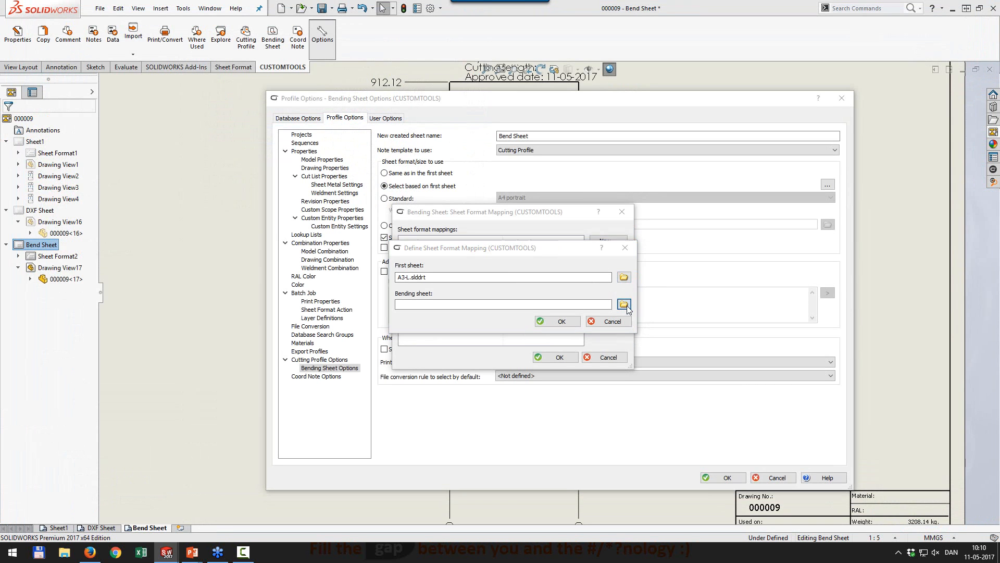
# Set A3-L-AWESOME.slddrt as the bending sheet format and confirm the mapping
pyautogui.click(623, 304)
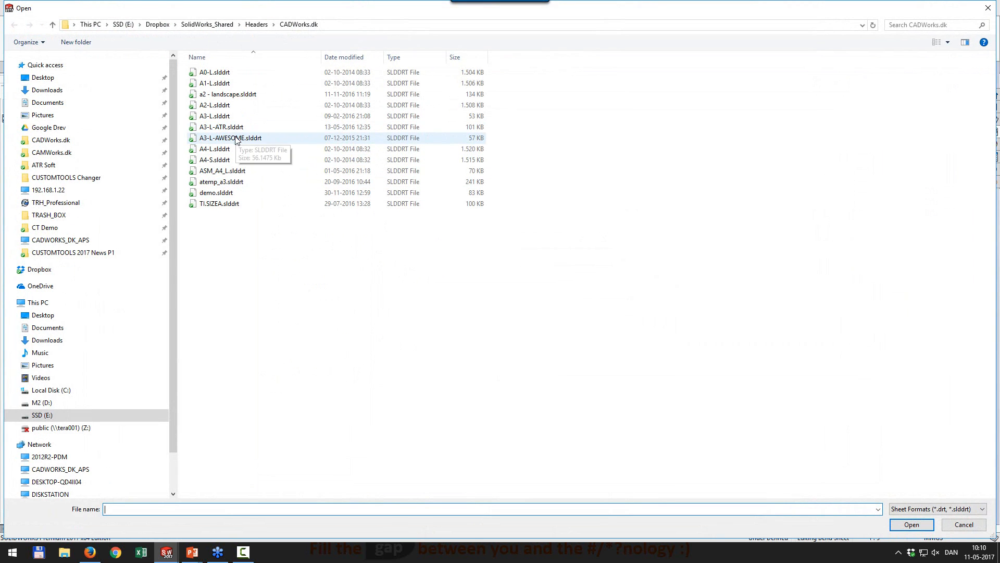
pyautogui.click(912, 524)
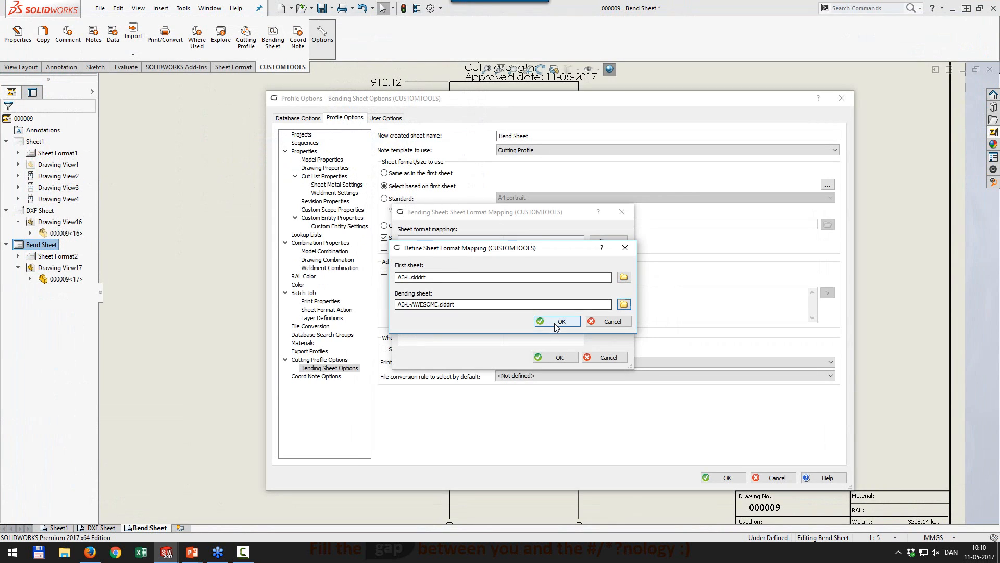
pyautogui.click(558, 321)
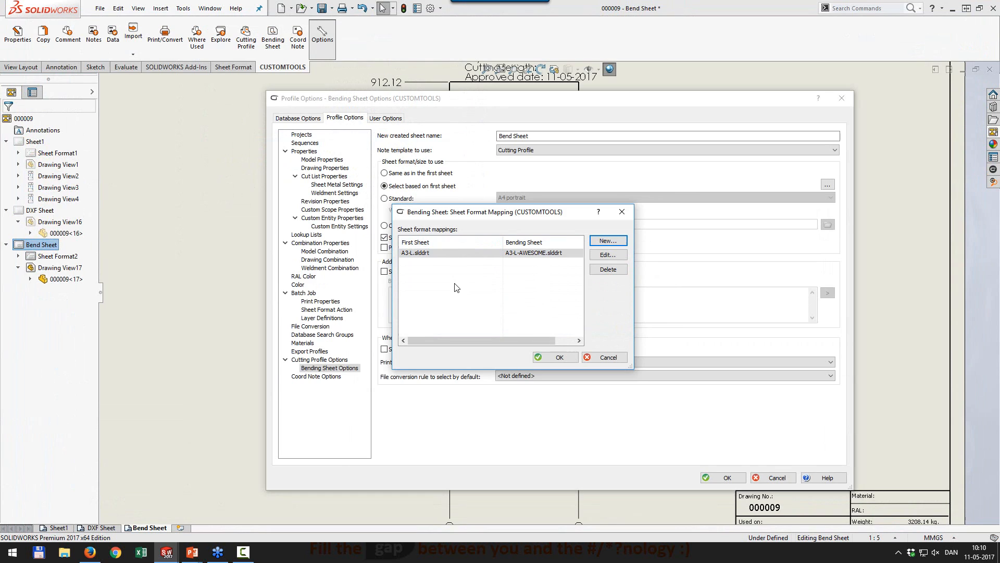
pyautogui.moveTo(500, 325)
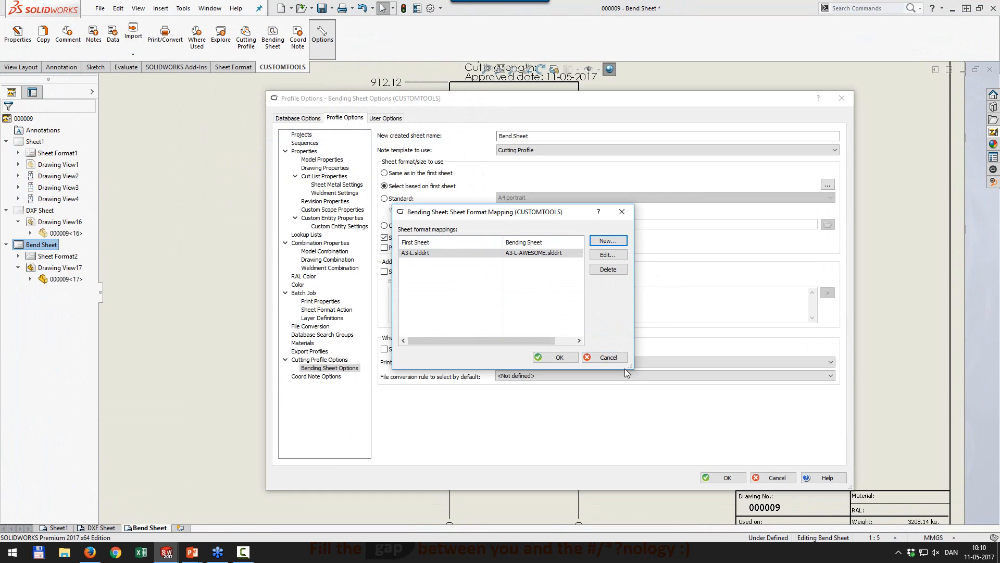
pyautogui.click(604, 357)
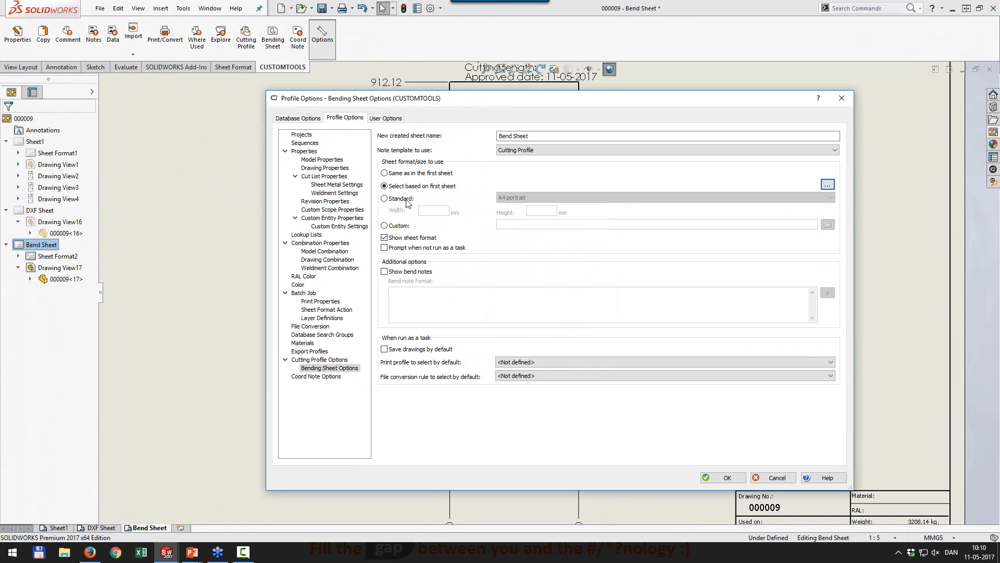
# In Bending Sheet Options choose a user-defined sheet size and a Custom sheet format for new bend sheets
pyautogui.click(383, 198)
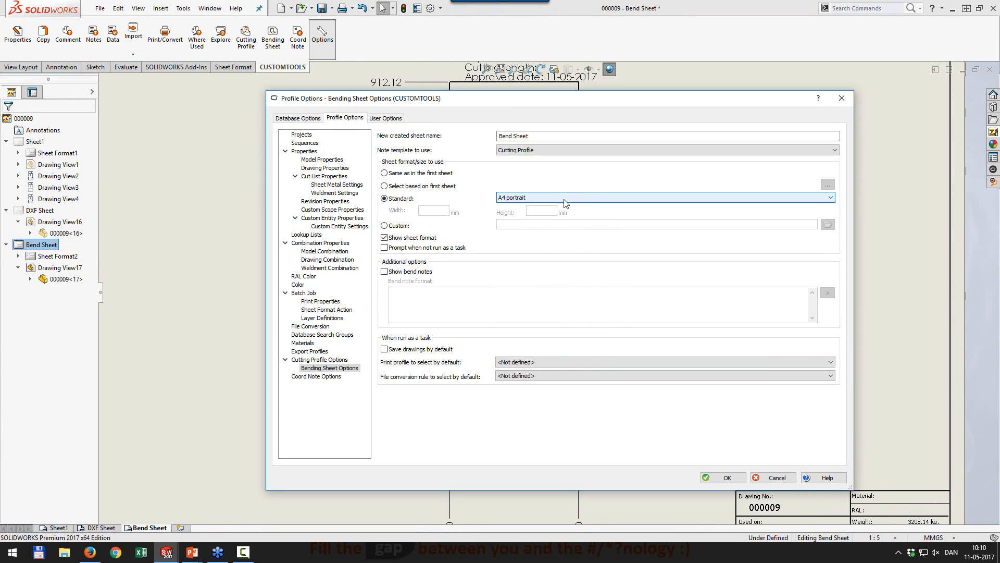
pyautogui.click(666, 198)
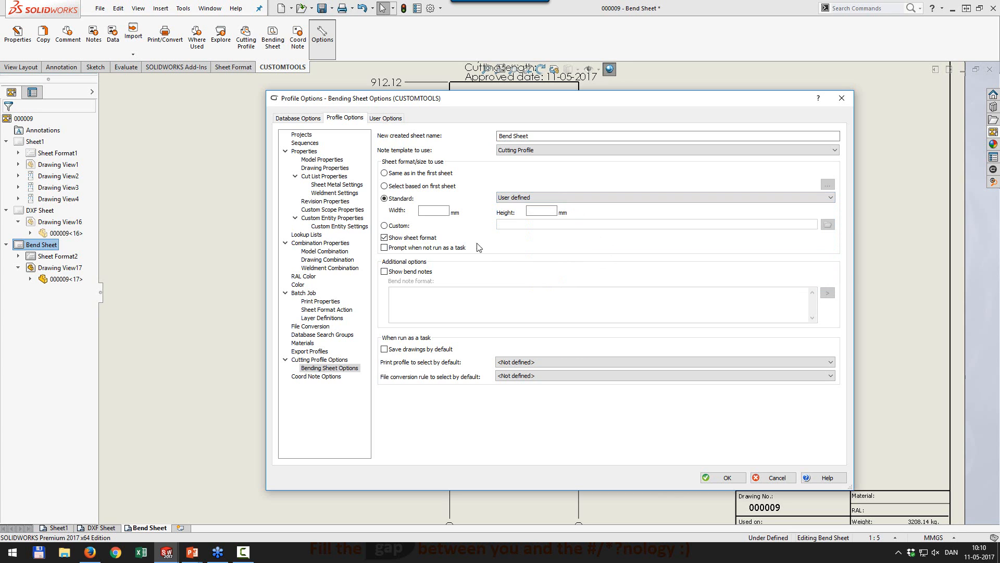
pyautogui.click(434, 210)
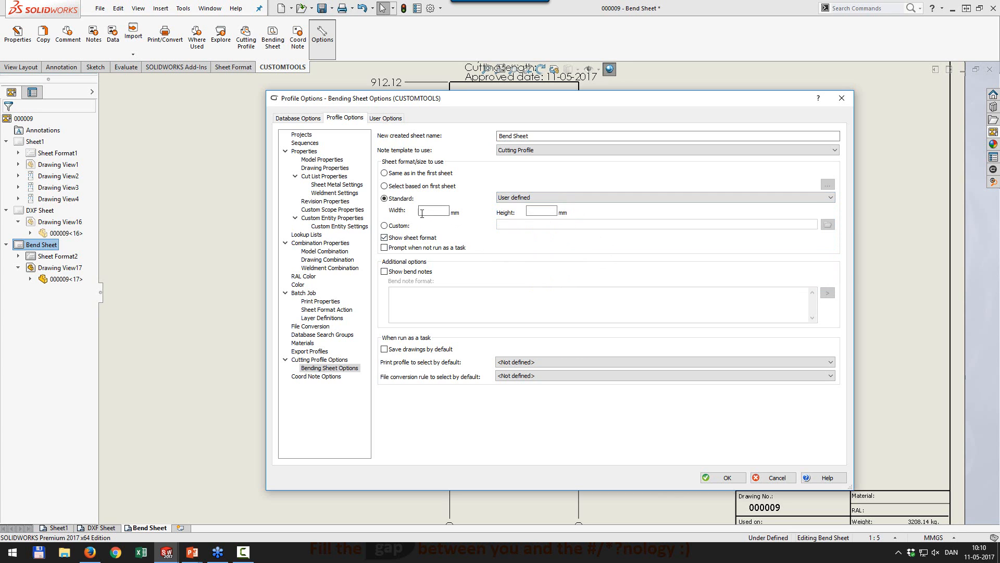
pyautogui.click(383, 225)
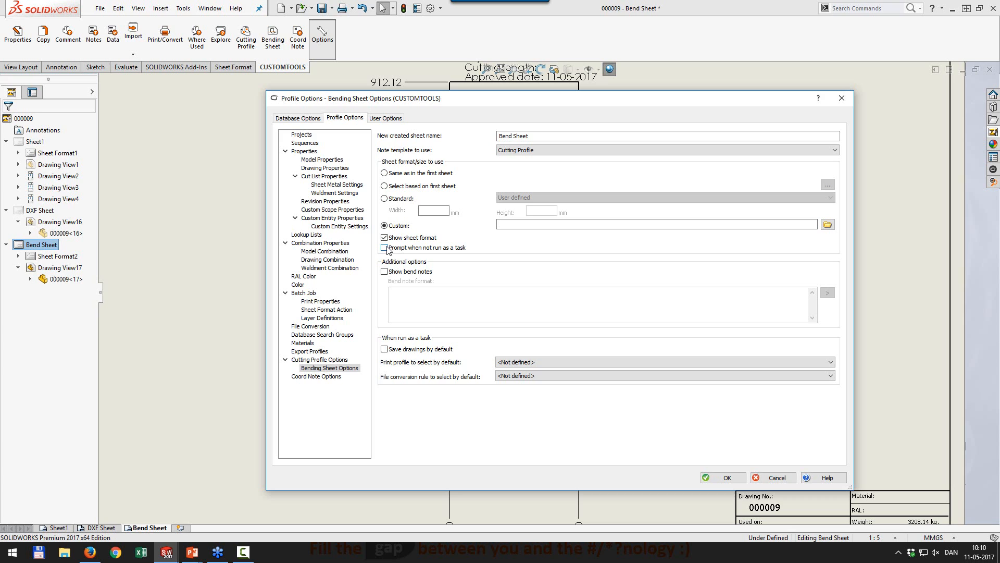
pyautogui.click(384, 248)
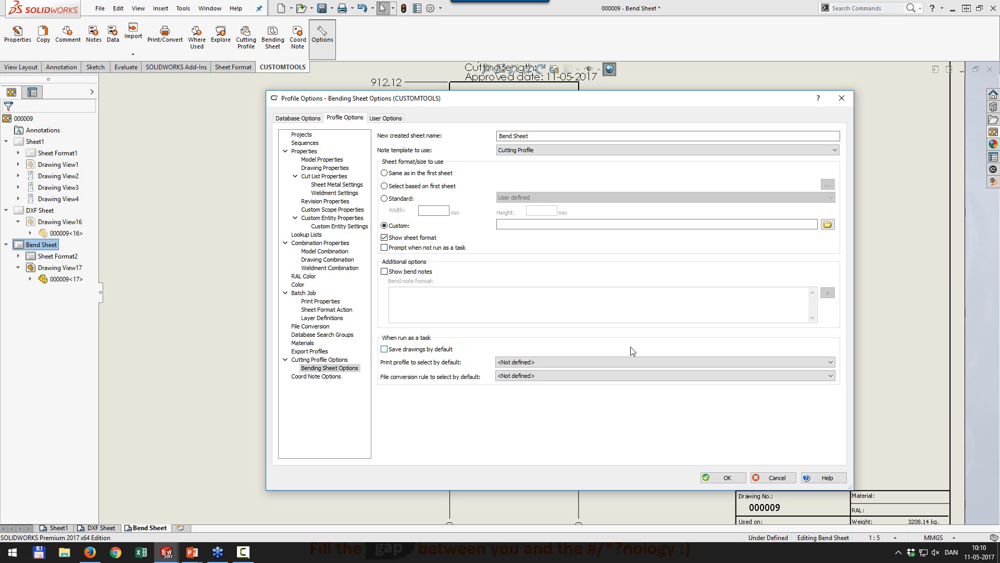
pyautogui.moveTo(734, 414)
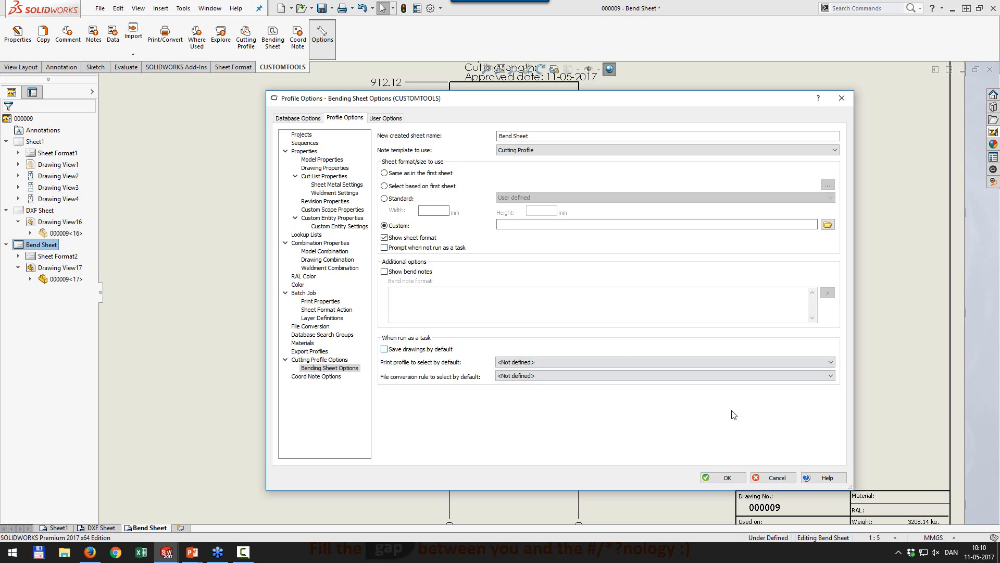
pyautogui.moveTo(751, 456)
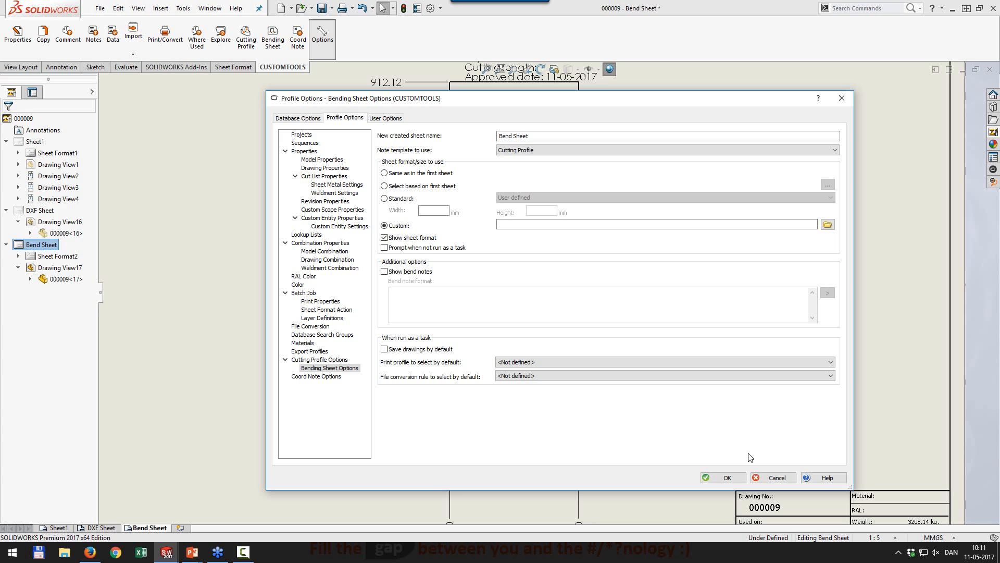
pyautogui.moveTo(363, 352)
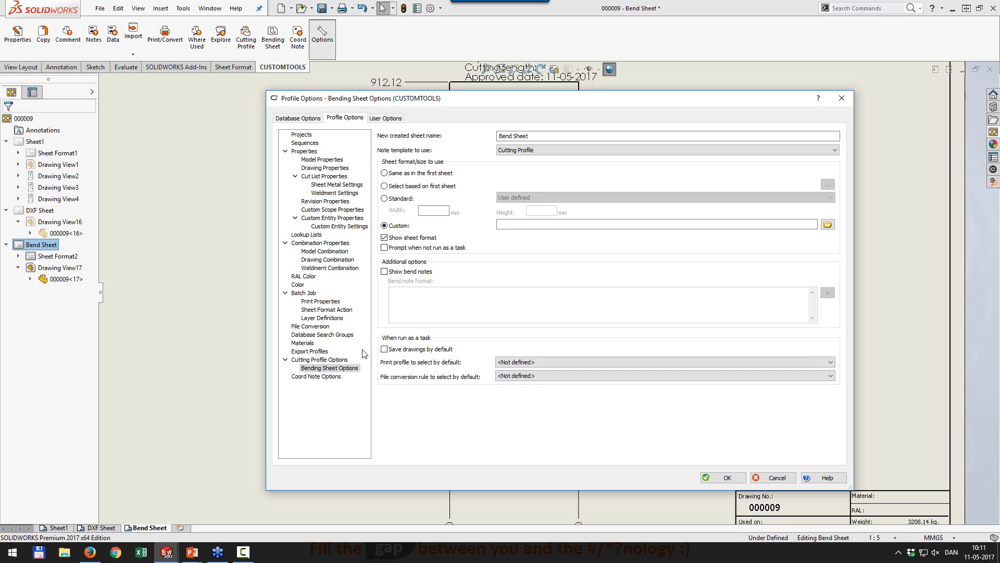
pyautogui.moveTo(347, 346)
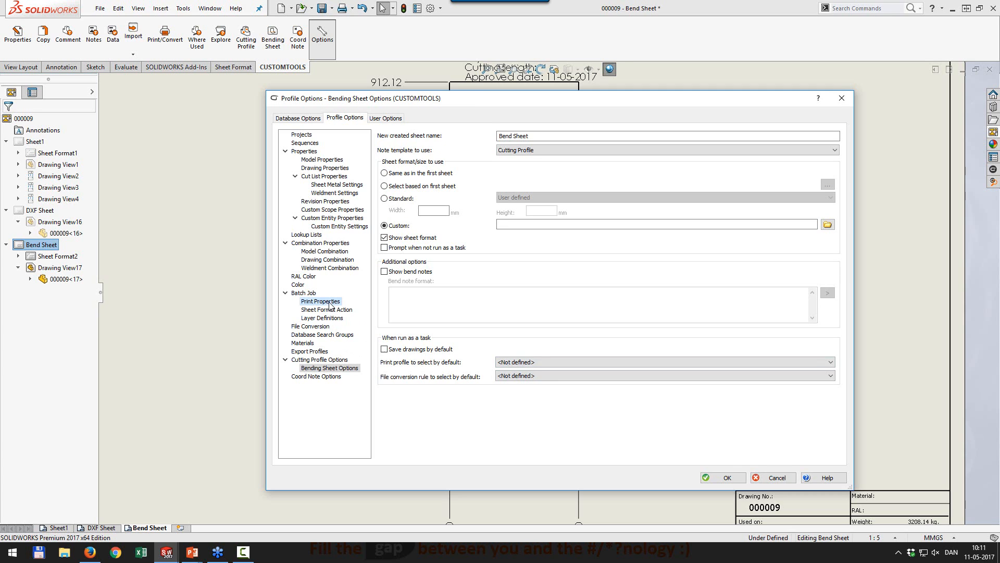
# Show the Batch Job print properties listing the 'Print all in A4' and 'Webinar' profiles
pyautogui.click(321, 300)
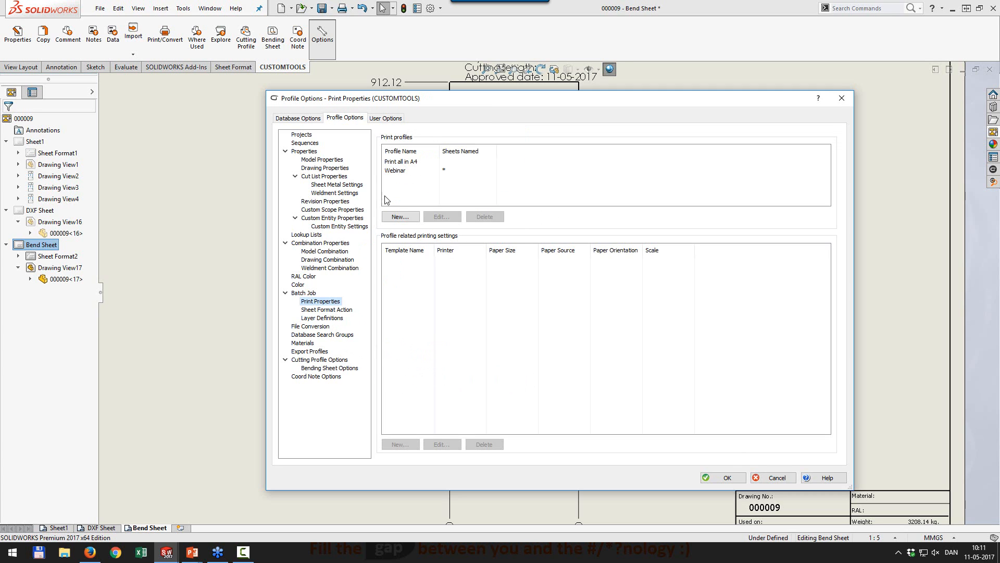
# Start a new printing setting for the Webinar profile with fixed scale and unspecified paper source
pyautogui.click(396, 171)
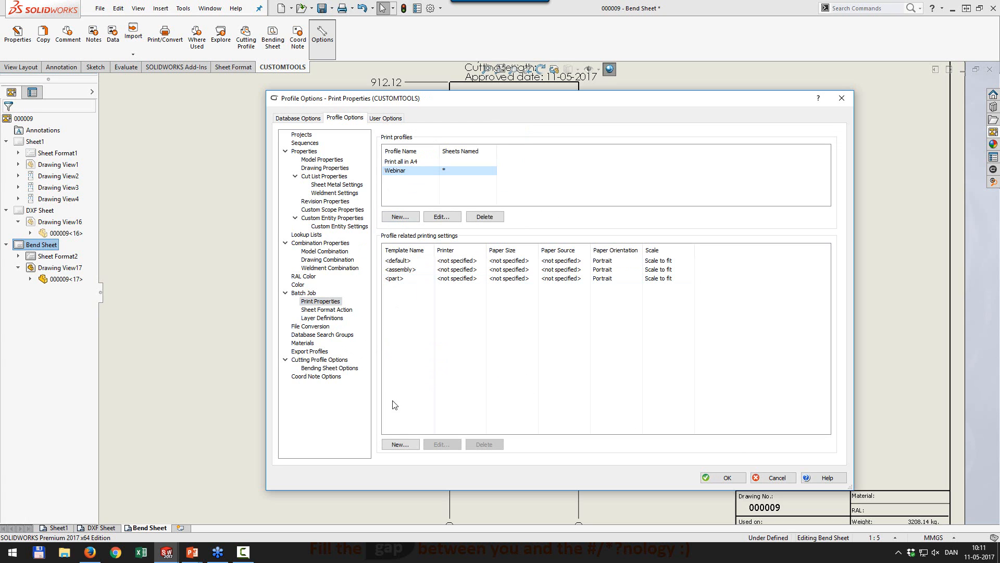
pyautogui.click(400, 217)
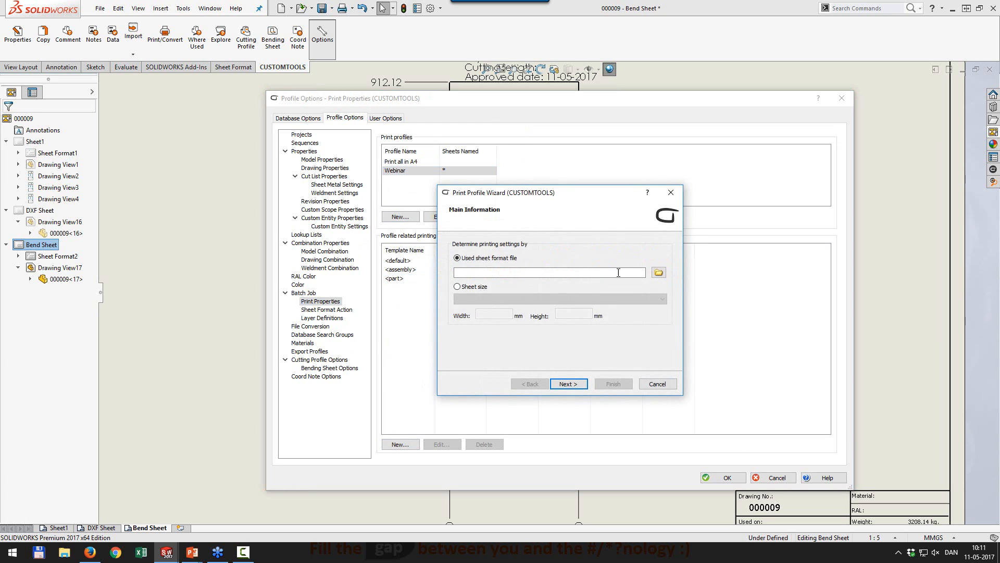
pyautogui.click(456, 285)
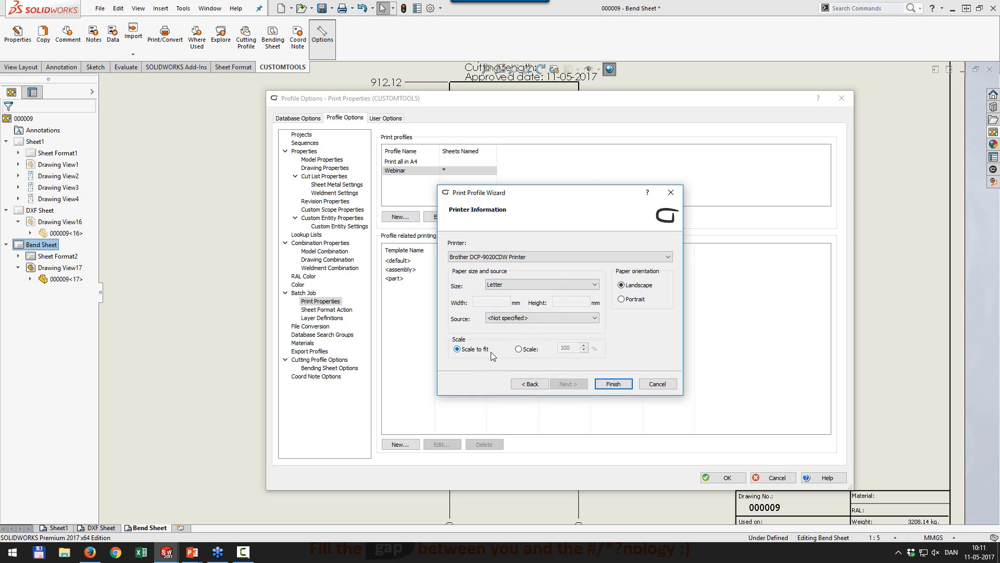
pyautogui.click(518, 348)
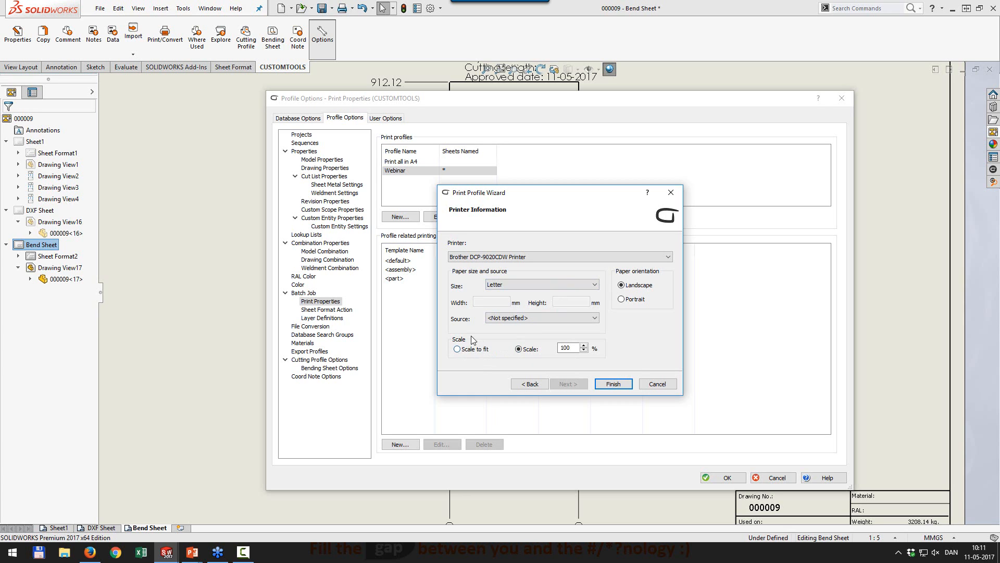
pyautogui.moveTo(460, 343)
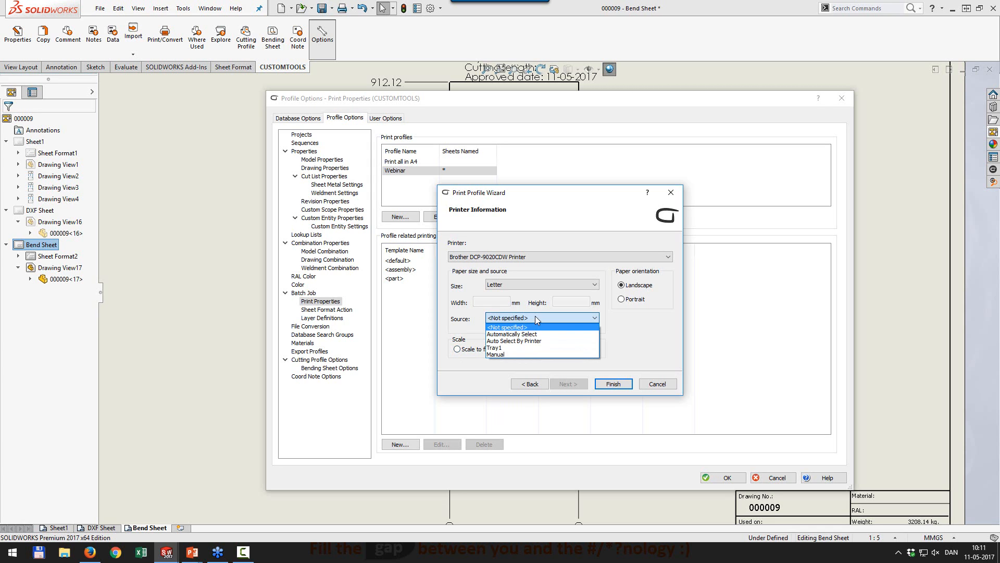
pyautogui.click(508, 326)
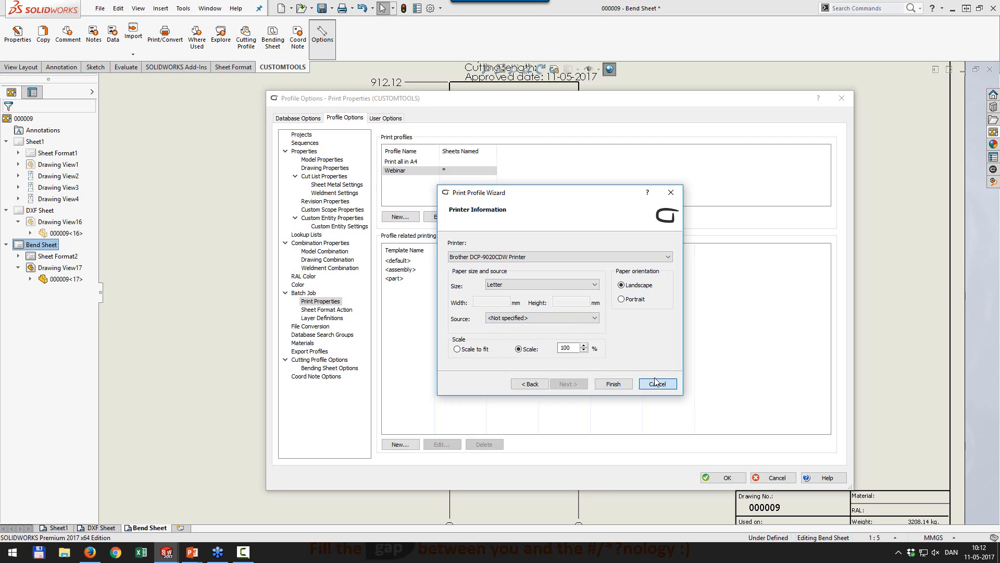
# Discard the new printing setting and close Profile Options without saving
pyautogui.click(657, 383)
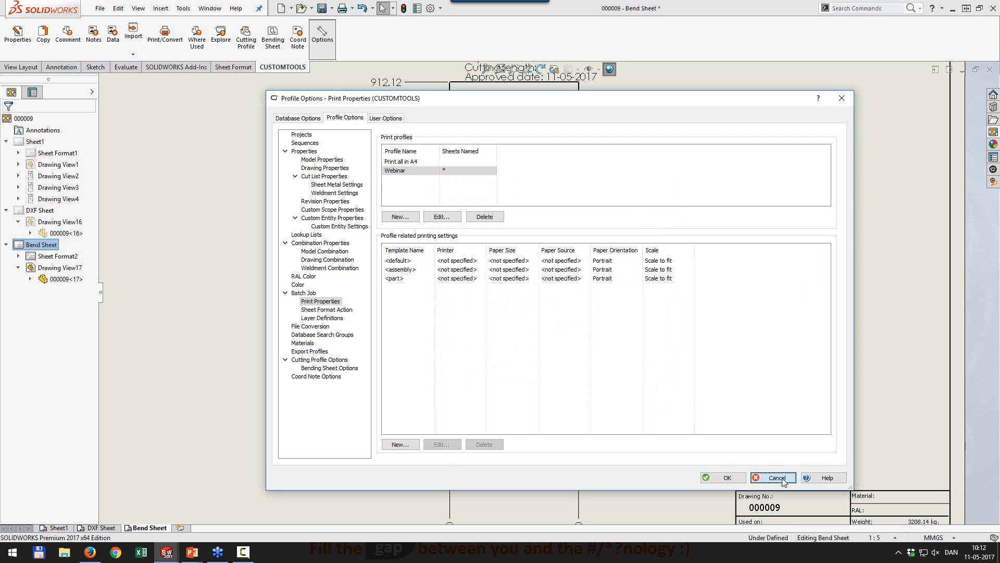
pyautogui.click(773, 477)
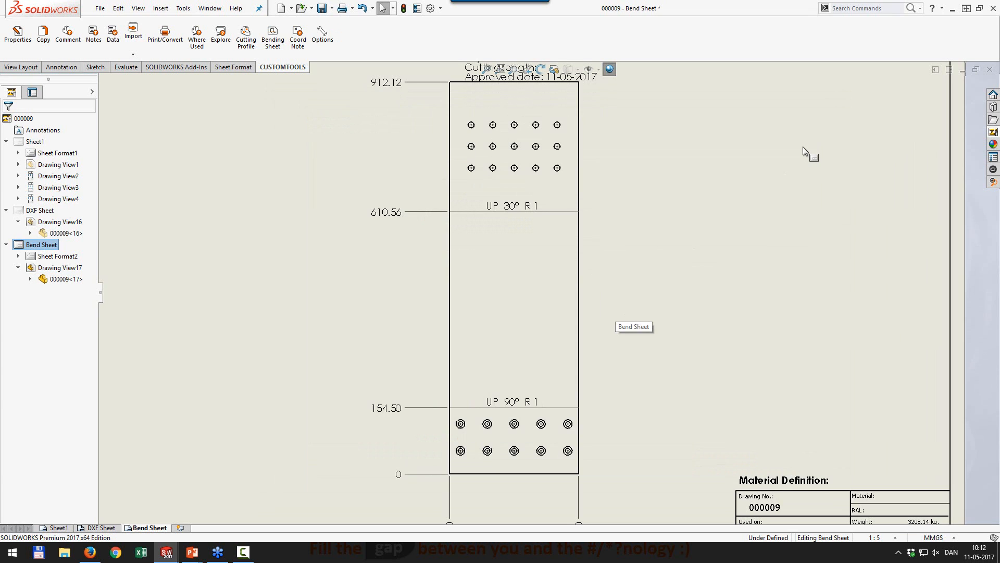
pyautogui.moveTo(286, 93)
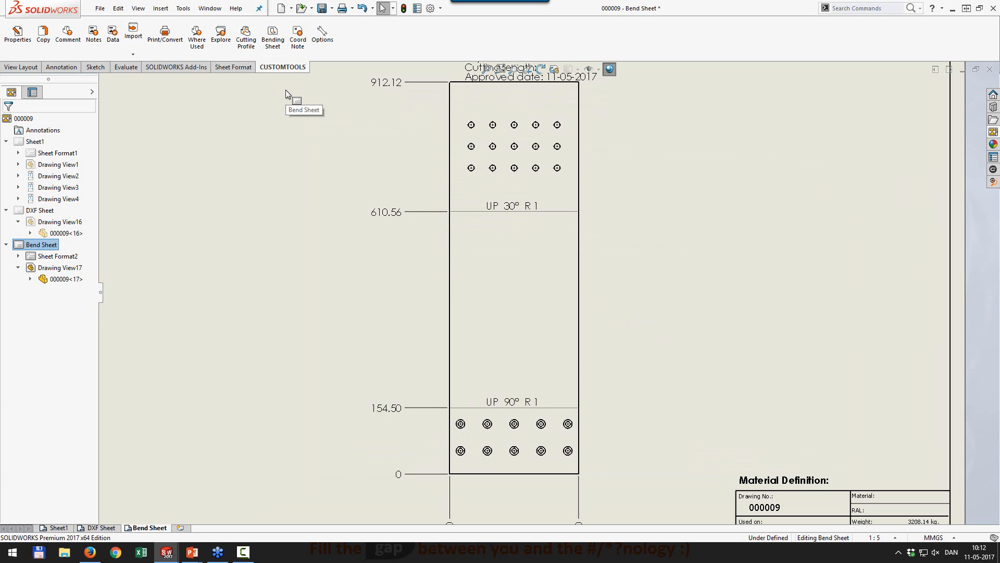
# Switch to the open part 000010 and select its large flat face
pyautogui.click(208, 9)
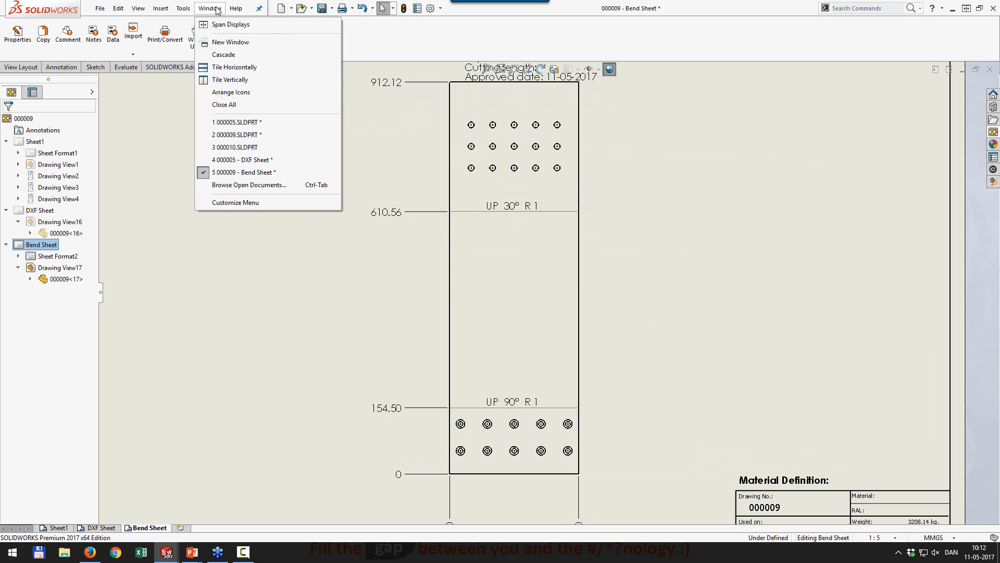
pyautogui.moveTo(236, 149)
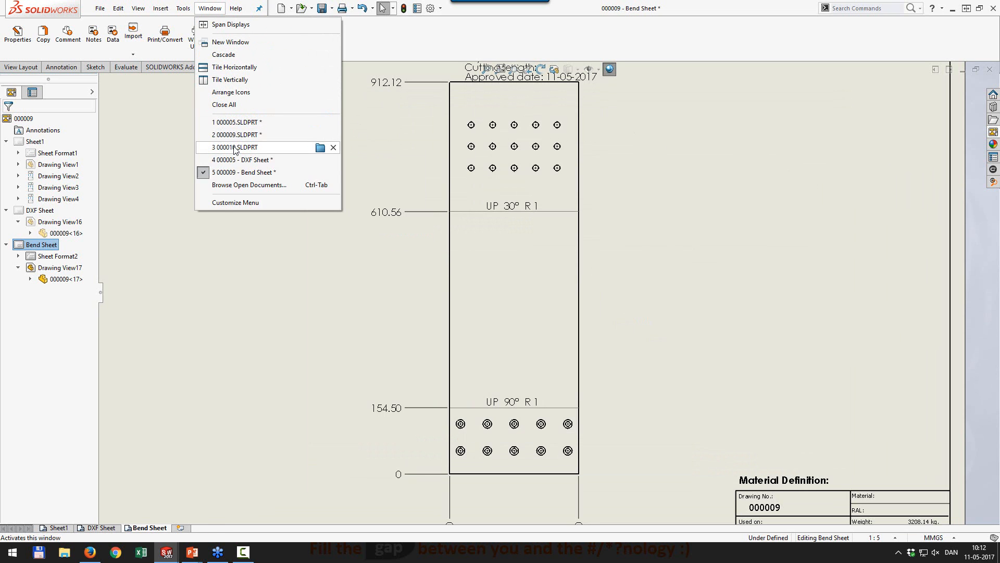
pyautogui.click(235, 147)
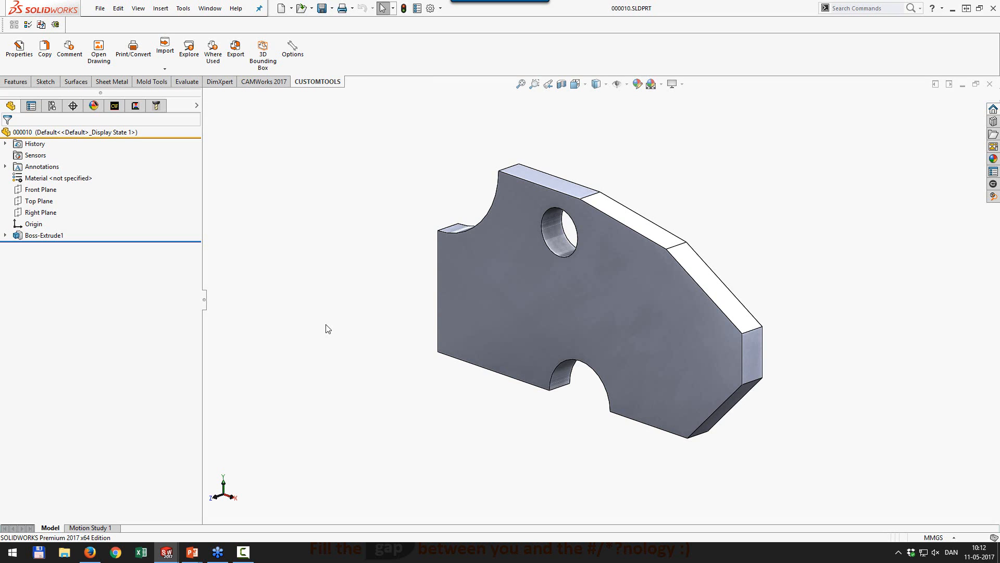
pyautogui.click(540, 304)
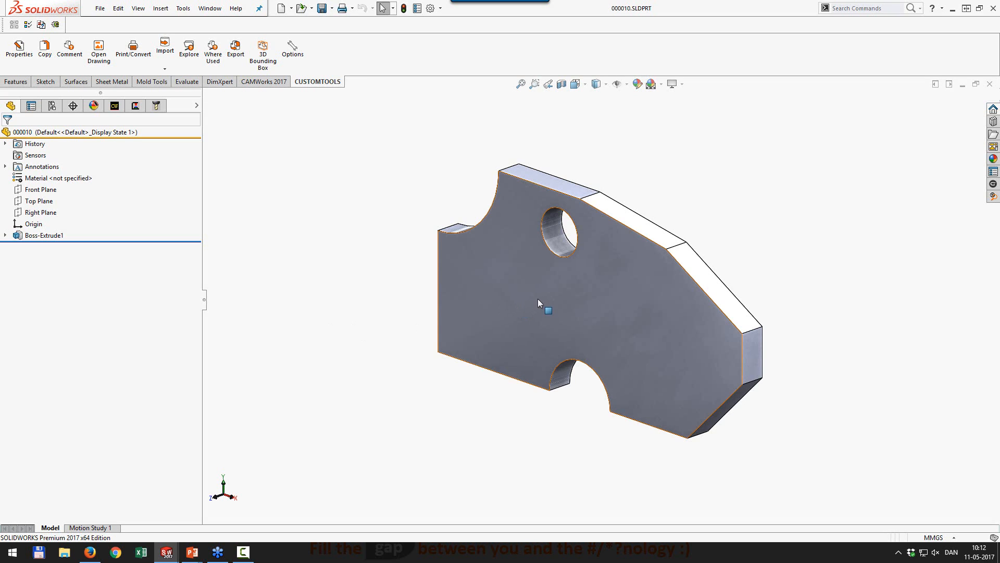
pyautogui.click(44, 235)
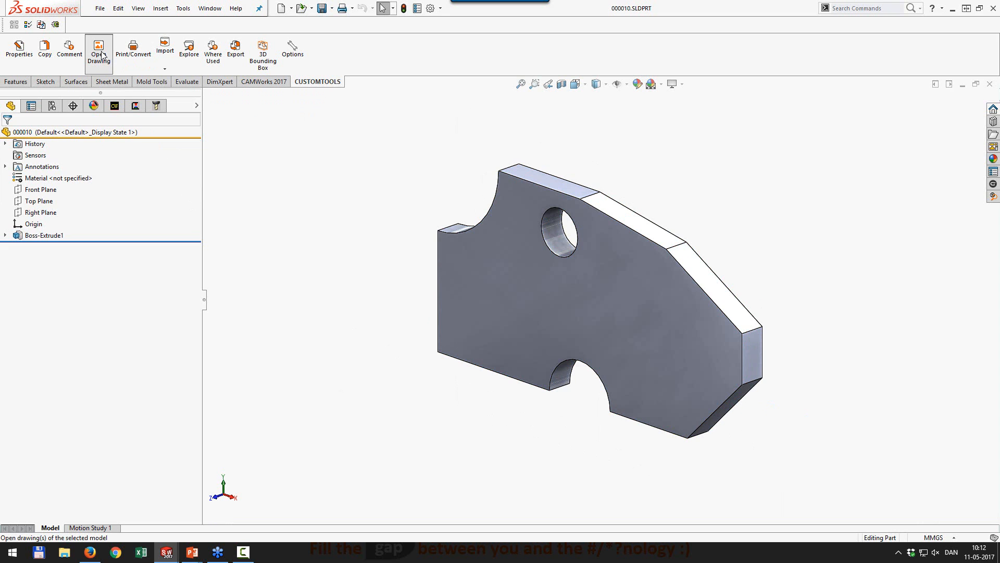
# Bring up the drawing made from part 000010 and start the Coord Note tool
pyautogui.click(98, 46)
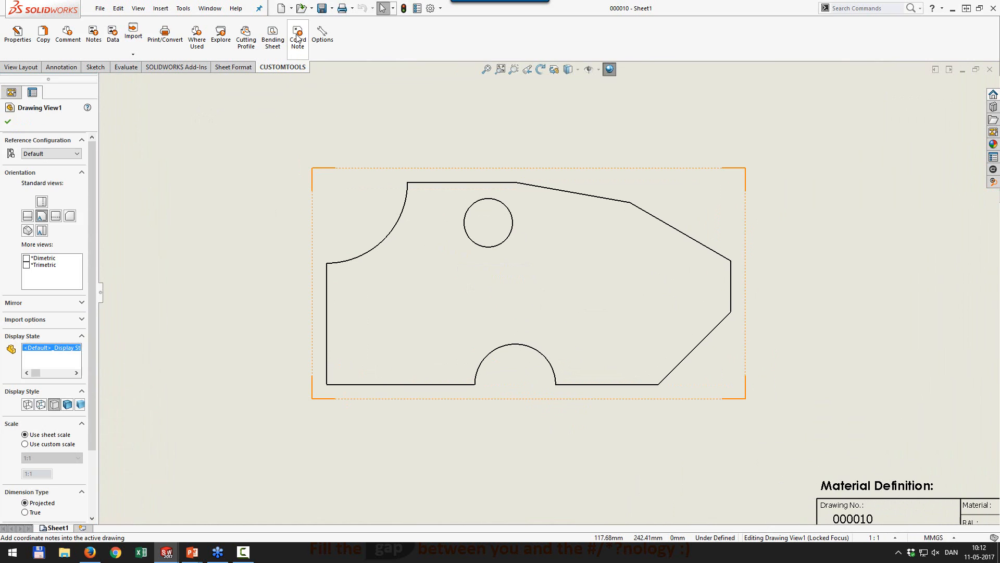
pyautogui.click(297, 32)
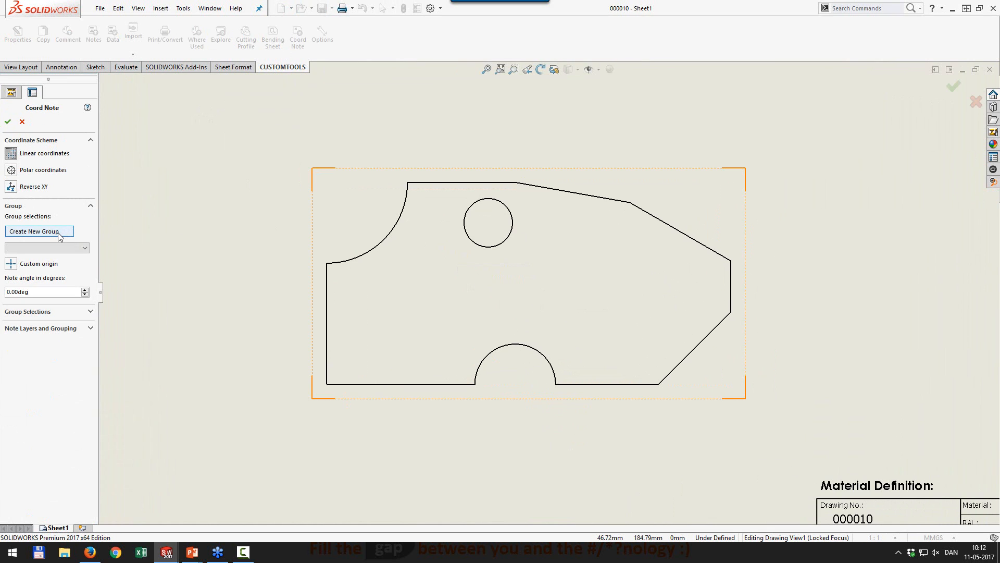
# Set the lower-left corner as origin and note the bottom arc ends (X 55, X 123)
pyautogui.click(39, 232)
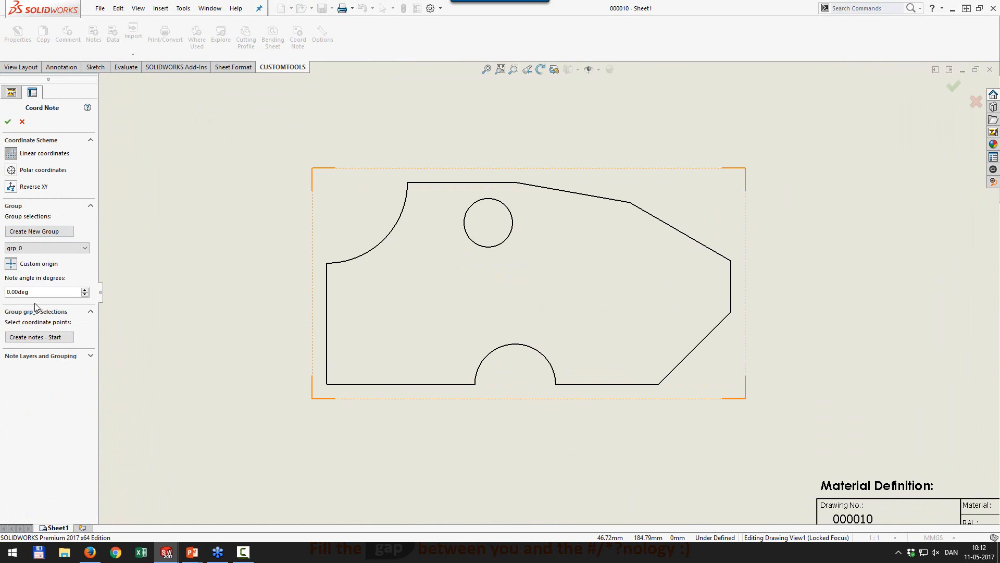
pyautogui.click(328, 385)
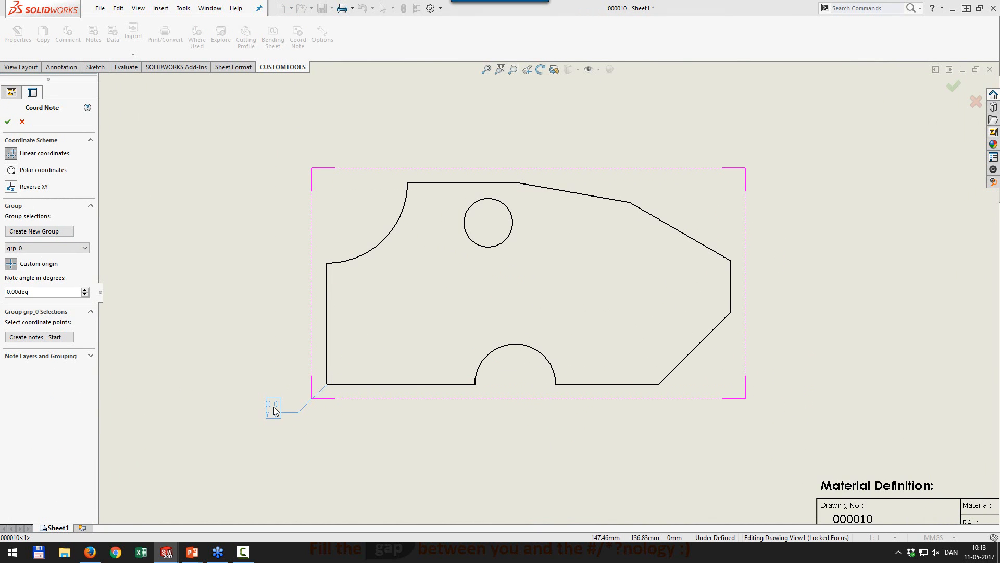
pyautogui.click(39, 337)
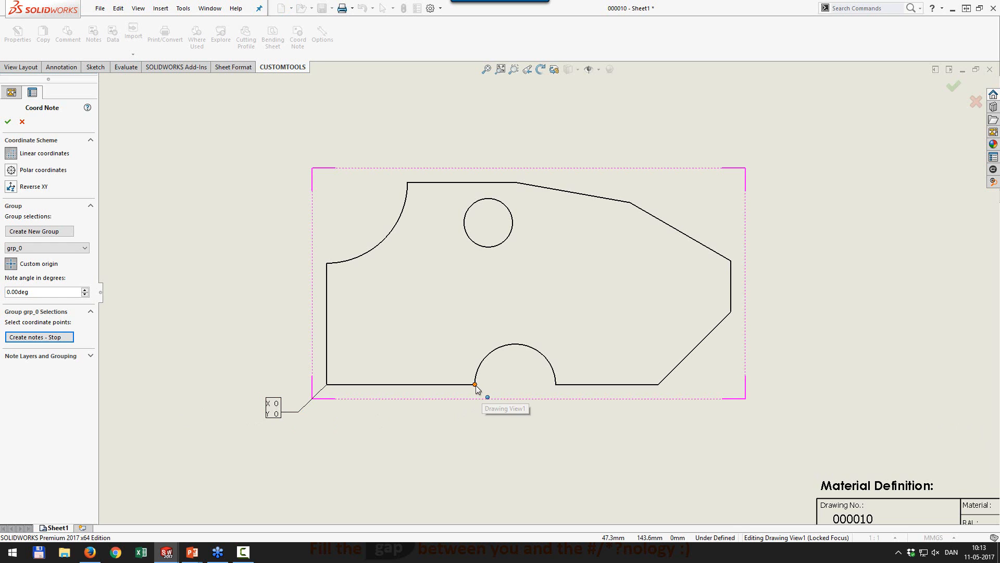
pyautogui.click(474, 383)
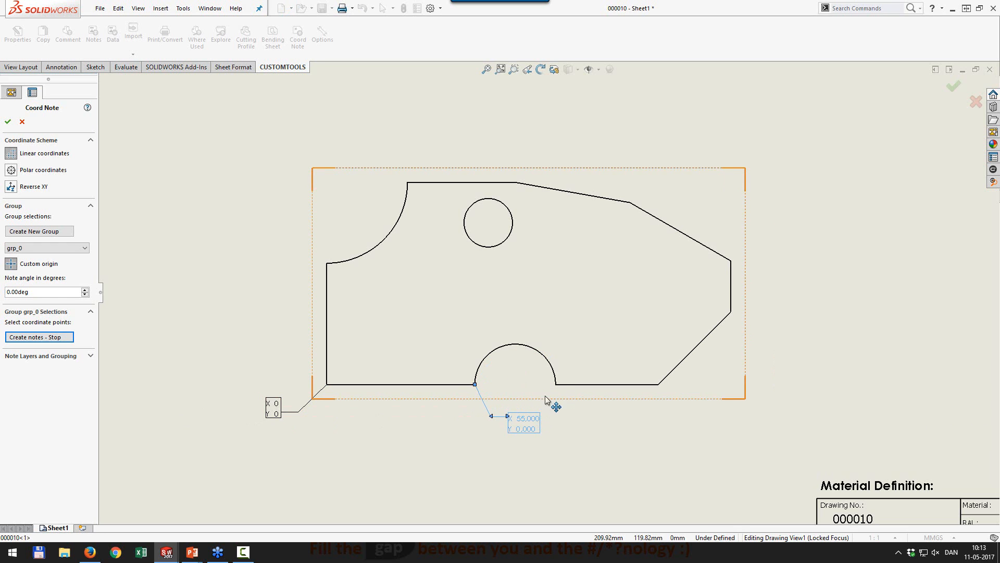
pyautogui.click(556, 384)
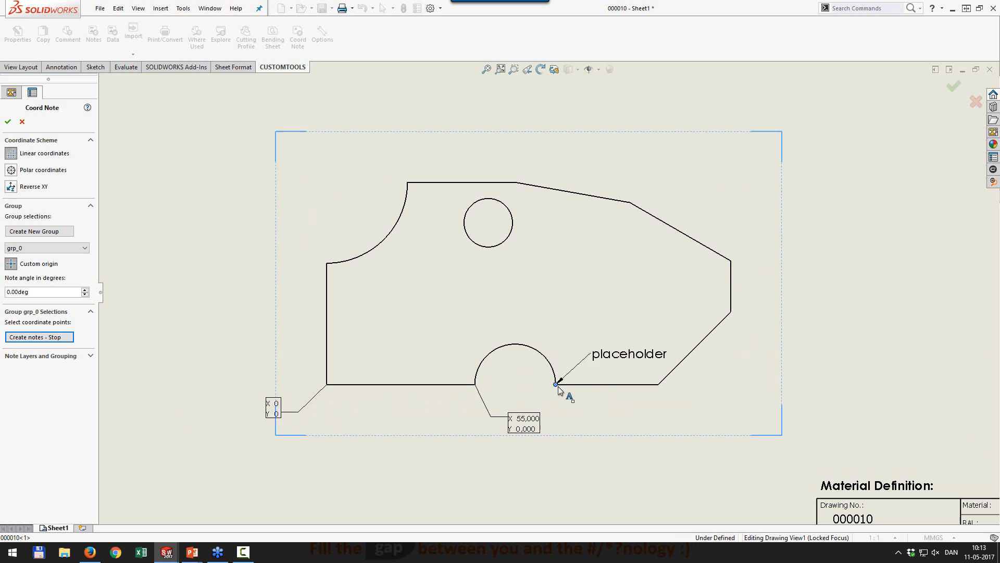
pyautogui.click(555, 384)
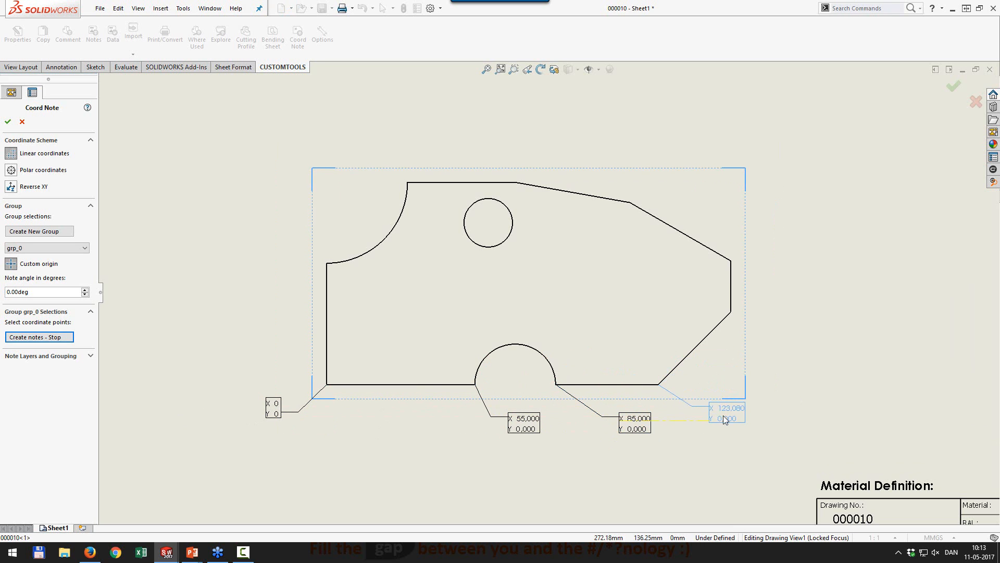
pyautogui.moveTo(725, 418); pyautogui.dragTo(749, 423)
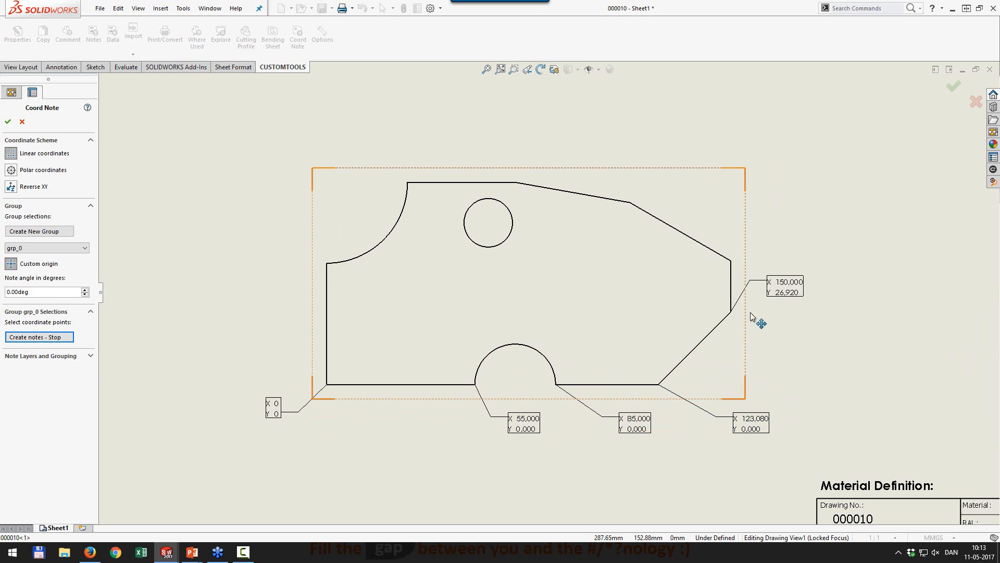
# Add right-edge notes (X 150 Y 26,920 and Y 45,880), the top-right vertex and round hole, then finish
pyautogui.moveTo(784, 285); pyautogui.dragTo(757, 350)
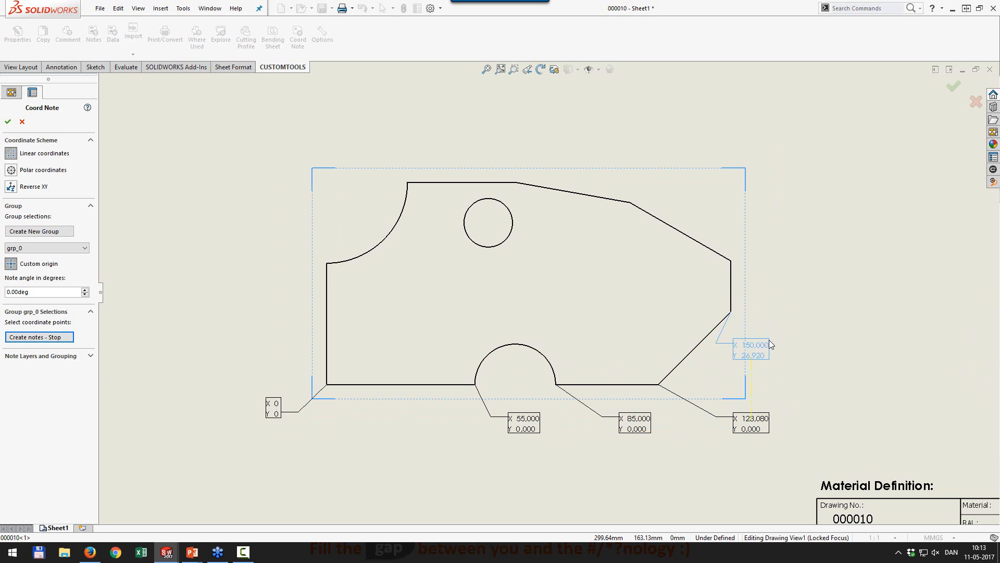
pyautogui.moveTo(751, 350); pyautogui.dragTo(787, 325)
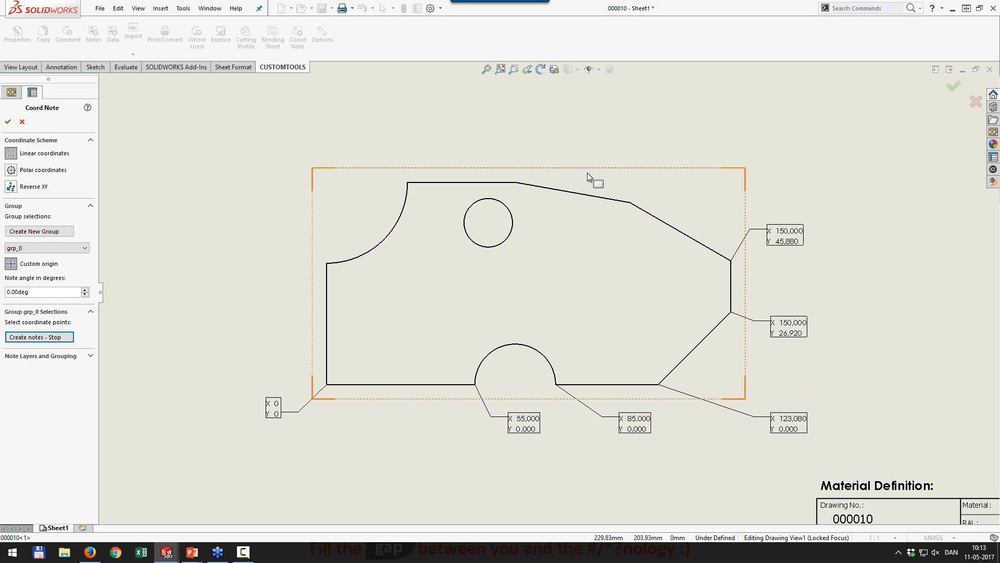
pyautogui.click(633, 202)
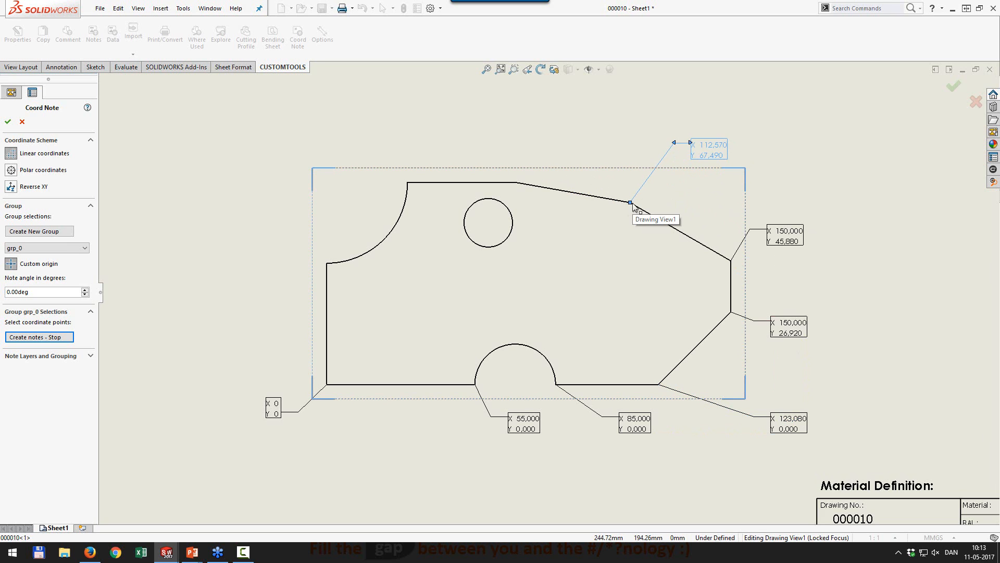
pyautogui.moveTo(517, 185)
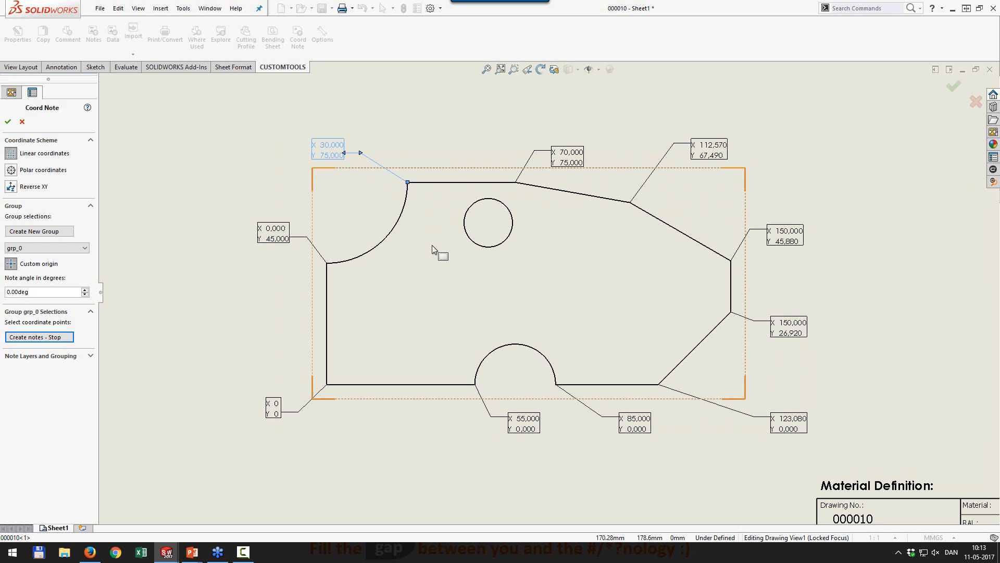
pyautogui.moveTo(403, 252)
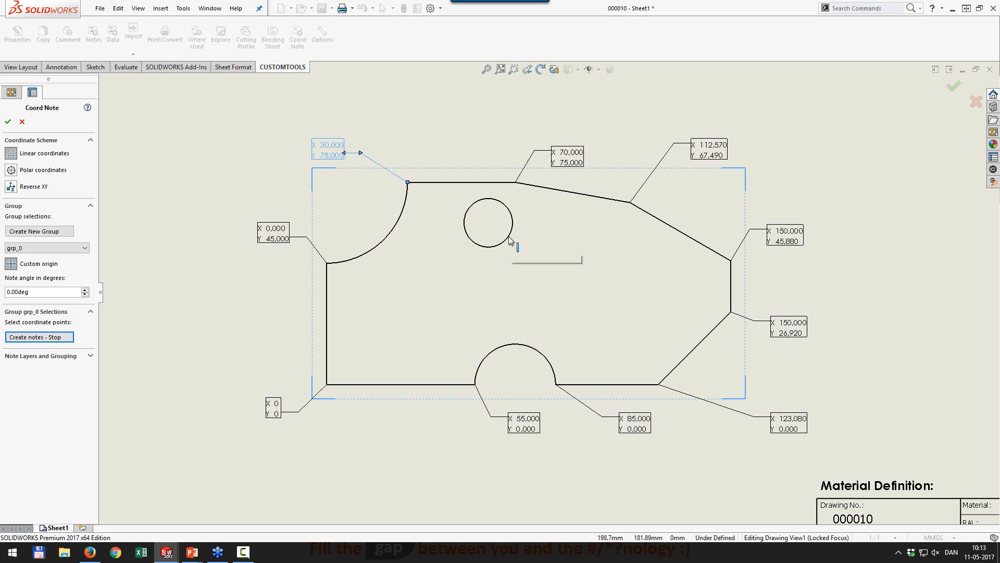
pyautogui.click(488, 222)
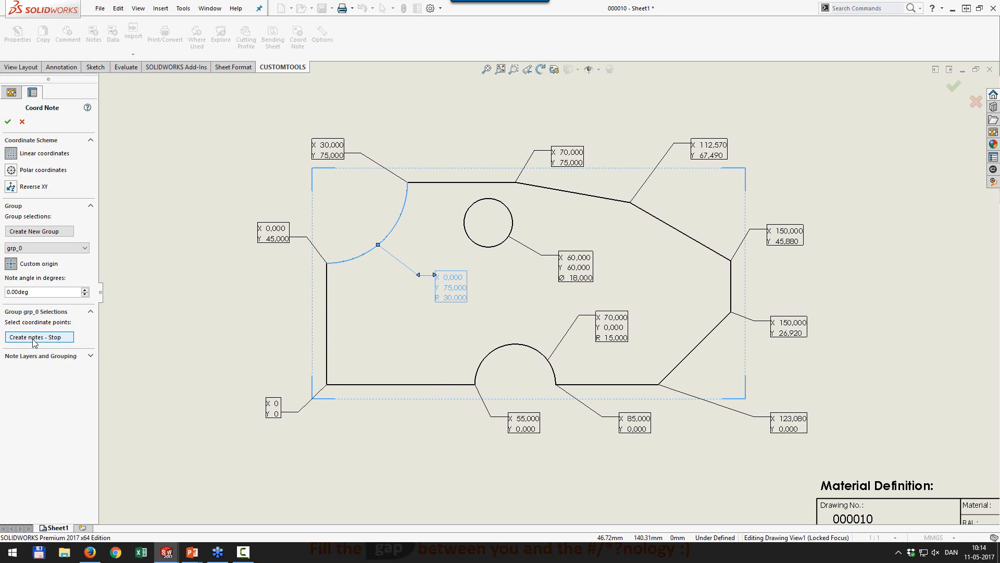
pyautogui.click(38, 337)
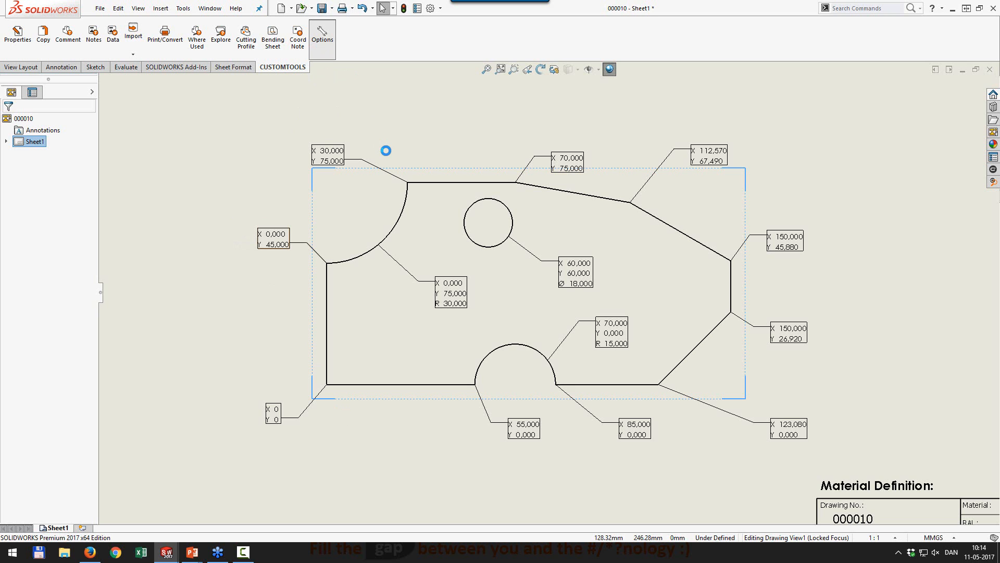
pyautogui.moveTo(409, 219)
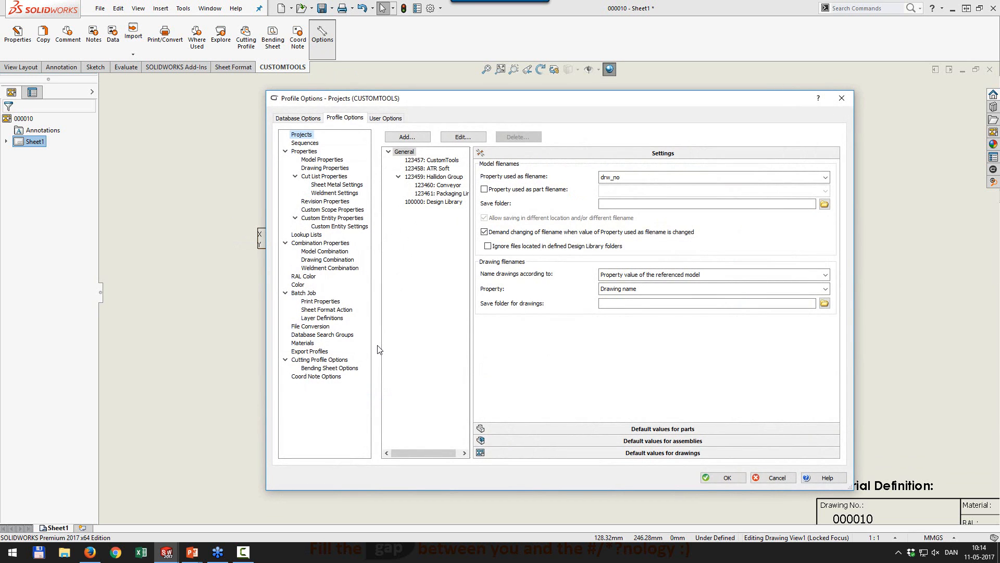
# Review the Coord Note number format in Profile Options, then list the export profiles
pyautogui.click(315, 376)
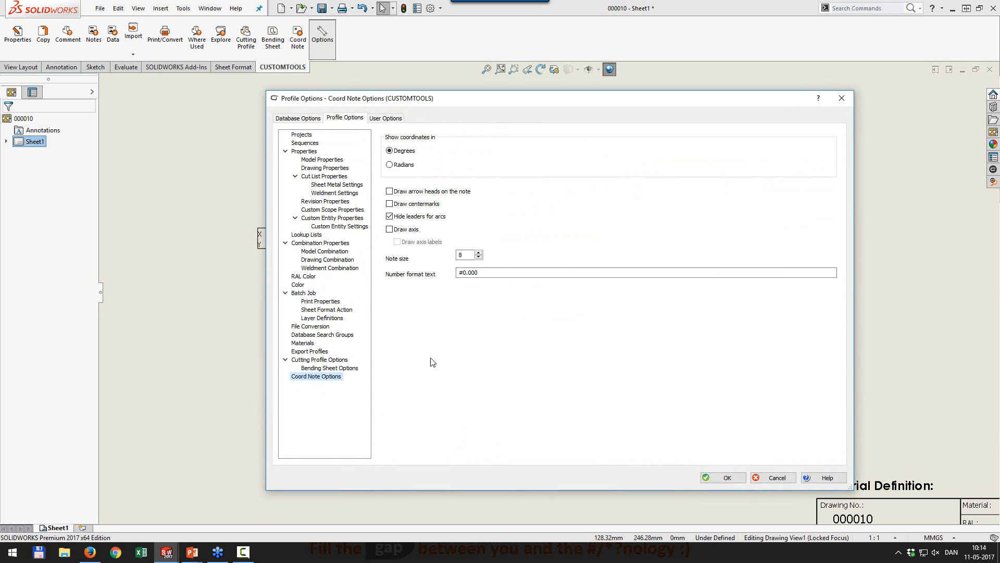
pyautogui.moveTo(480, 152)
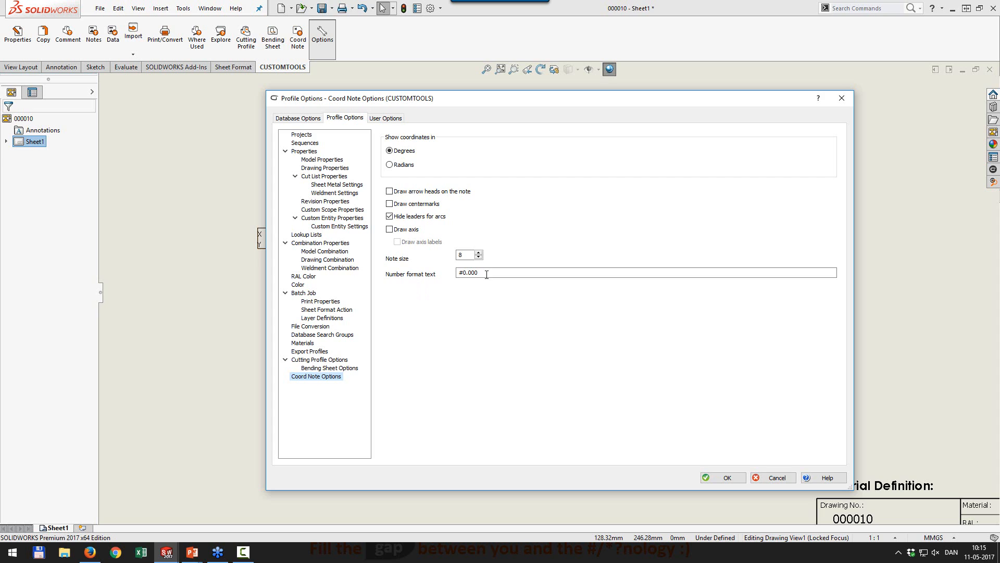
pyautogui.click(487, 272)
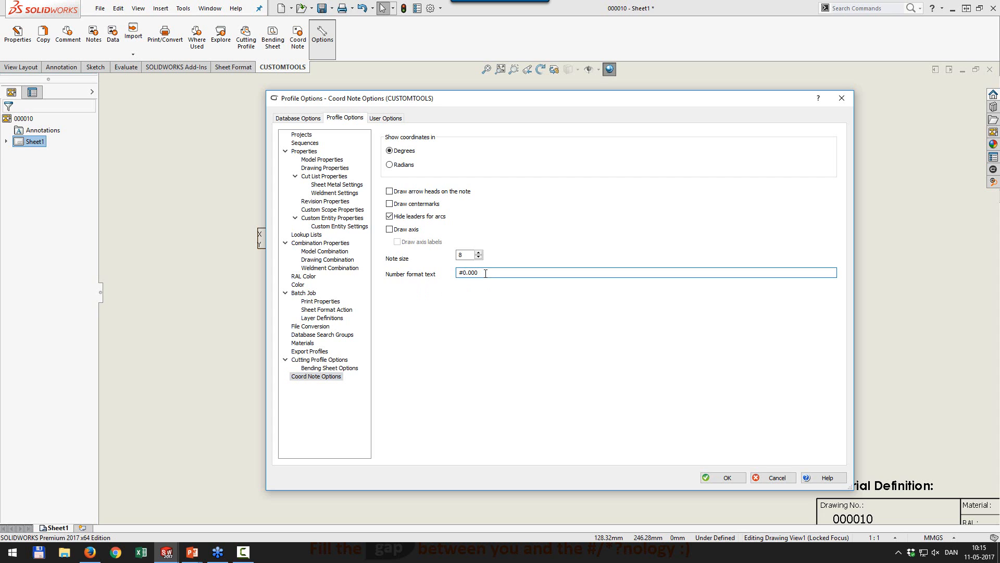
pyautogui.moveTo(458, 333)
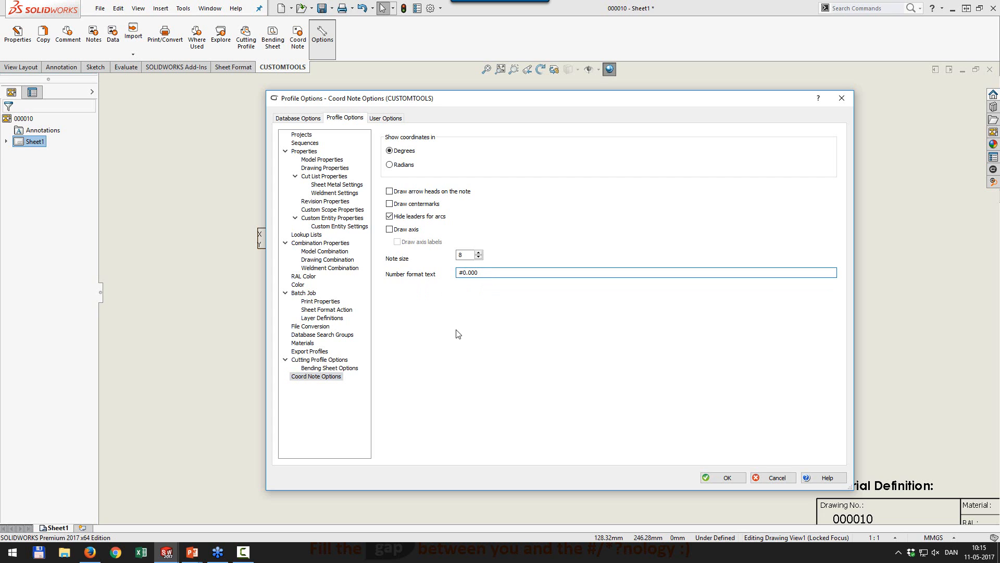
pyautogui.moveTo(425, 341)
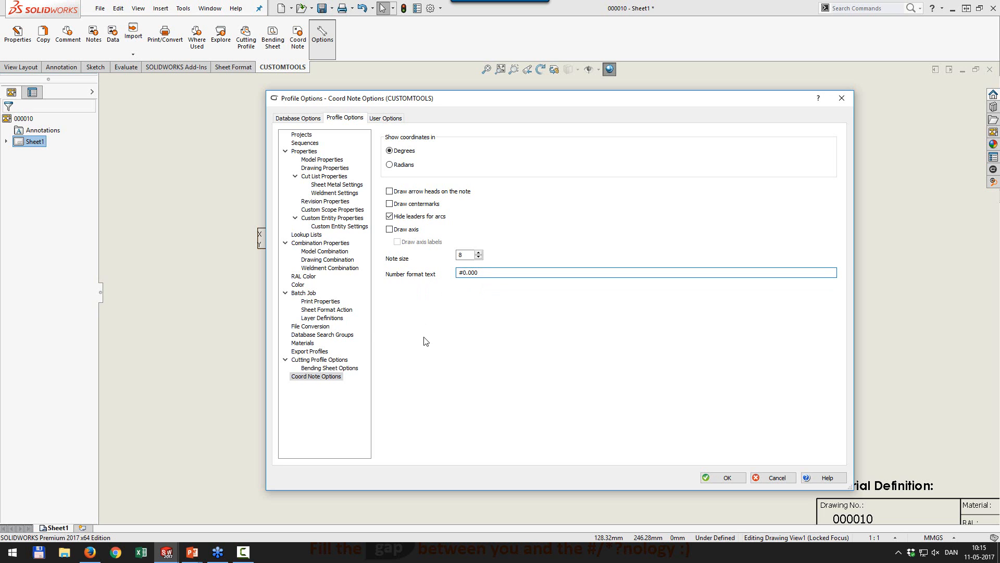
pyautogui.click(309, 351)
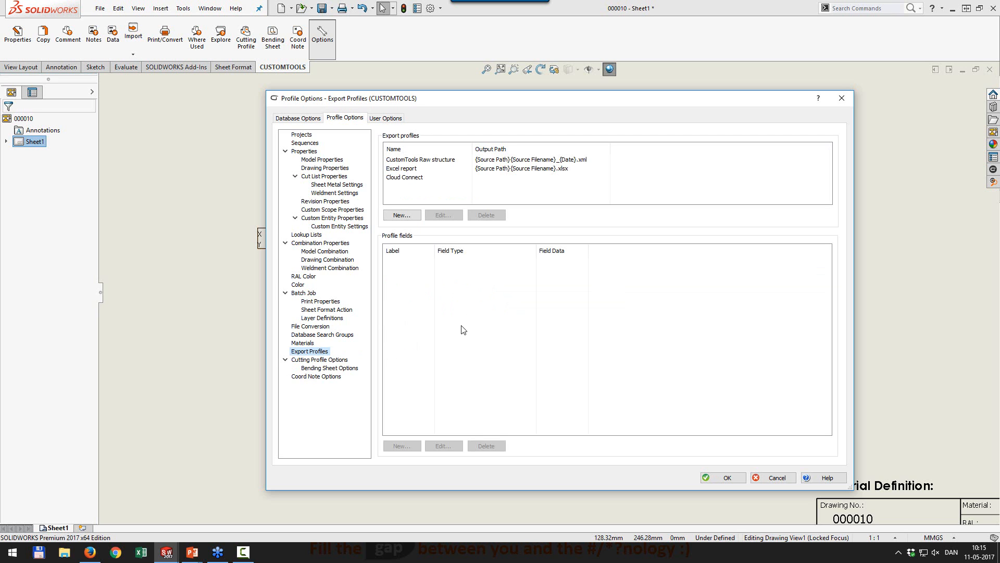
# Edit Cloud Connect: indented-assemblies BOM with Pdf Build and Dxf part conversion rules enabled
pyautogui.click(402, 215)
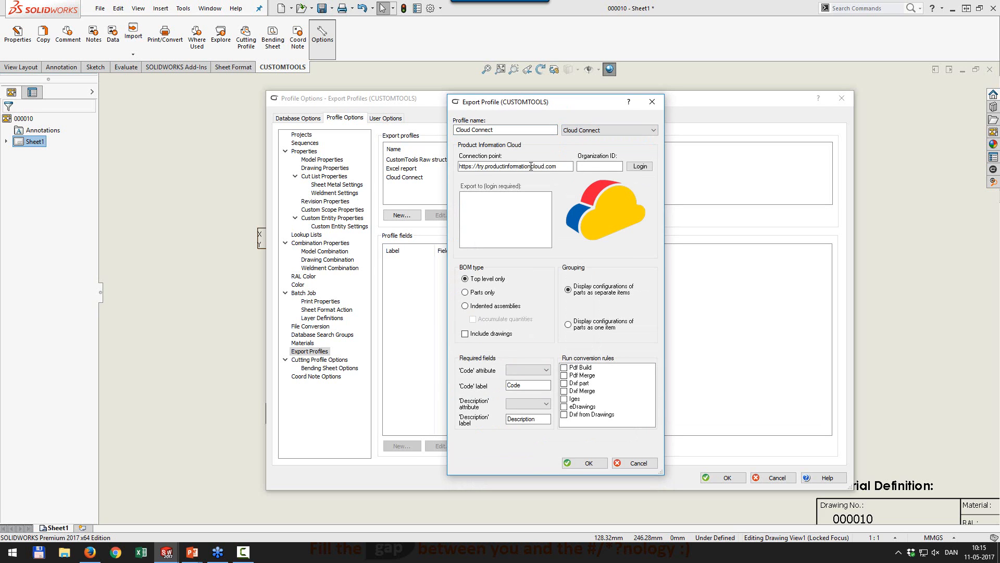
pyautogui.moveTo(571, 212)
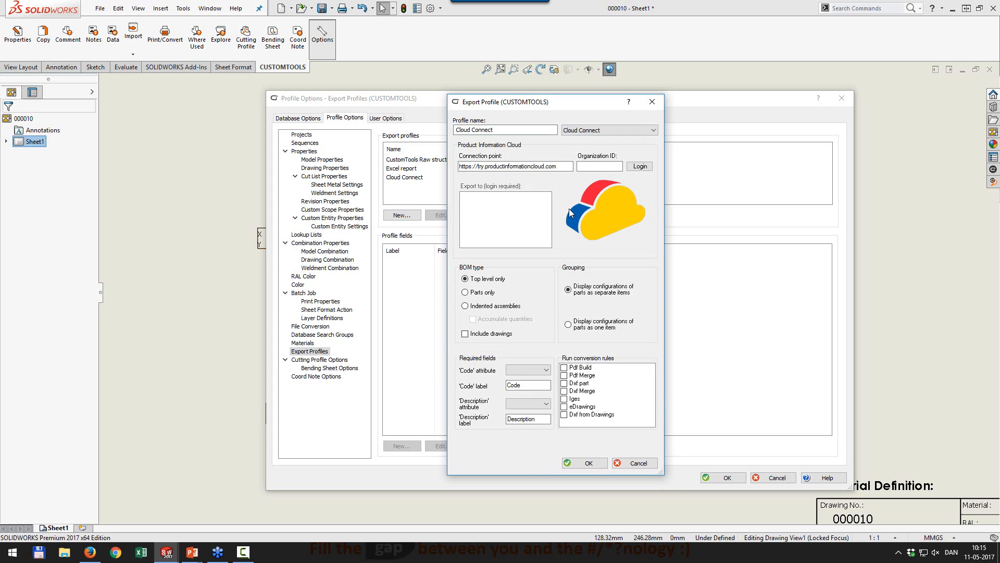
pyautogui.moveTo(548, 325)
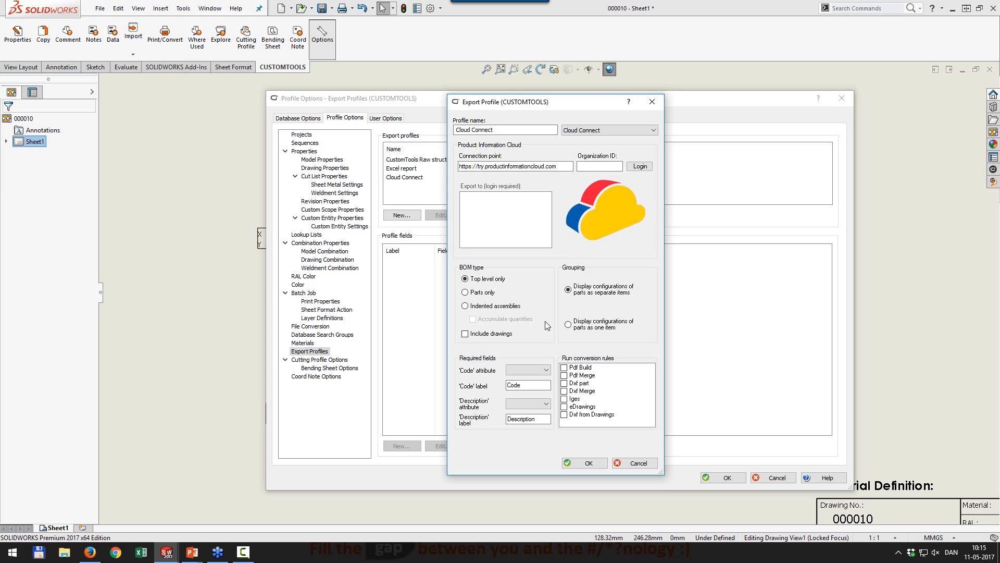
pyautogui.moveTo(501, 270)
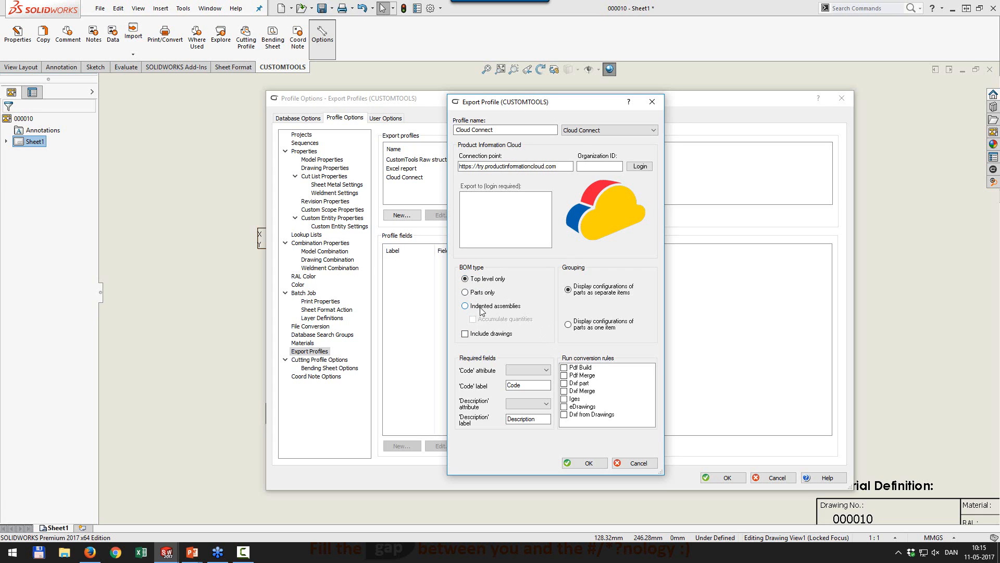
pyautogui.click(465, 305)
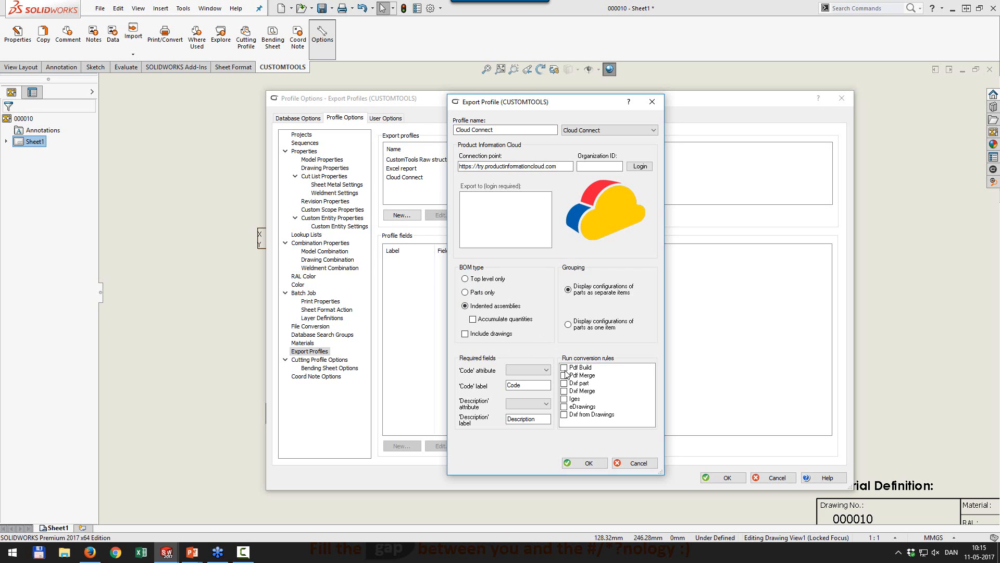
pyautogui.click(564, 367)
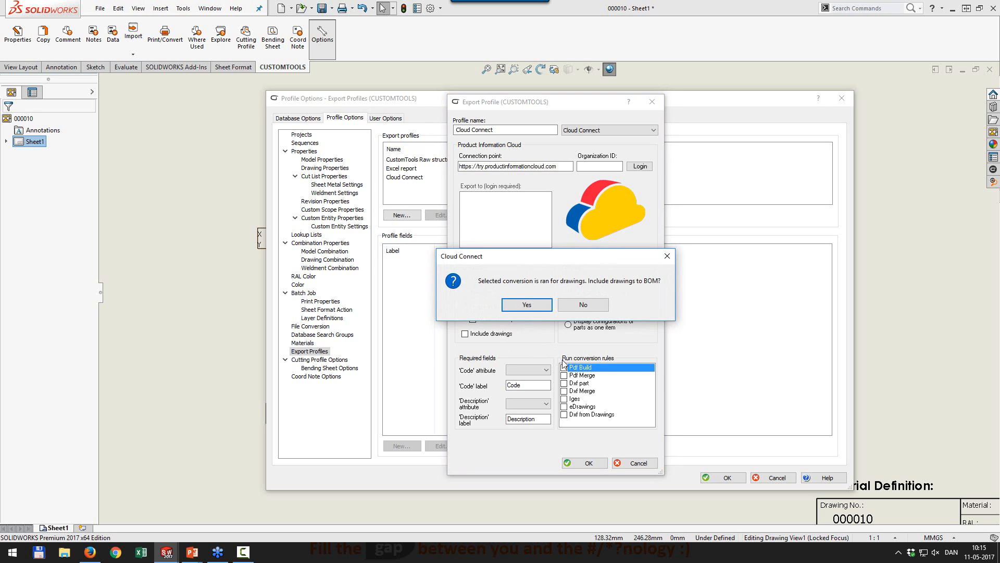
pyautogui.click(526, 304)
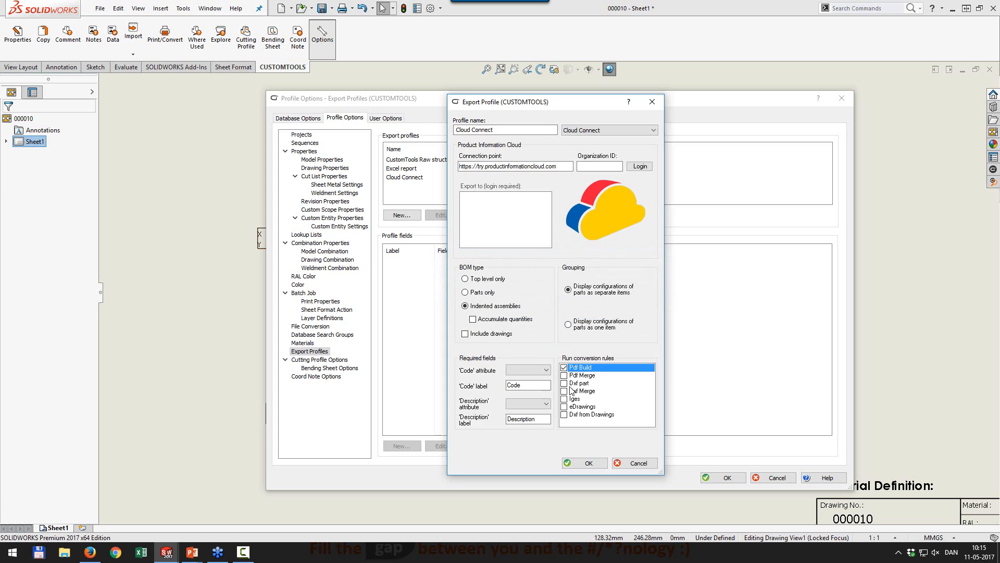
pyautogui.click(577, 383)
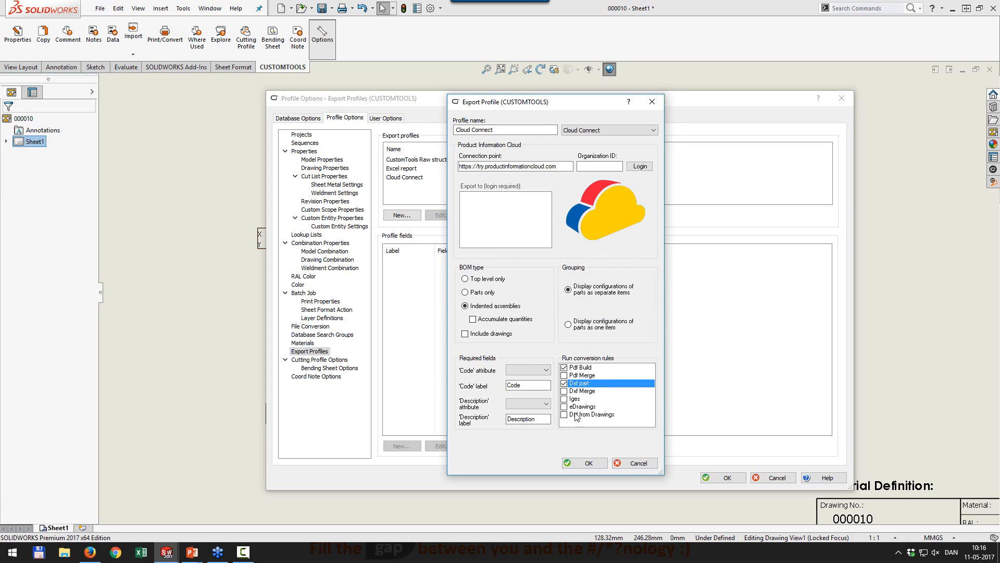
pyautogui.click(580, 462)
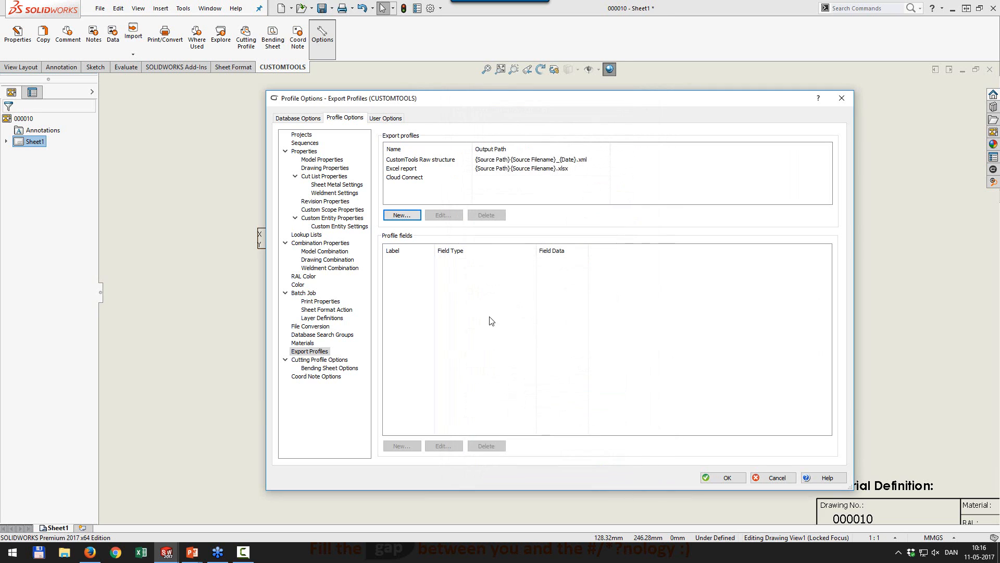
pyautogui.click(404, 178)
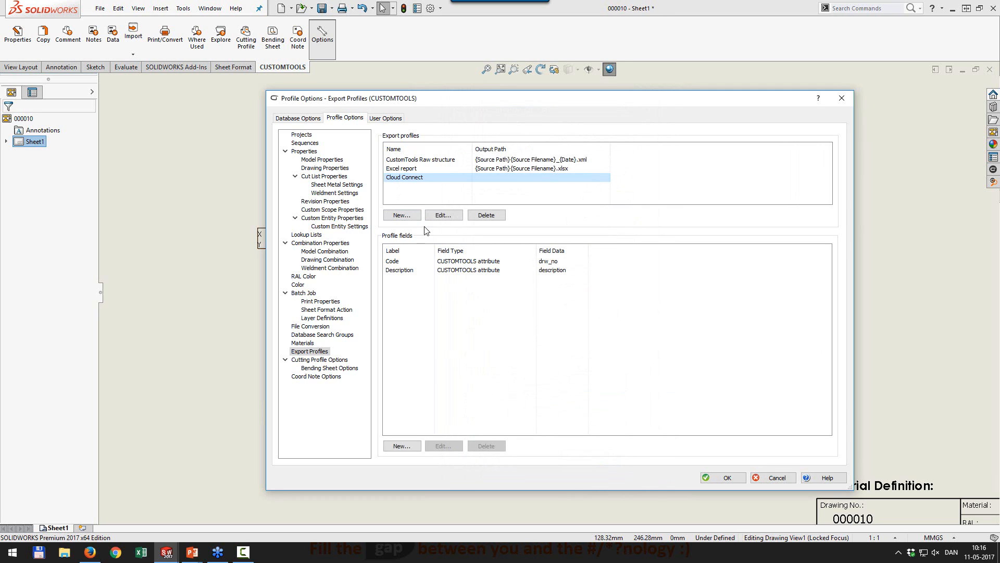
pyautogui.click(392, 260)
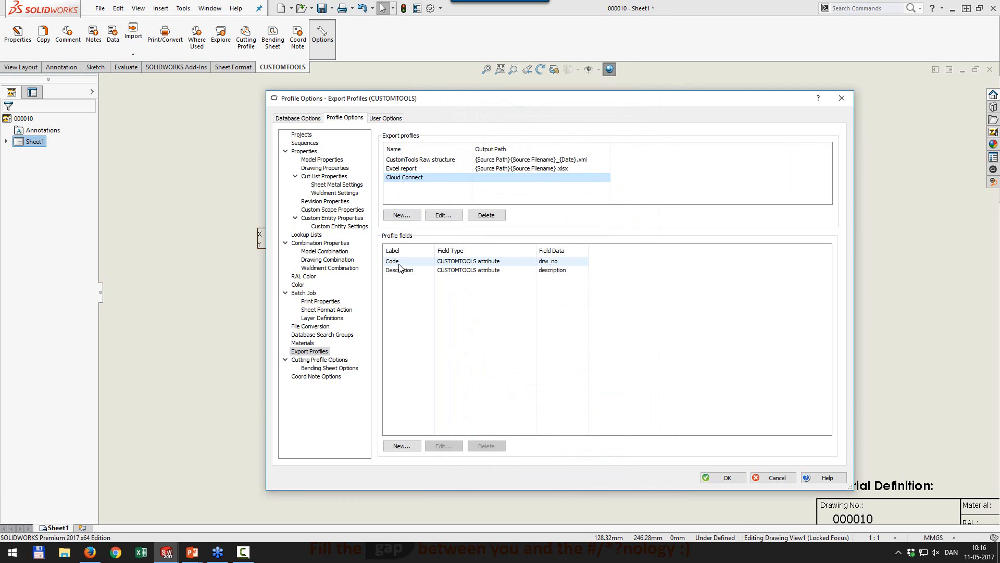
pyautogui.click(400, 270)
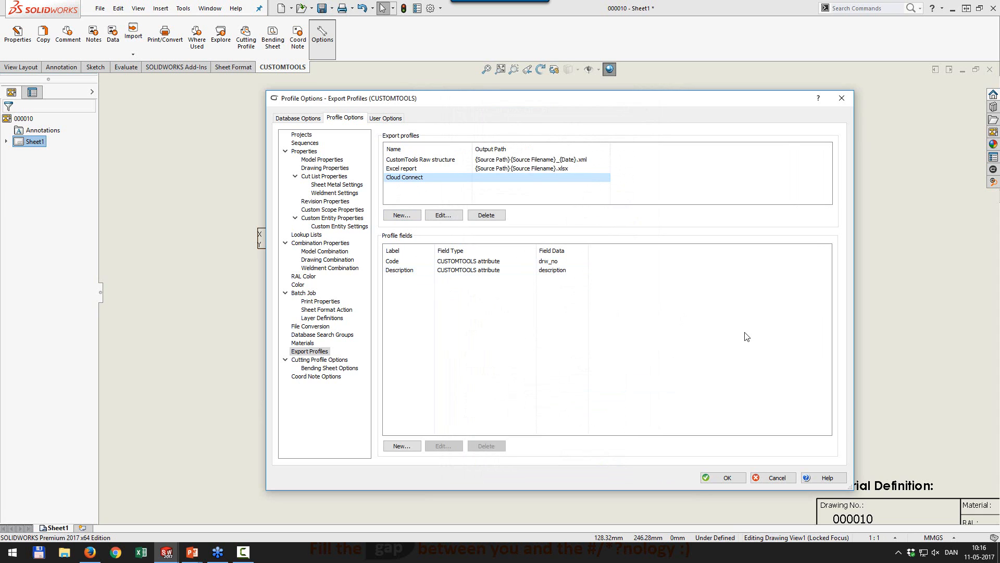
pyautogui.moveTo(746, 399)
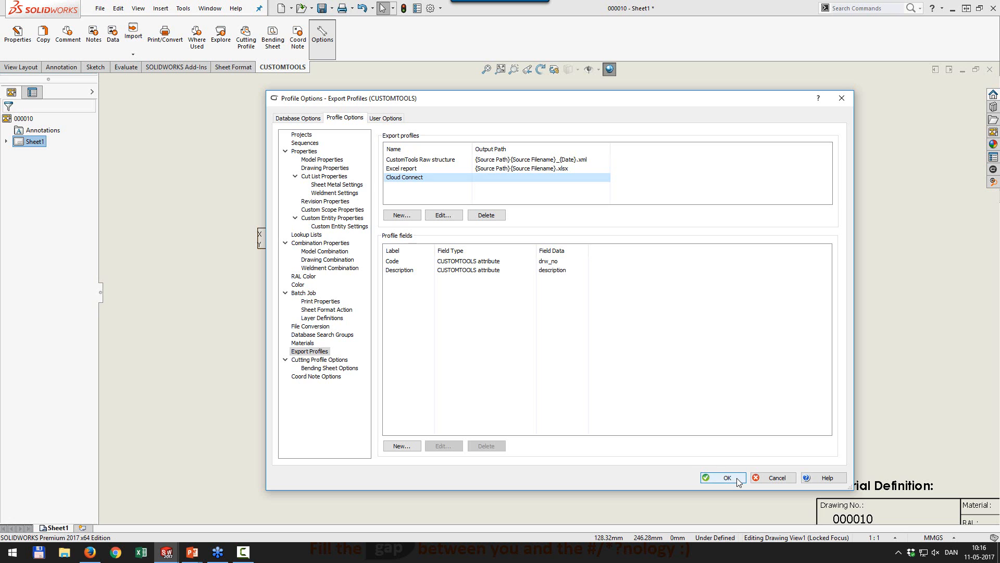
pyautogui.moveTo(756, 482)
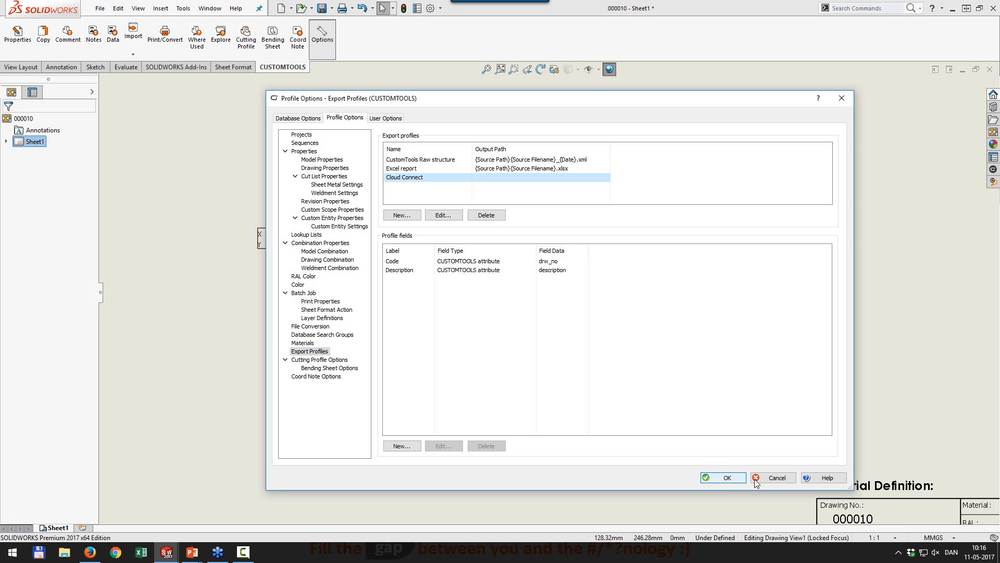
# Close the profile settings, switch to part 000010 and start its CUSTOMTOOLS export
pyautogui.click(773, 477)
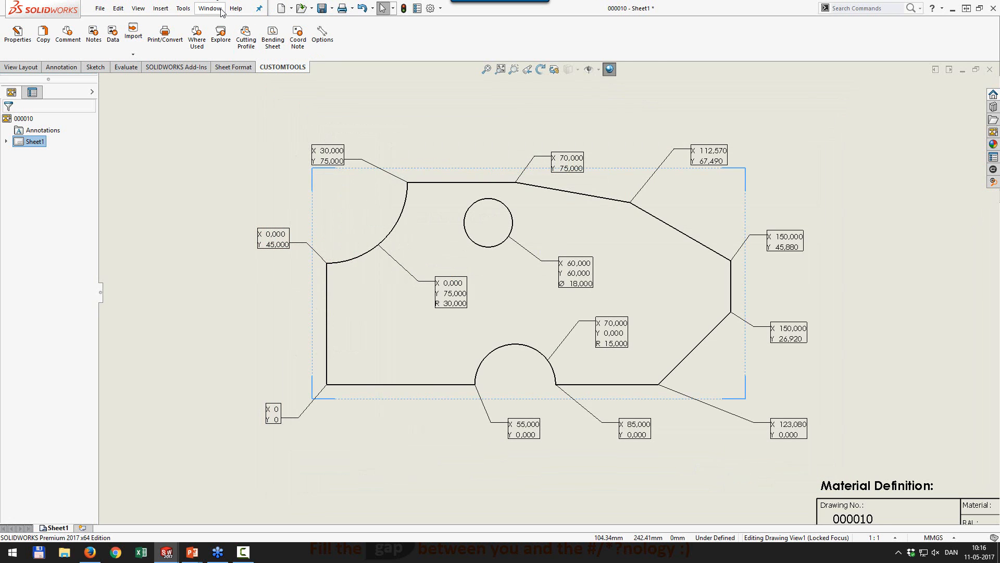
pyautogui.click(208, 8)
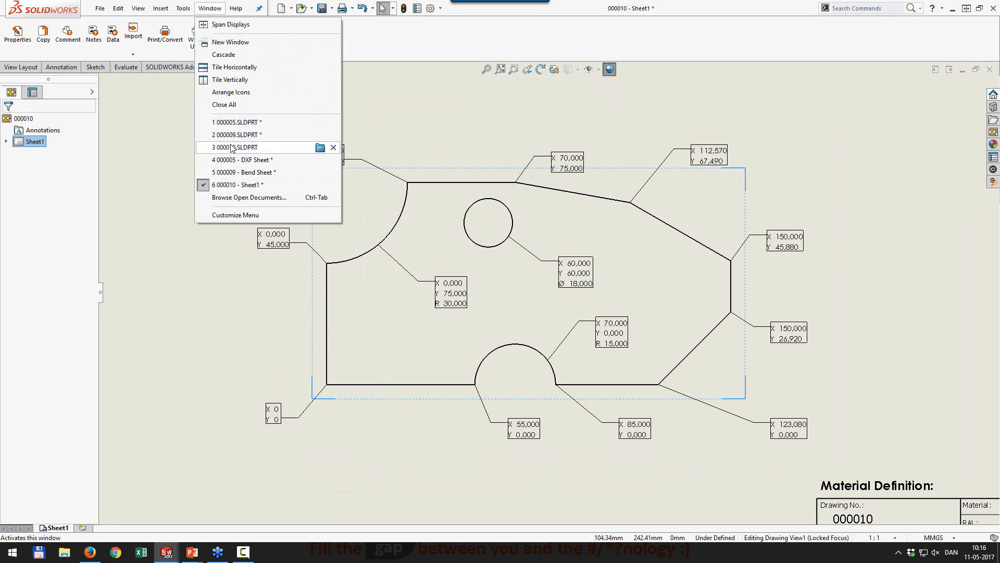
pyautogui.click(233, 147)
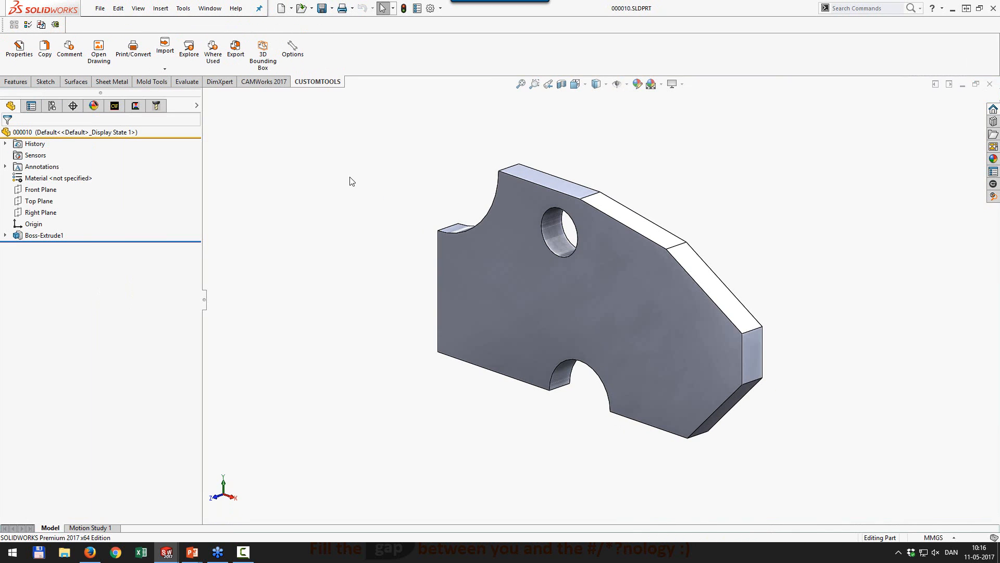
pyautogui.click(236, 48)
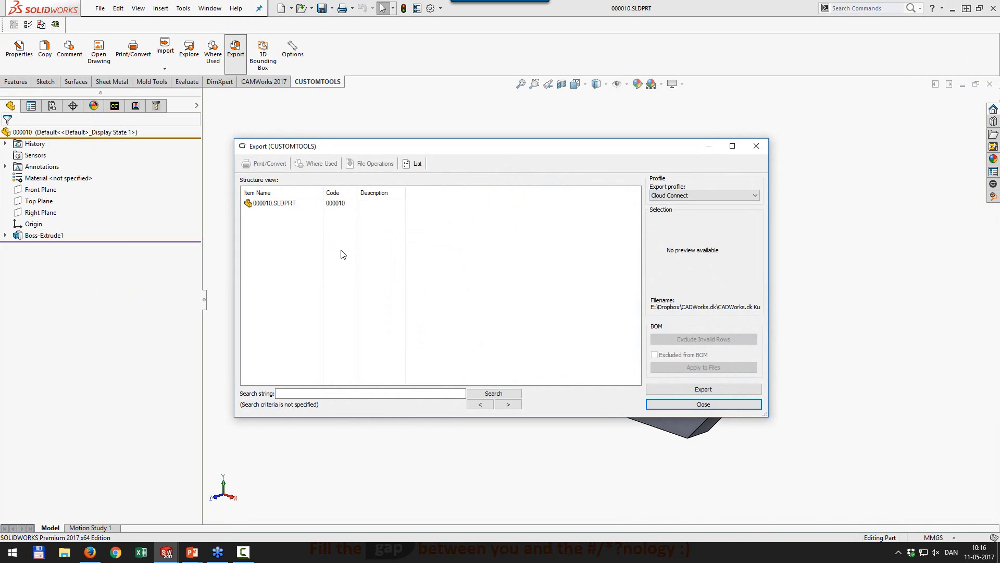
# Export the part to the cloud, log in to Cloud Connect, then close the workspace chooser
pyautogui.click(704, 195)
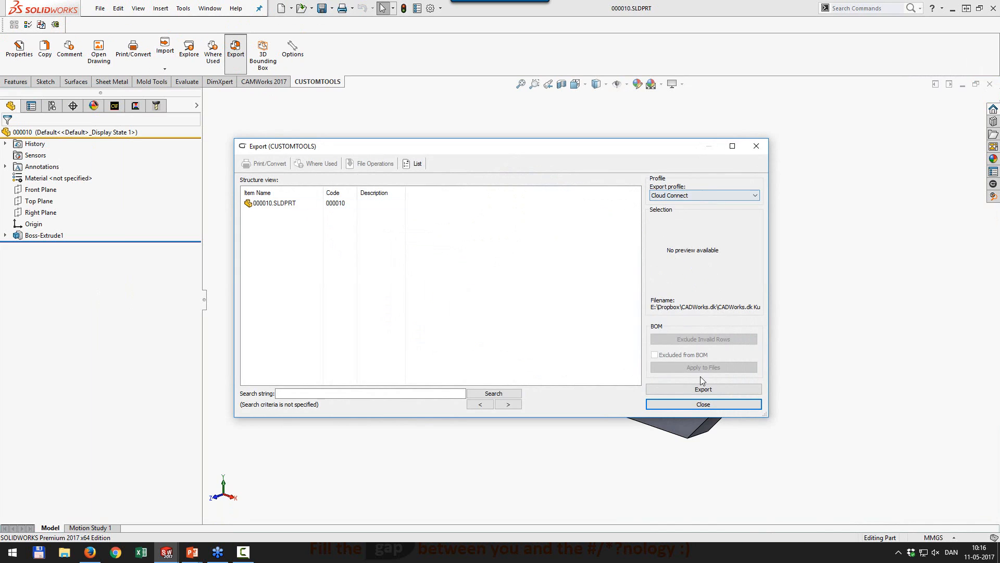
pyautogui.click(703, 389)
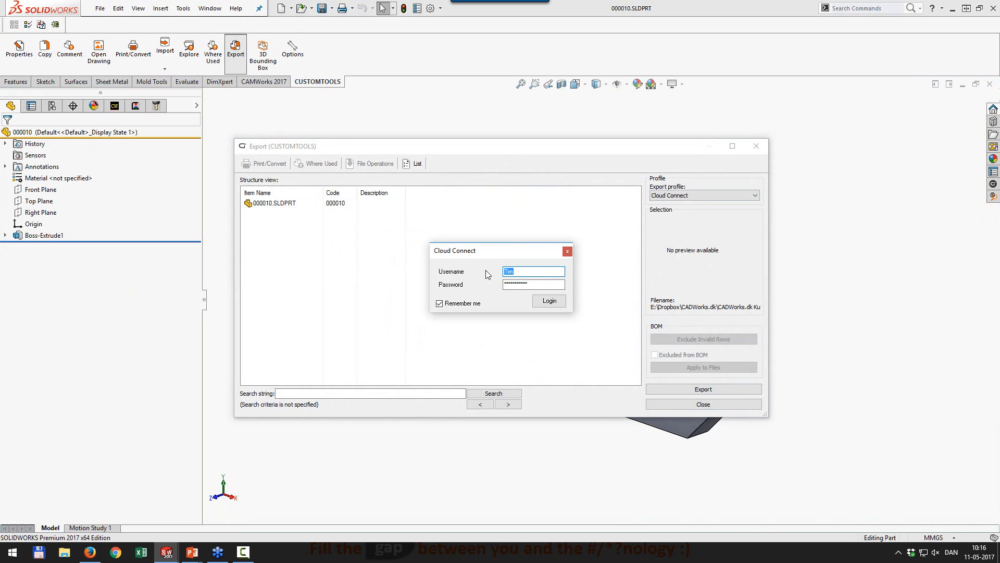
pyautogui.moveTo(531, 317)
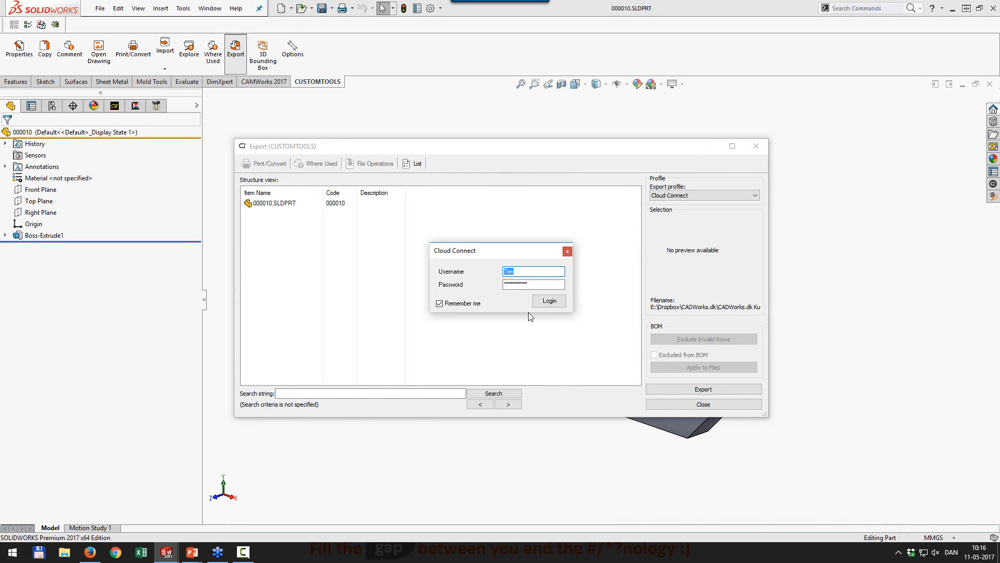
pyautogui.click(549, 300)
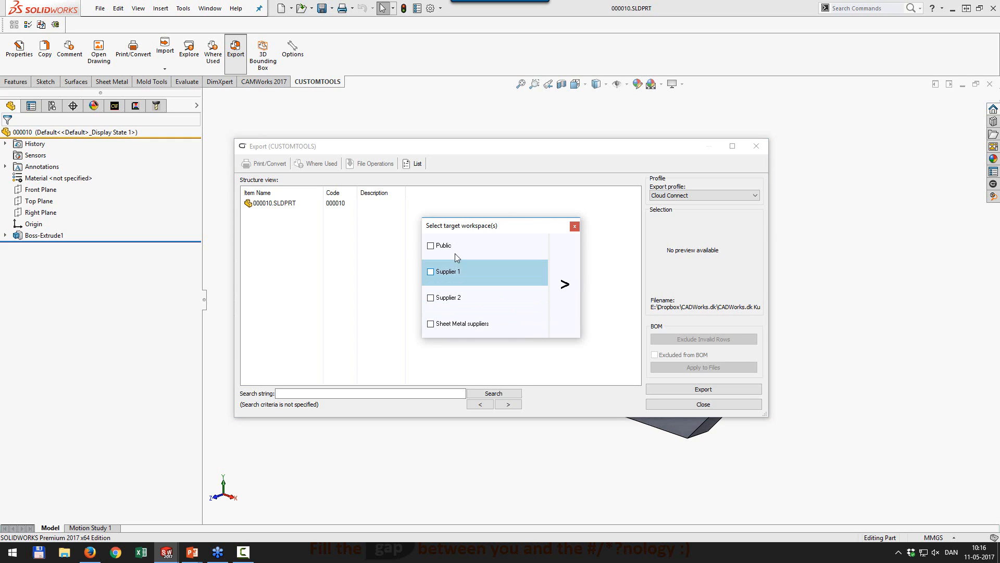
pyautogui.moveTo(454, 254)
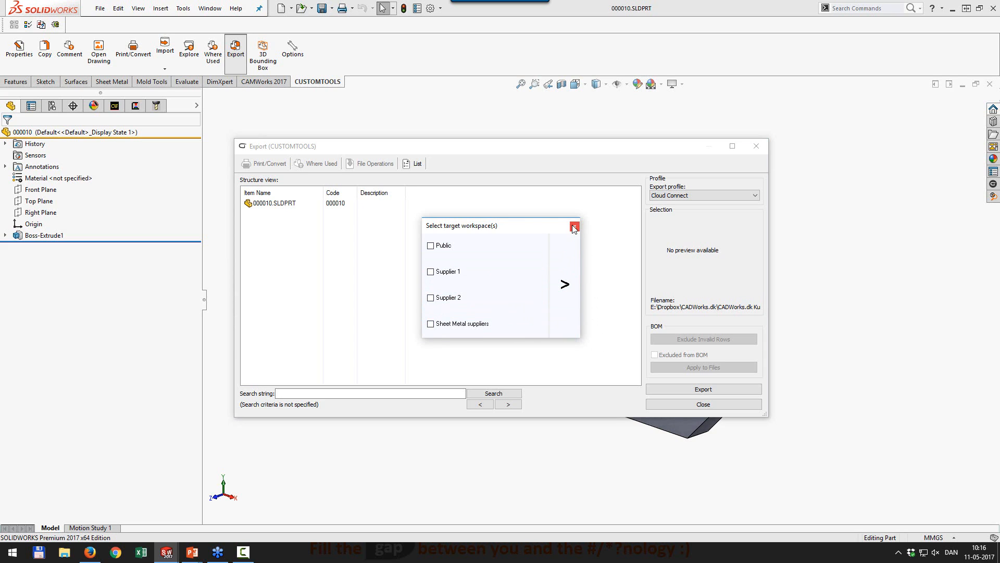
pyautogui.click(574, 226)
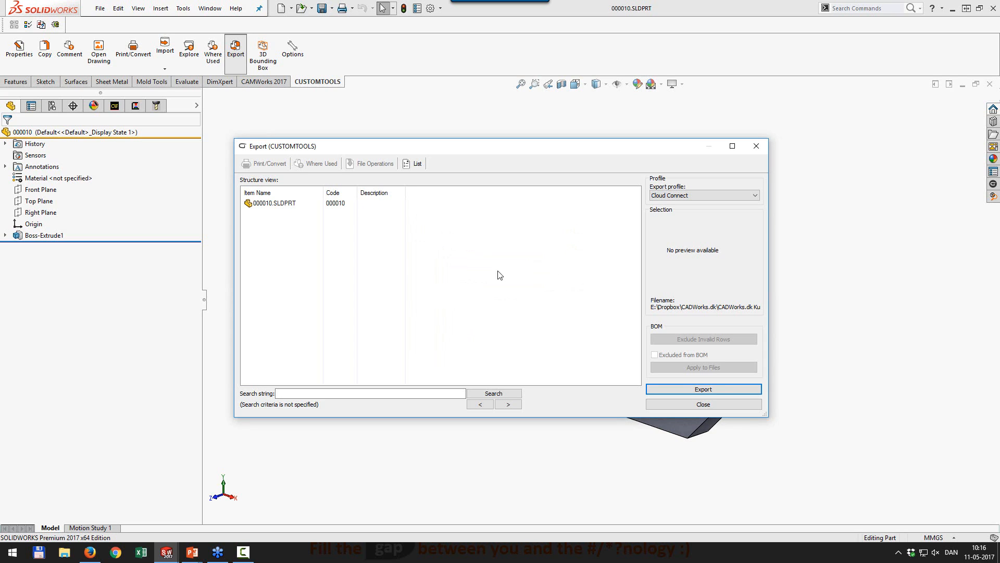
# Sign back into Product Information Cloud with org 'atr' and switch to the Supplier 2 workspace
pyautogui.click(703, 405)
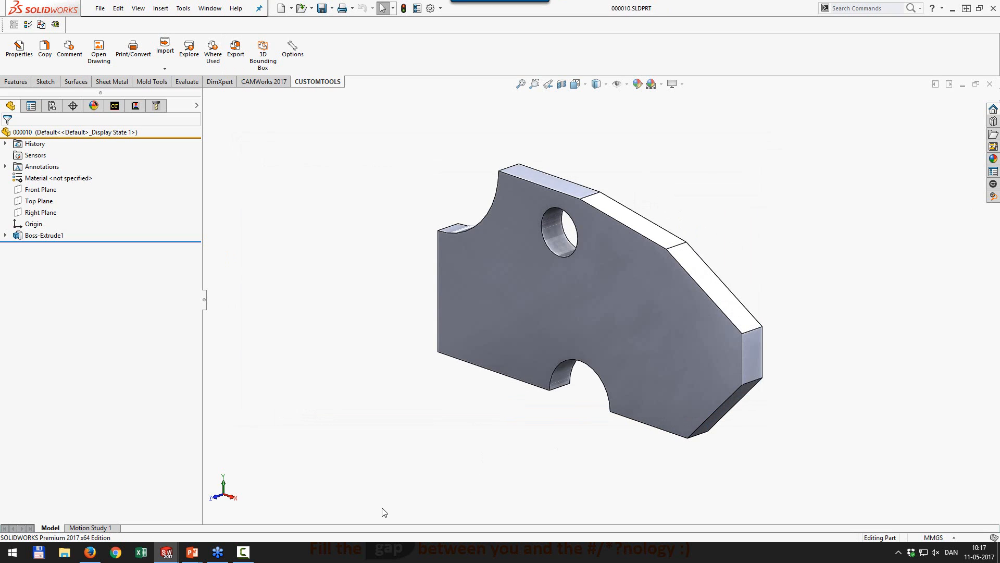
pyautogui.moveTo(290, 396)
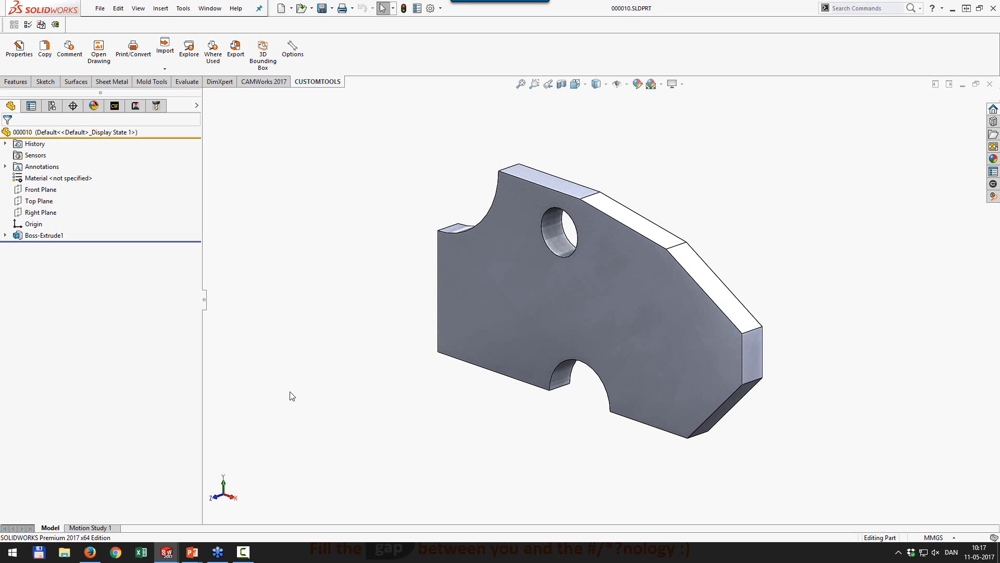
pyautogui.moveTo(166, 516)
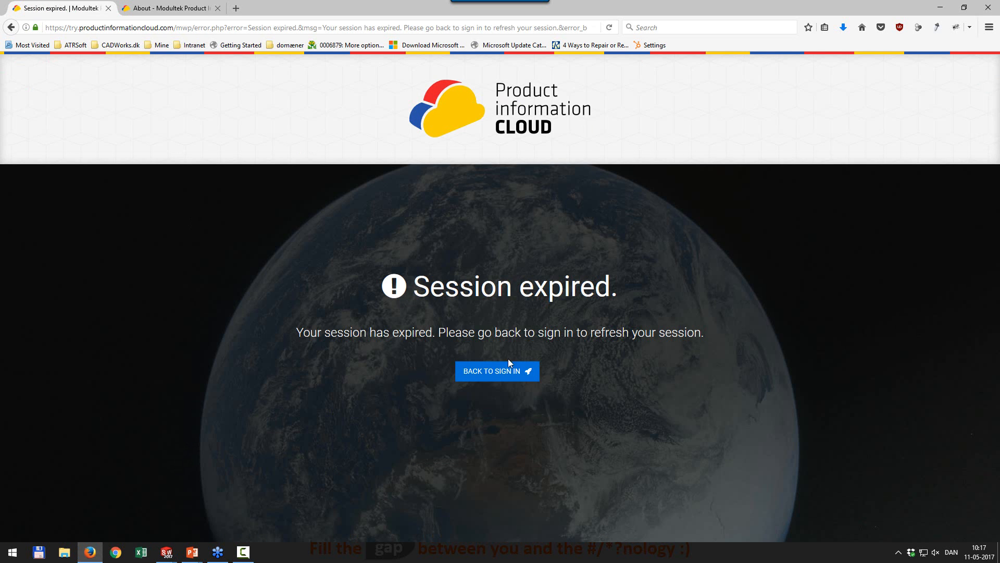
pyautogui.click(497, 371)
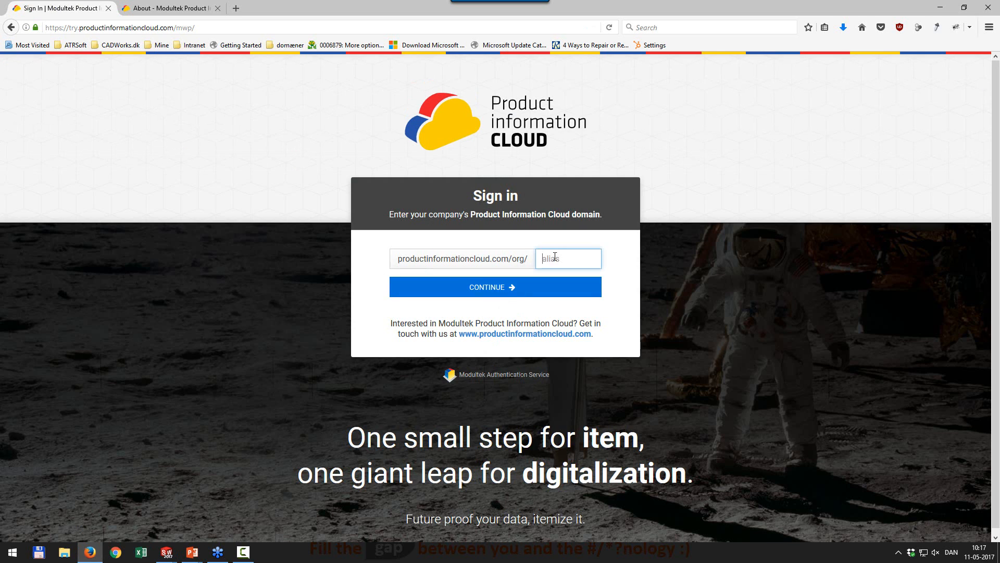
pyautogui.write('atr')
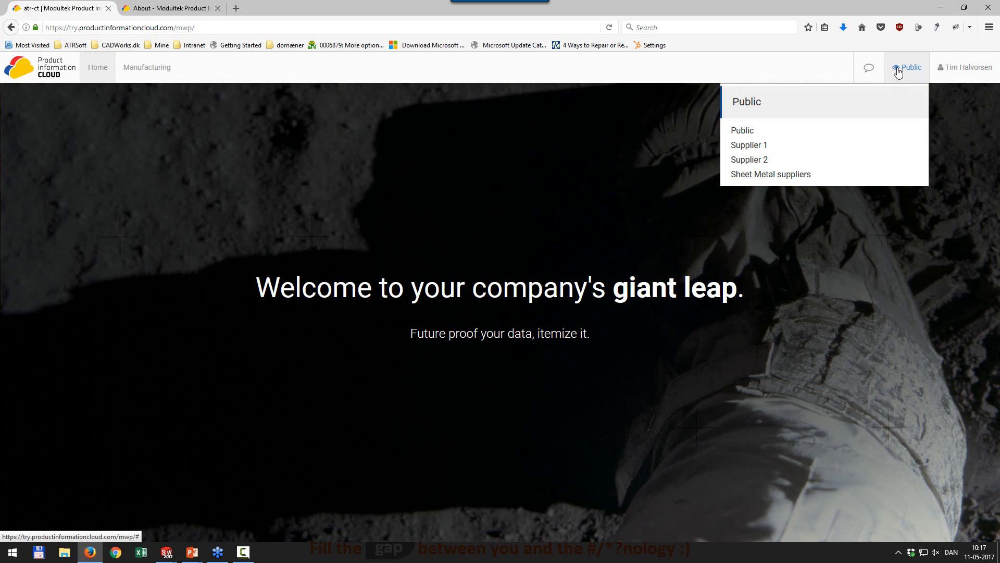
pyautogui.click(750, 159)
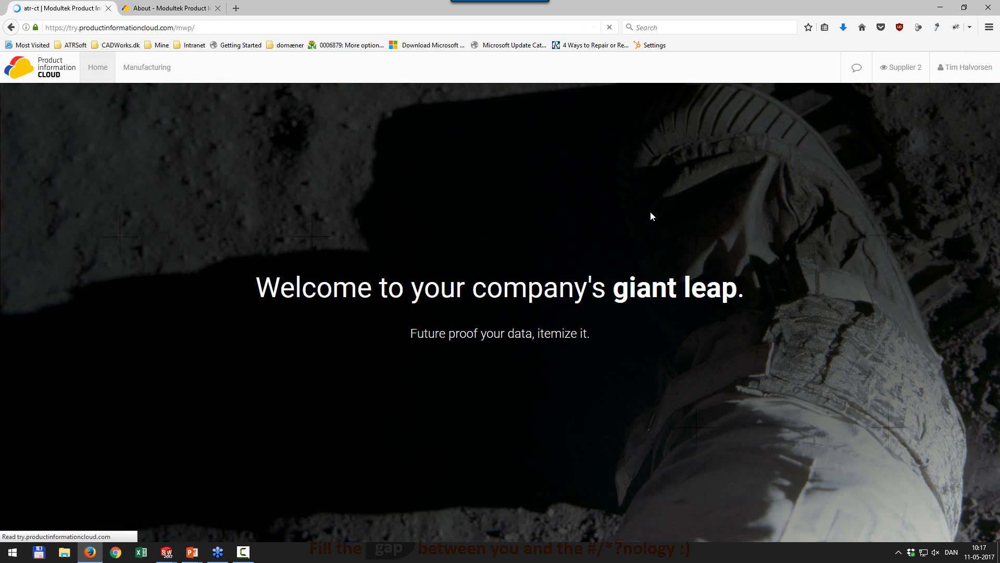
# In Manufacturing, open the 000001-CONVEYOR package and item 000001's properties
pyautogui.click(146, 67)
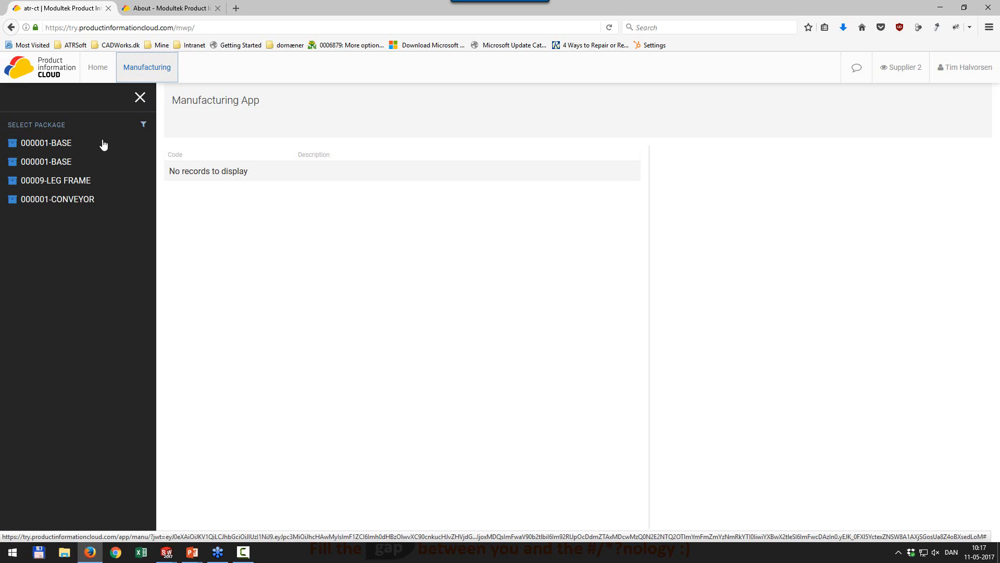
pyautogui.click(58, 199)
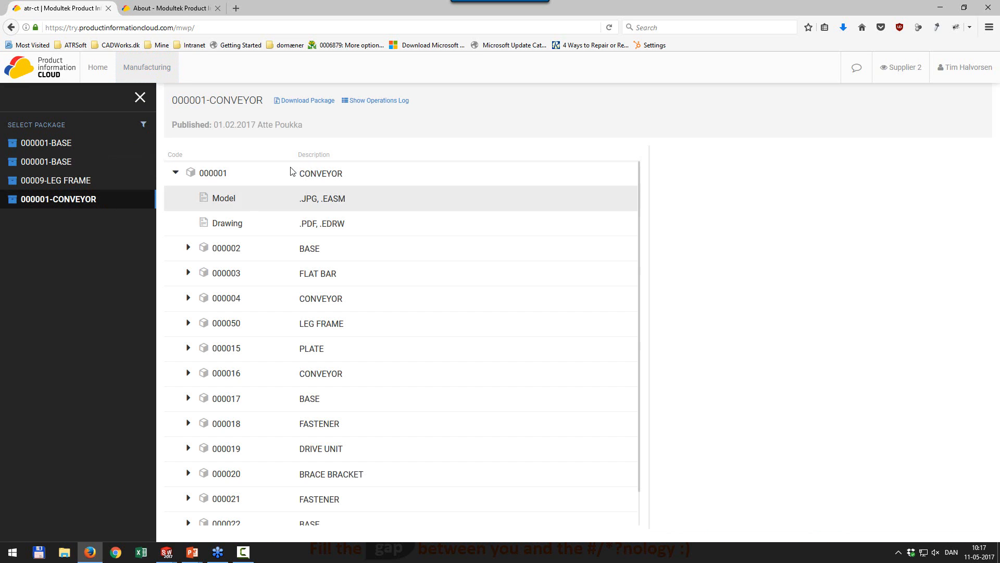
pyautogui.moveTo(278, 269)
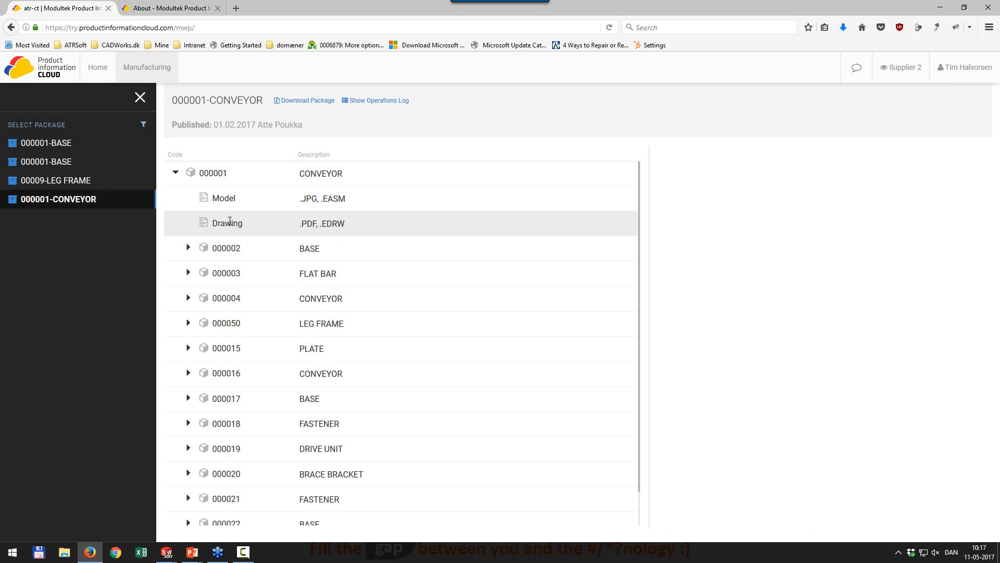
pyautogui.click(223, 198)
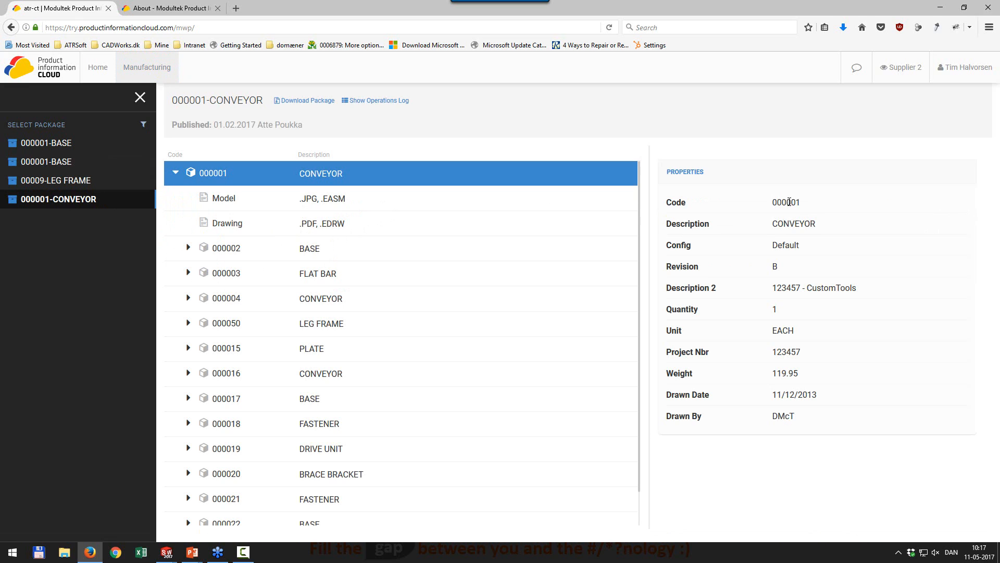
pyautogui.moveTo(807, 415)
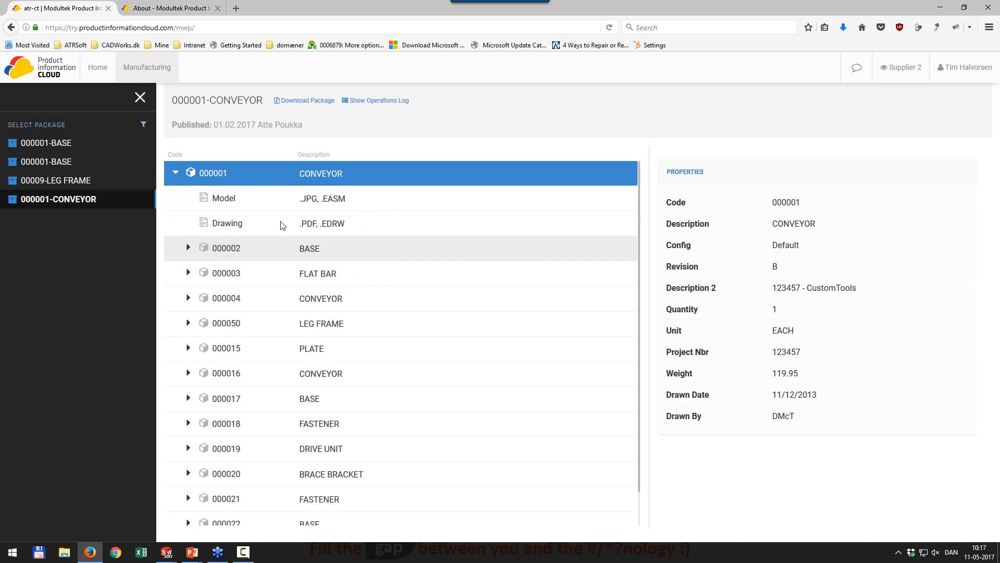
# View the Model's 000001.jpg image and the Drawing's 000001.pdf conveyor sheet
pyautogui.click(223, 198)
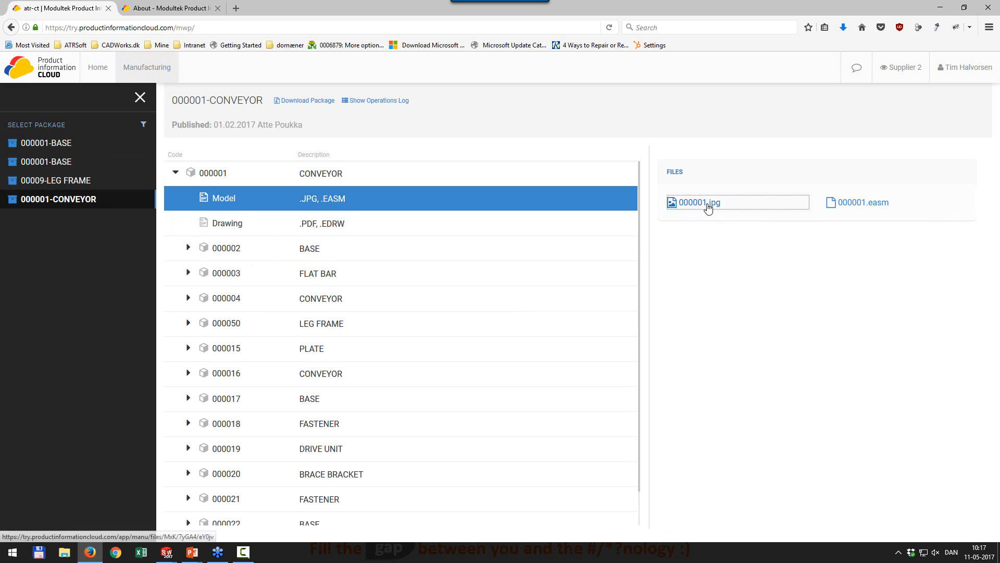
pyautogui.click(699, 202)
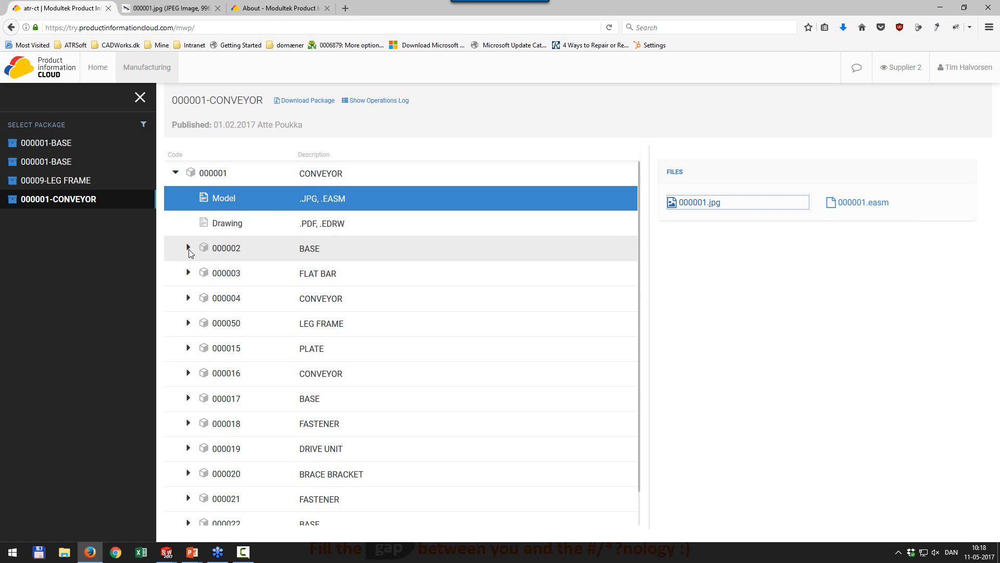
pyautogui.click(227, 223)
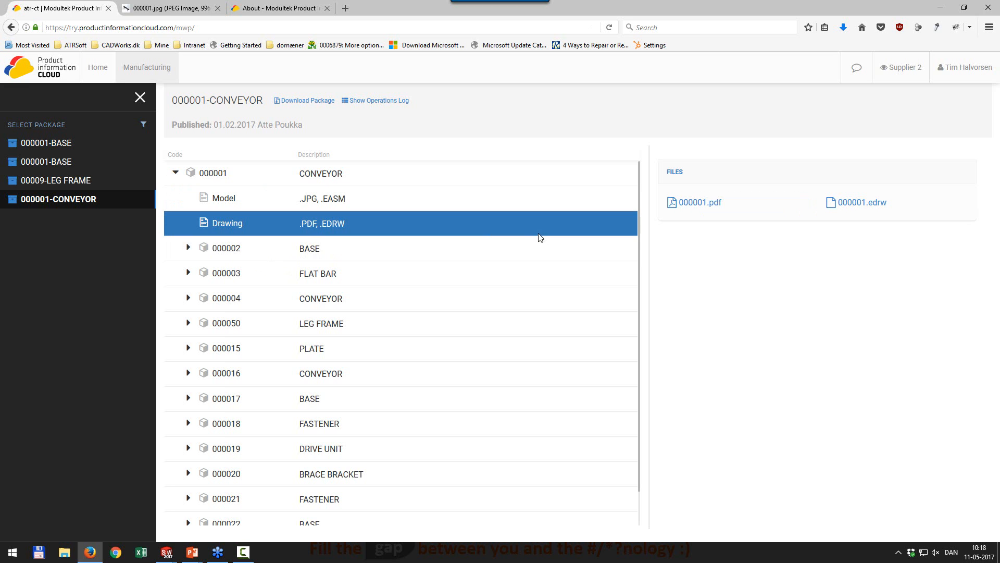
pyautogui.click(699, 202)
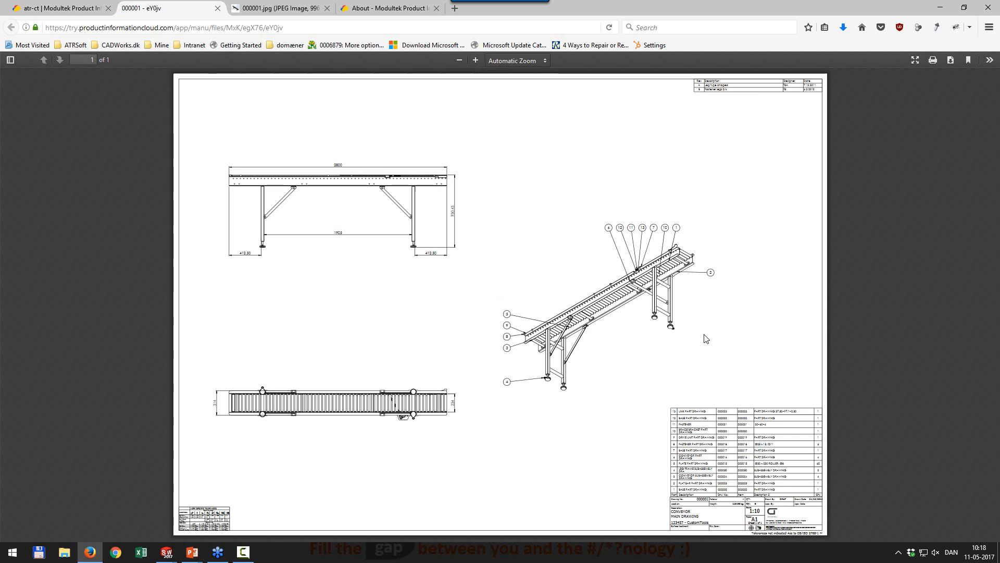